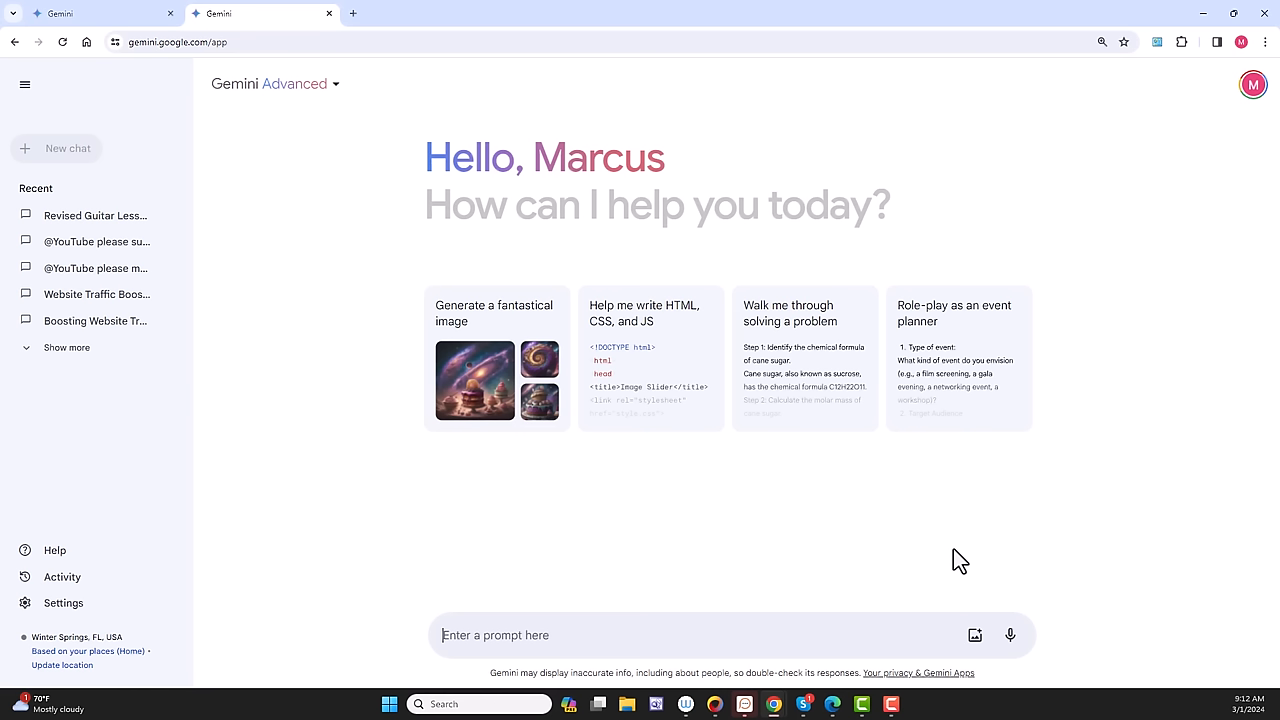
mouse_move(992, 472)
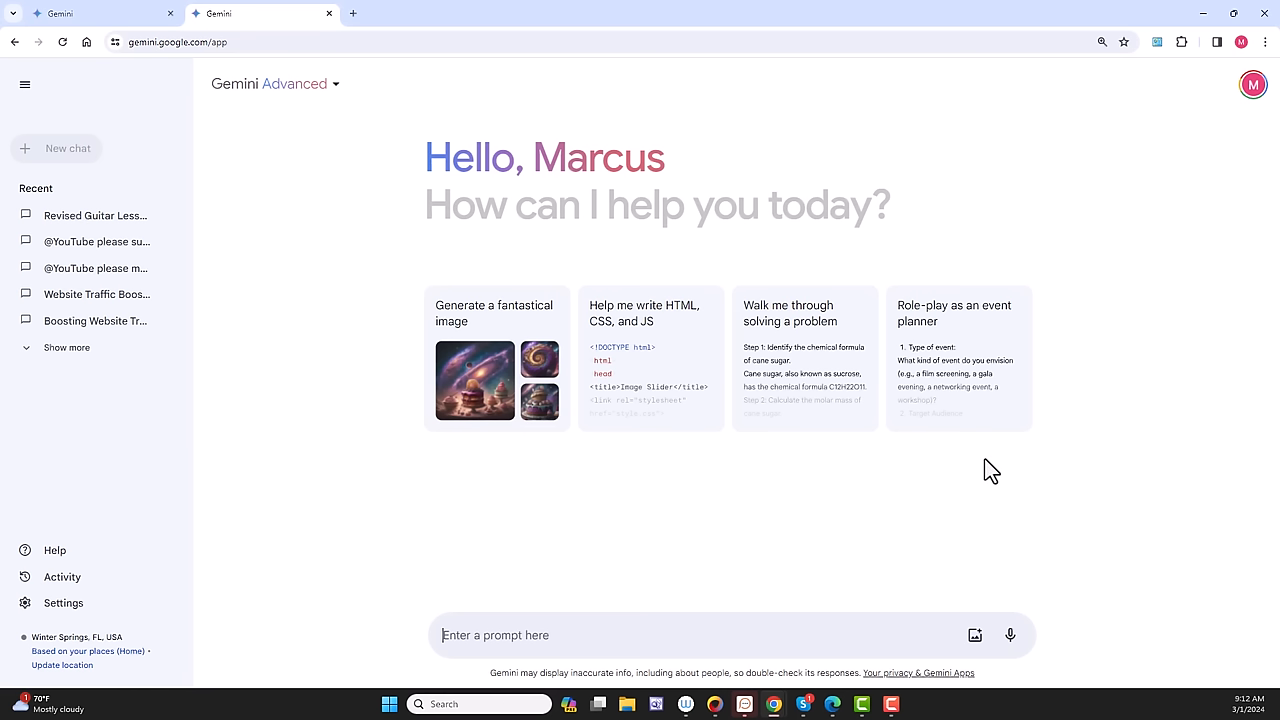
mouse_move(880, 630)
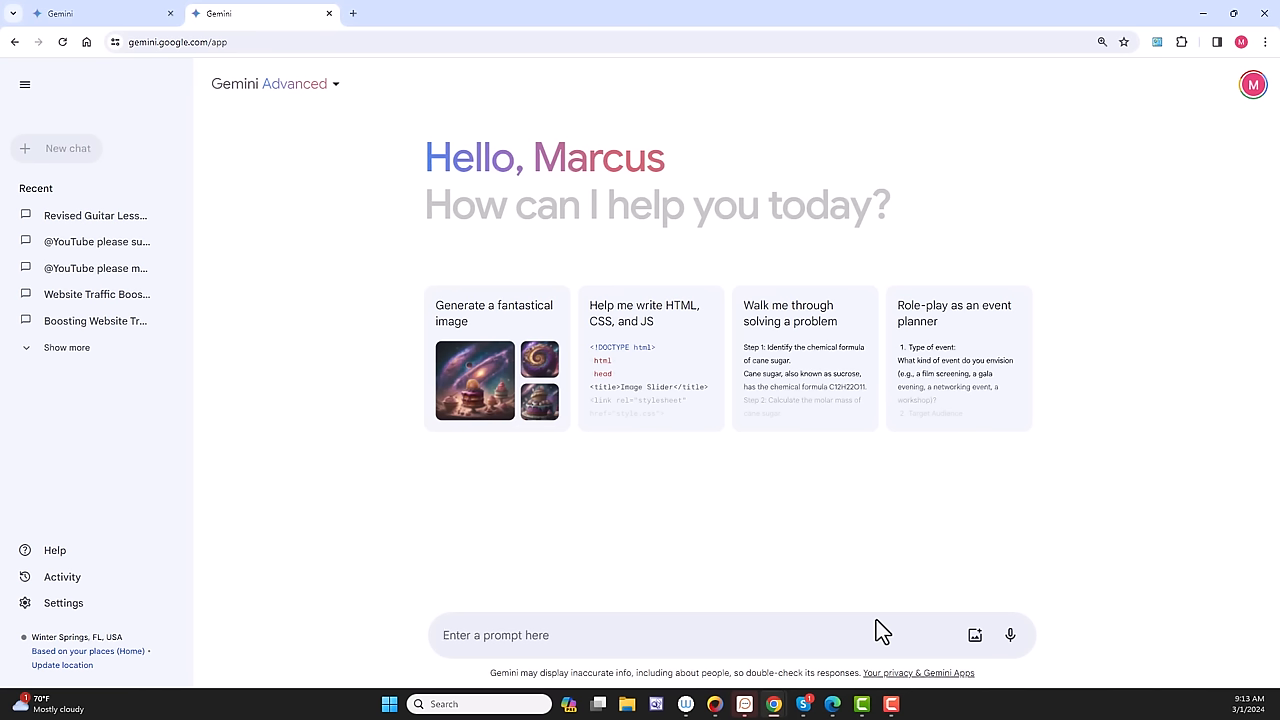
Draft a Gemini prompt asking for an article comparing Ray Dalio, Warren Buffett and Elon Musk's investment strategies.
type("please create an article")
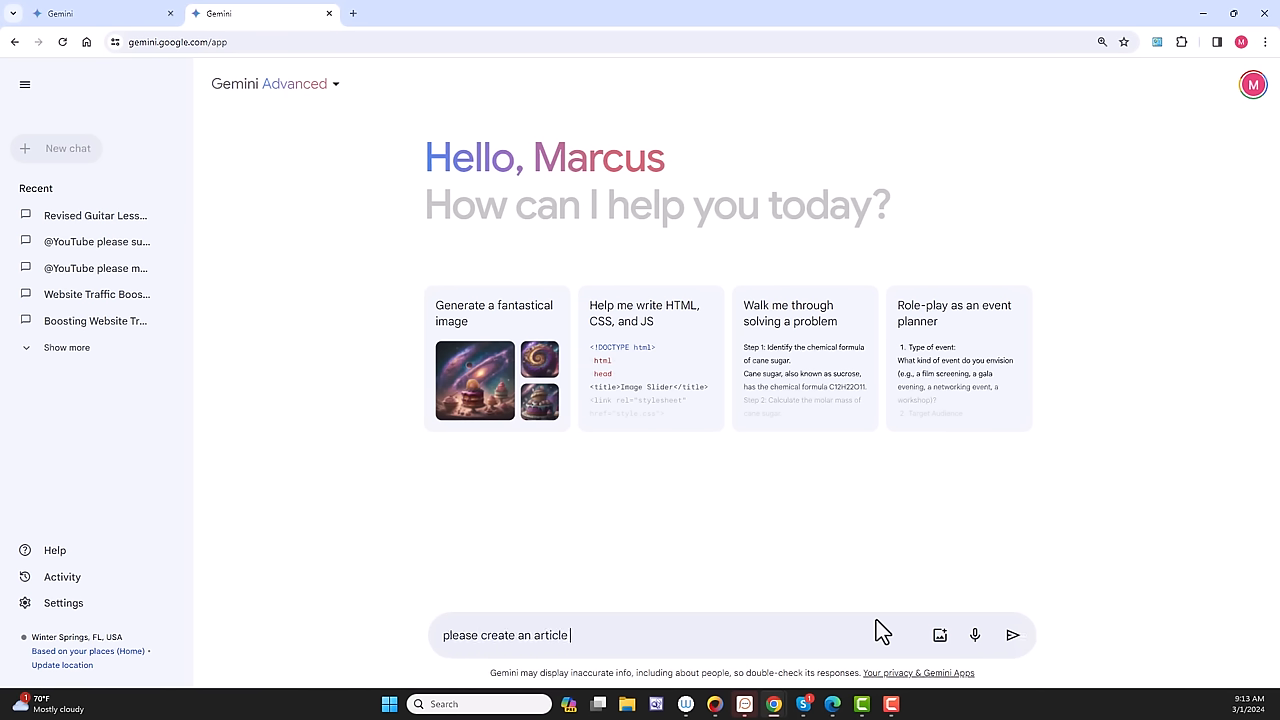
type("comparing the investment strategies of ray dalio, warren buffet,")
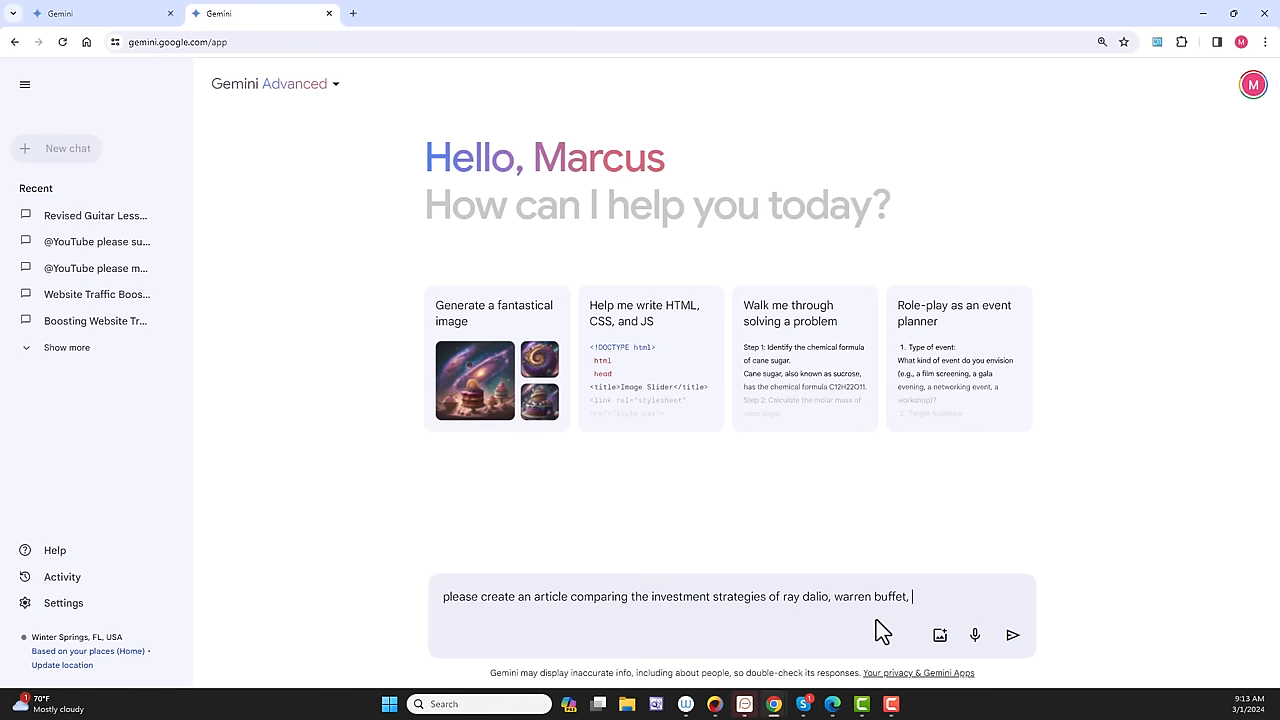
type("and elon musk")
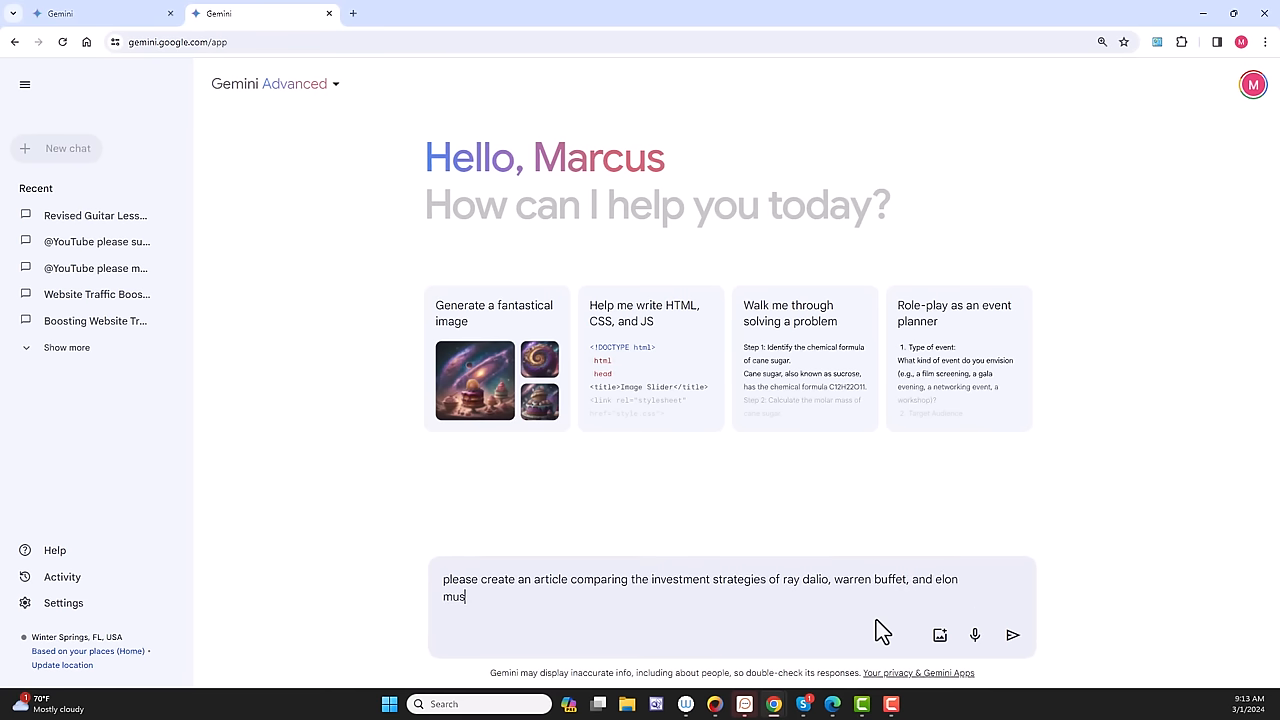
left_click(1012, 636)
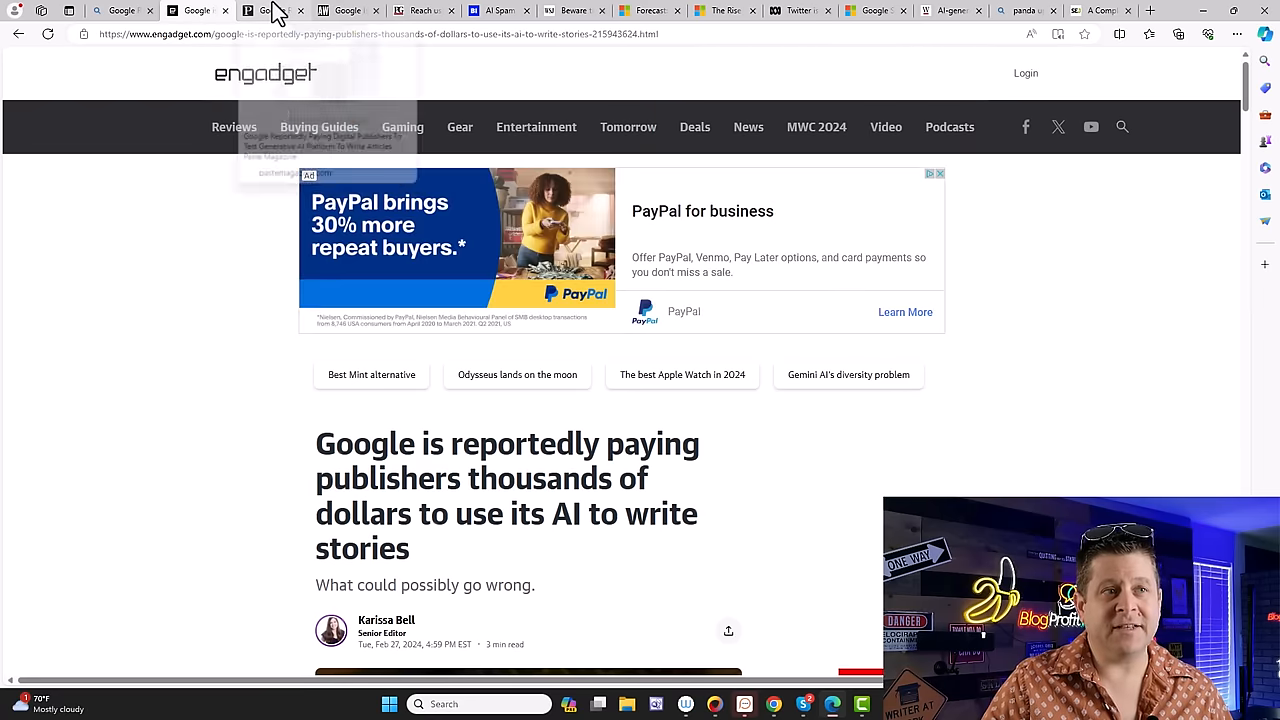
Switch to the Engadget article on Google paying publishers for AI-written stories.
left_click(422, 10)
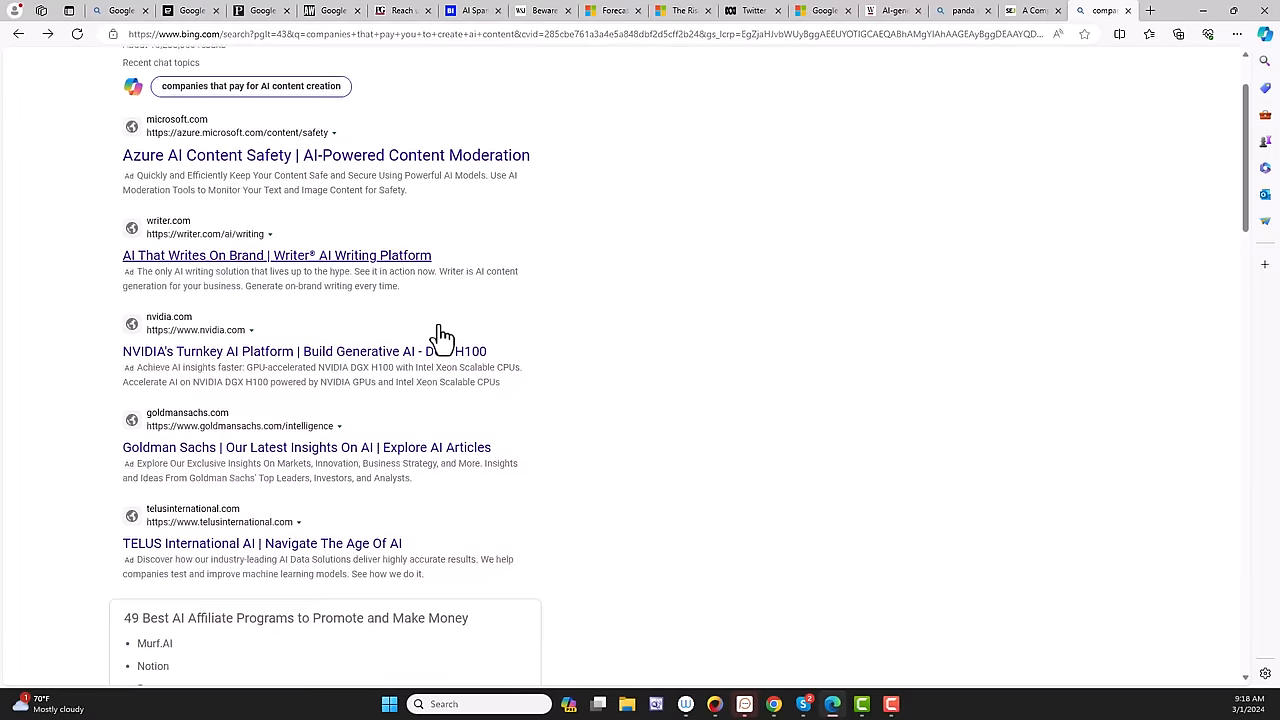
Browse the Bing results for companies paying for AI content, then move to the WSJ article.
scroll("down", 3)
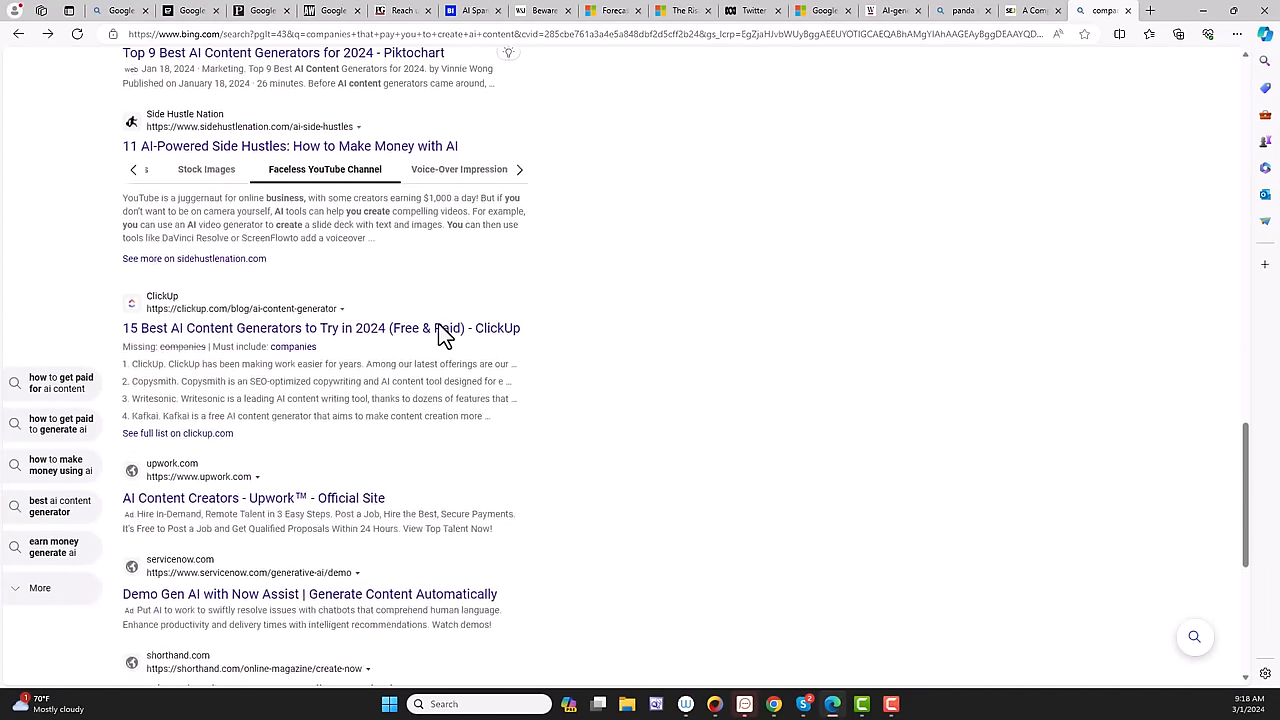
left_click(544, 10)
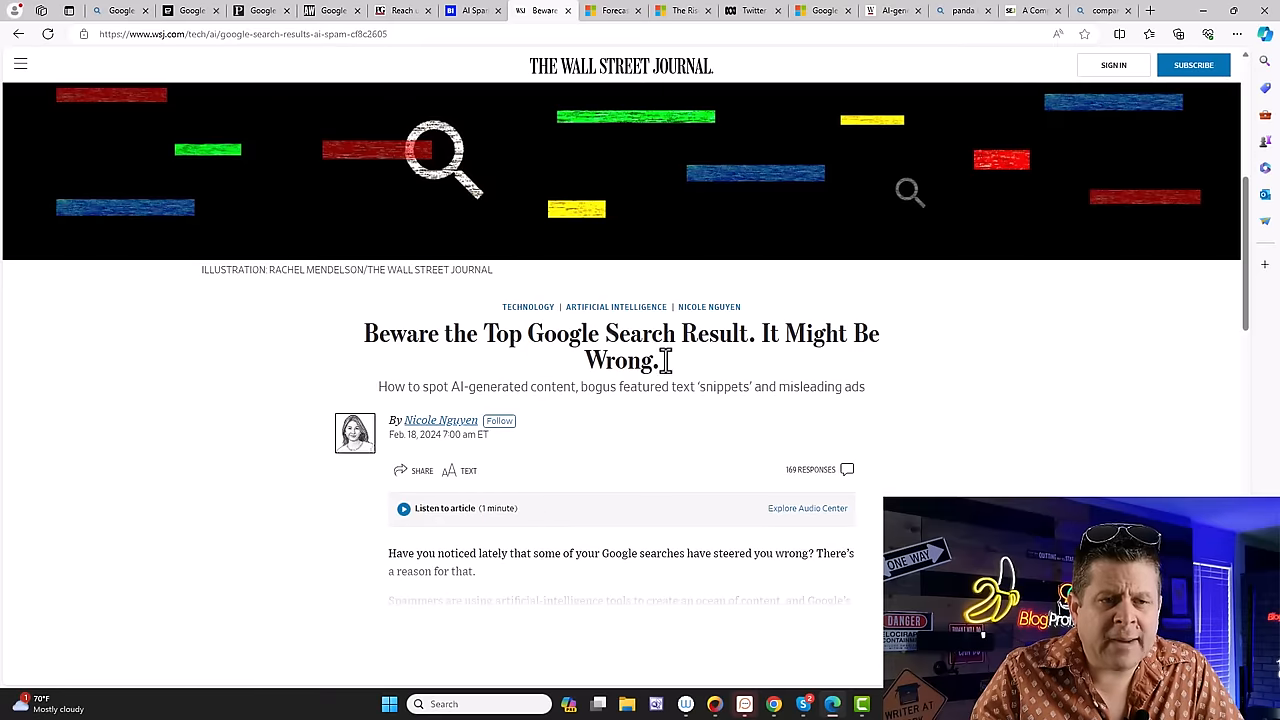
mouse_move(716, 368)
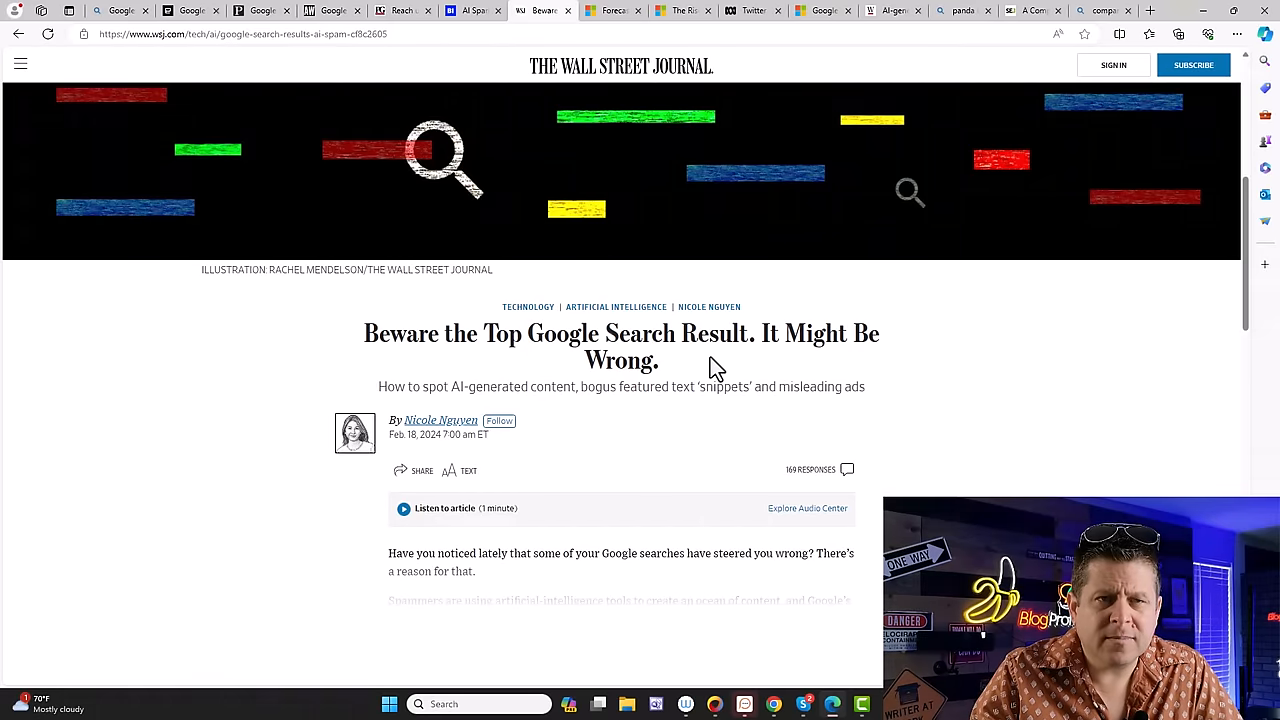
View the AI-cutting-search-traffic article, then the MSN Google spam-problem article.
left_click(610, 12)
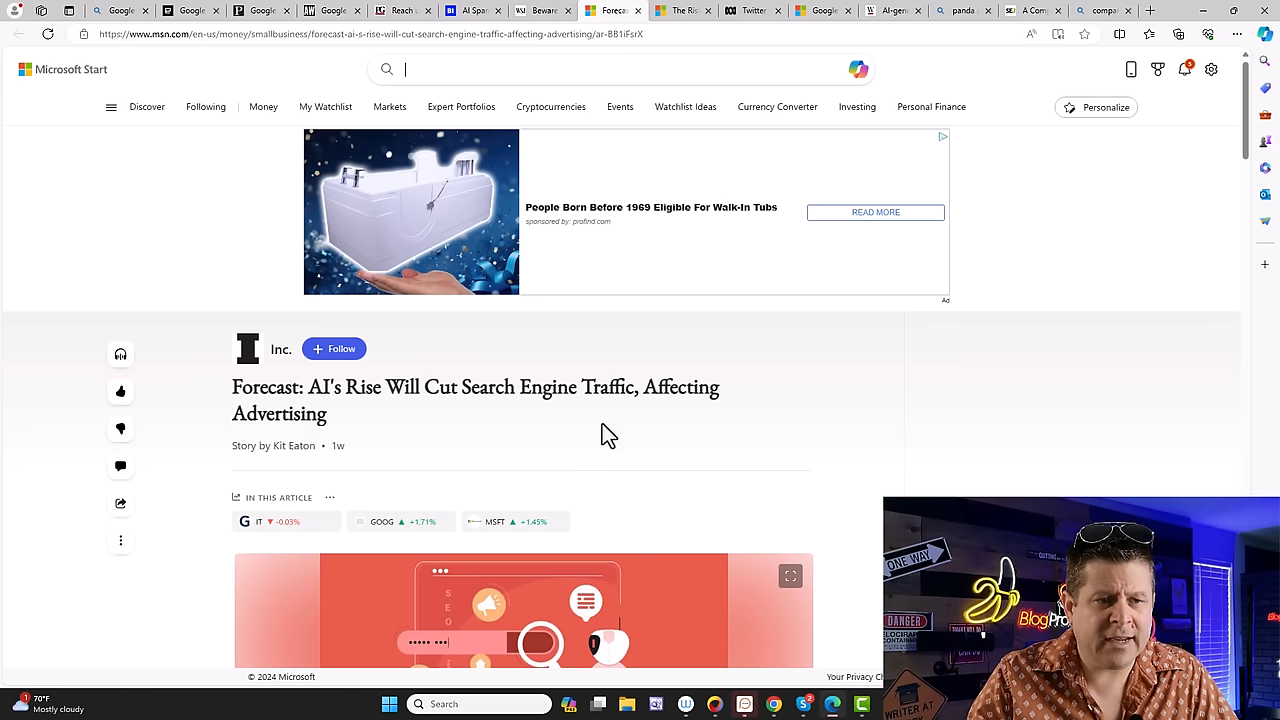
left_click(680, 12)
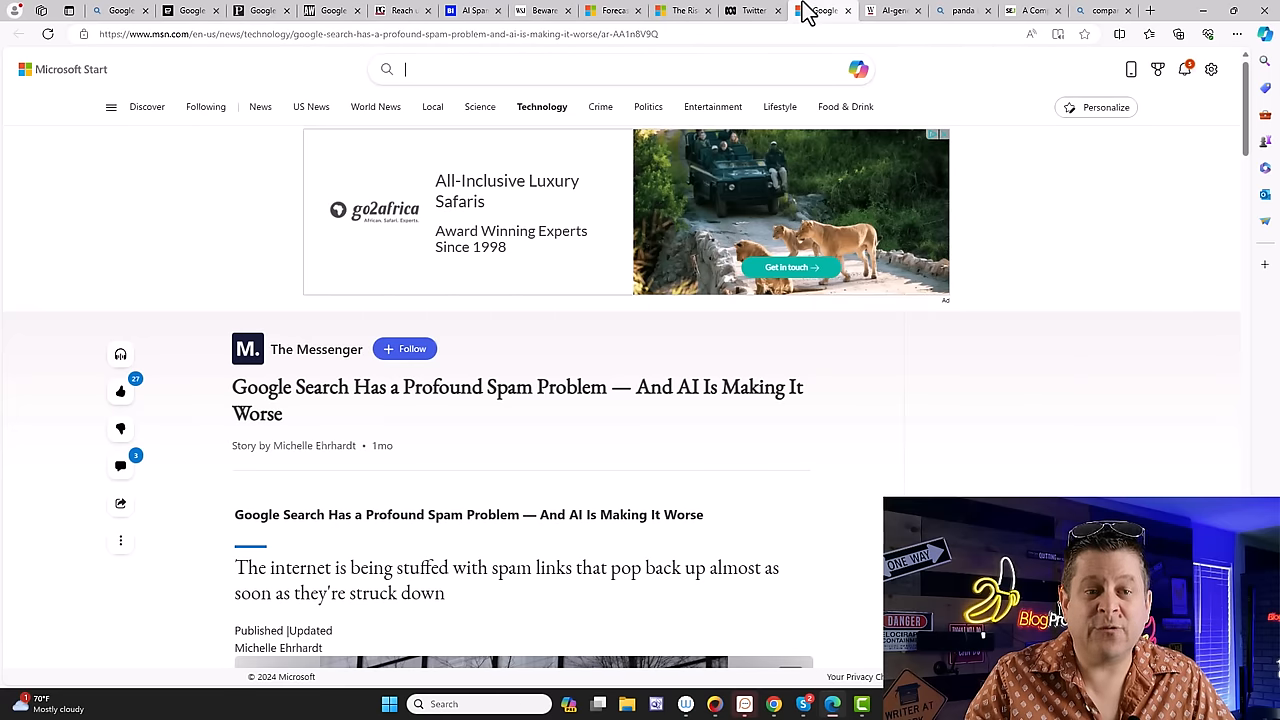
mouse_move(784, 108)
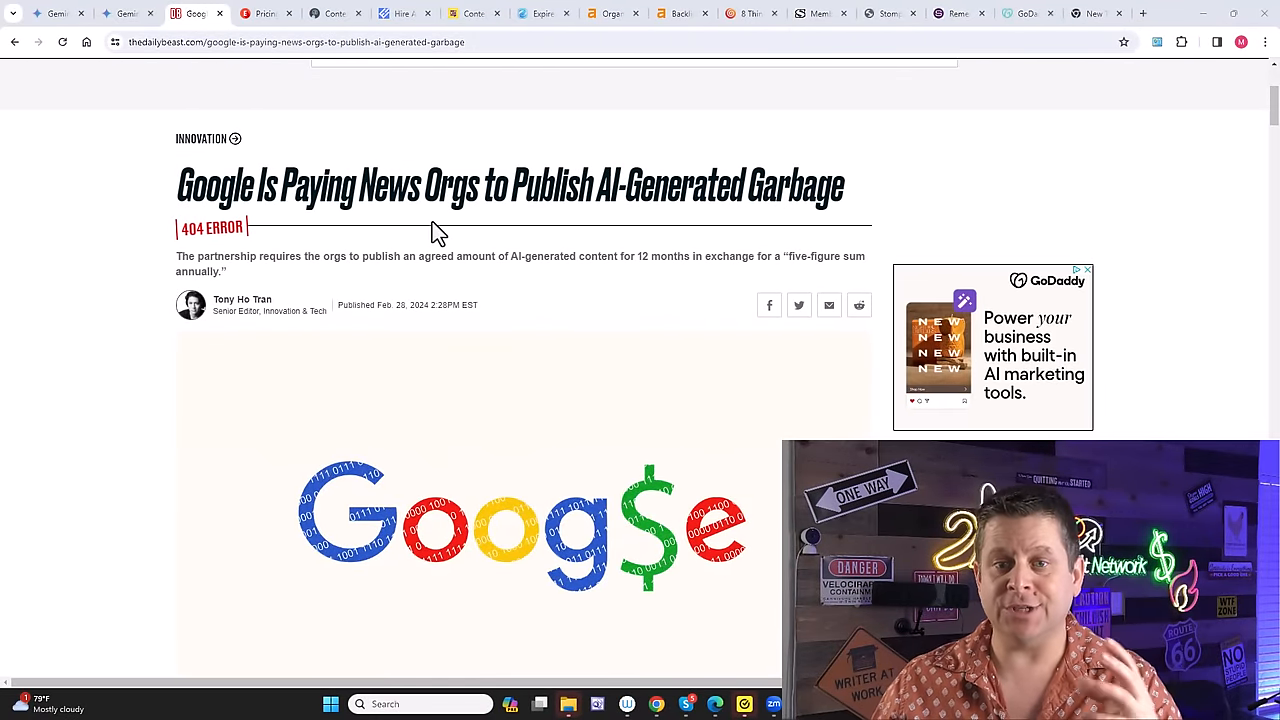
scroll("down", 3)
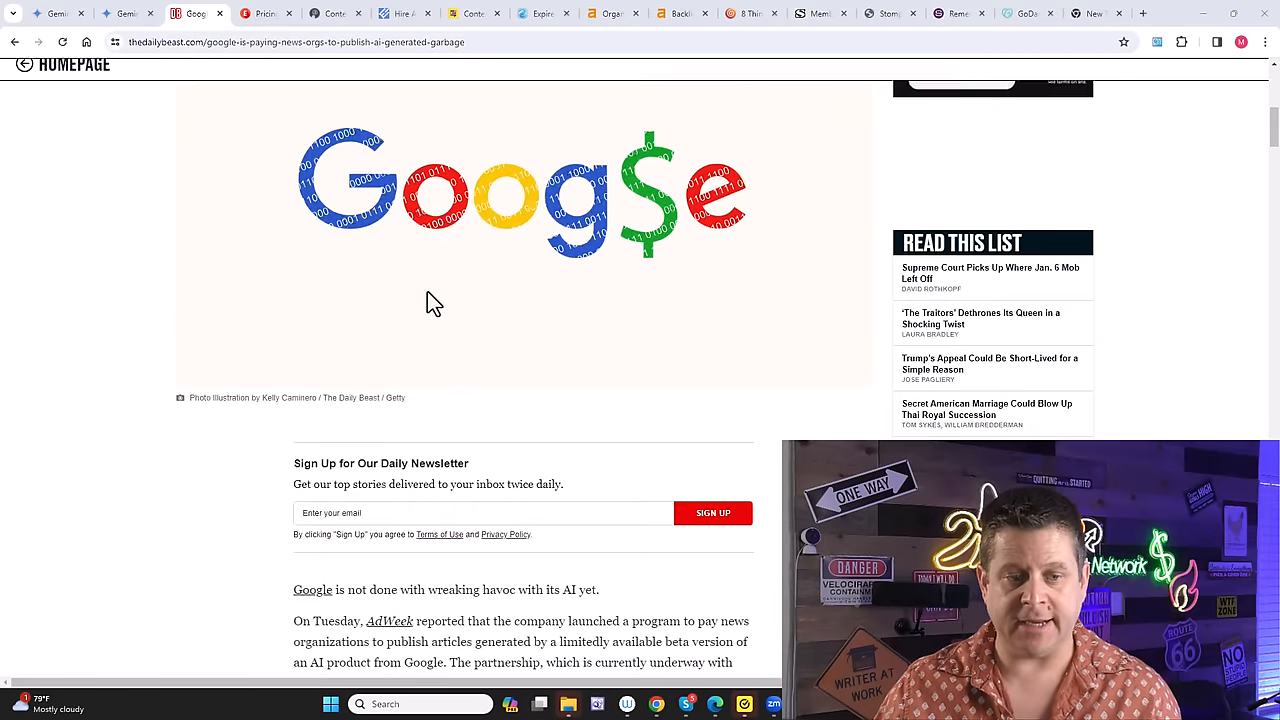
scroll("down", 3)
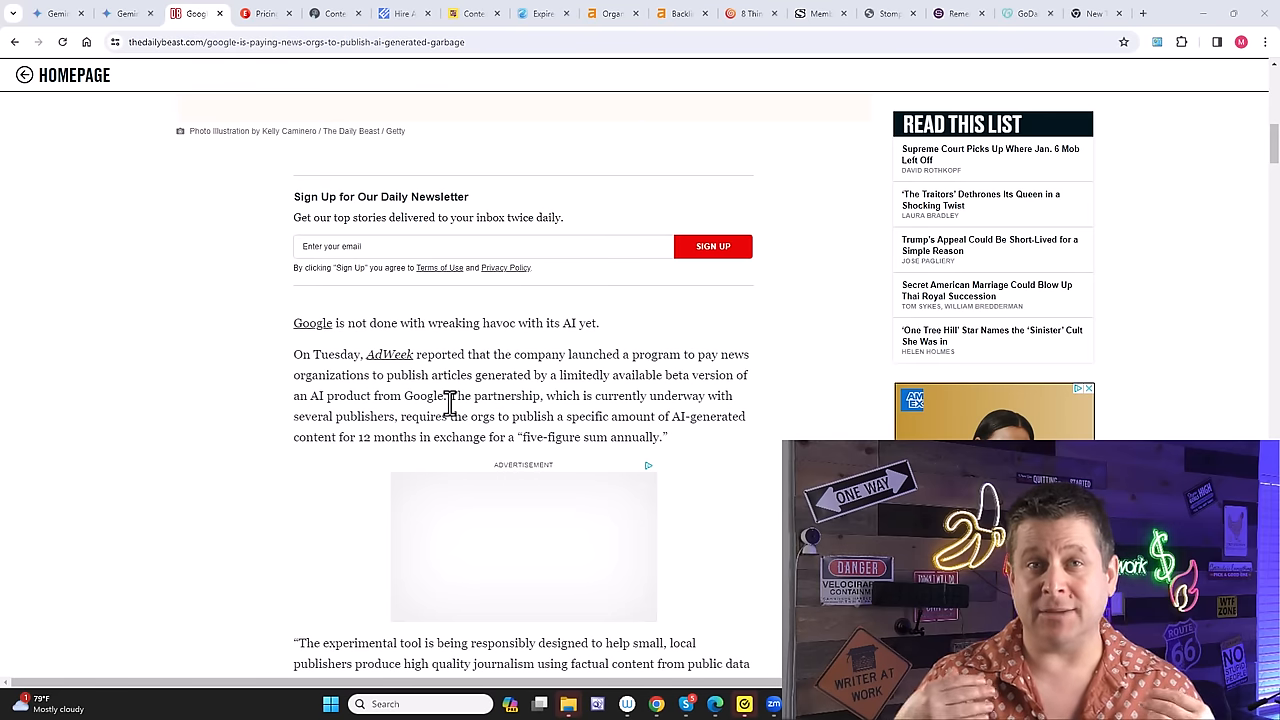
mouse_move(432, 348)
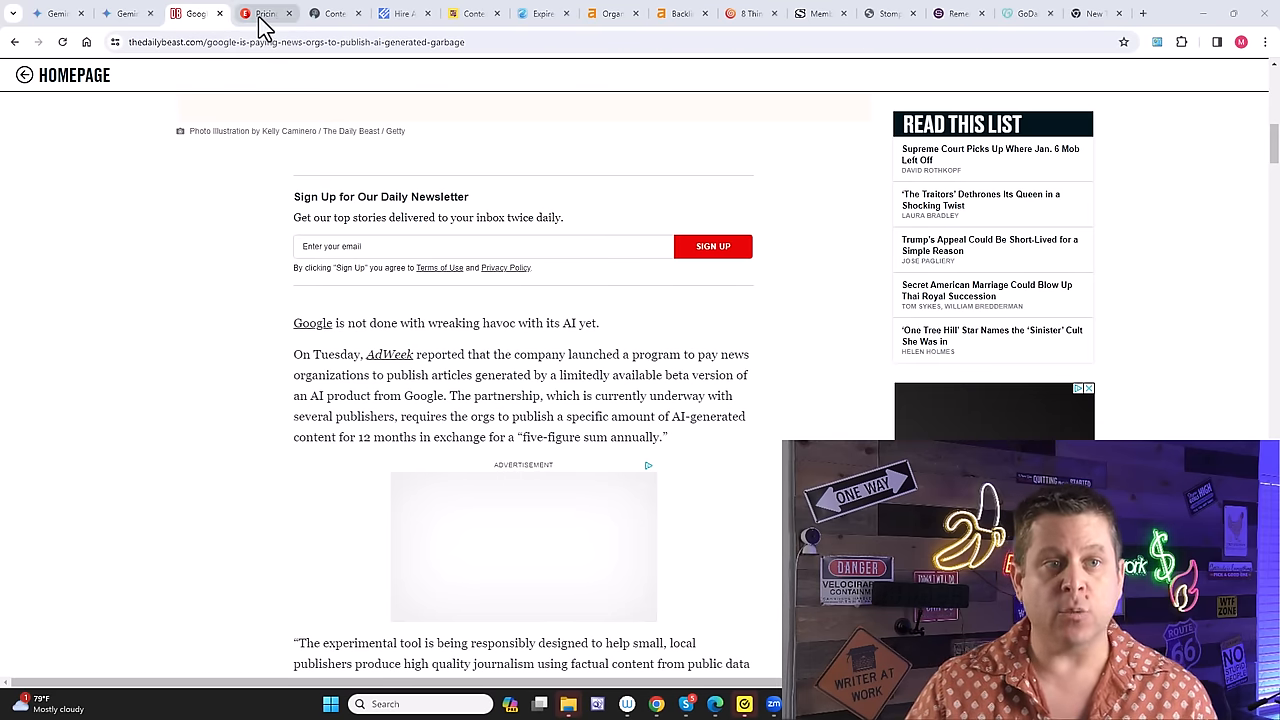
Review EditorNinja's editing service pricing plans down the page.
left_click(264, 12)
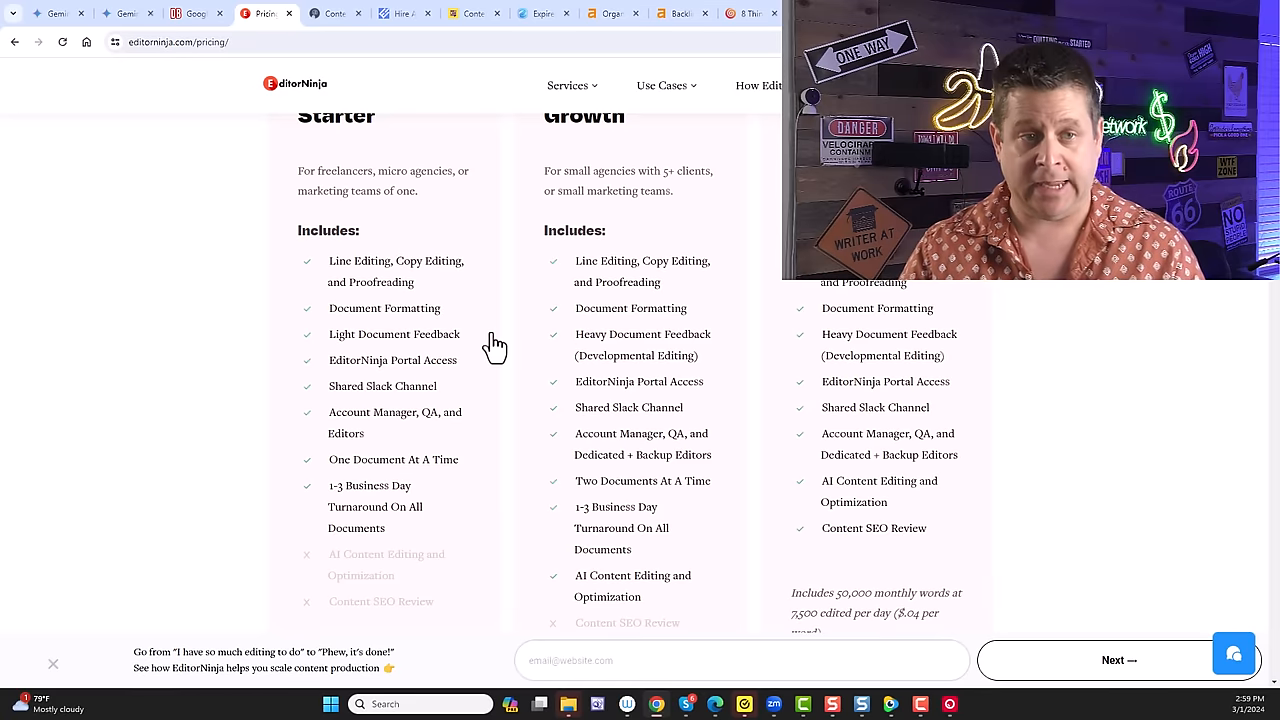
scroll("down", 3)
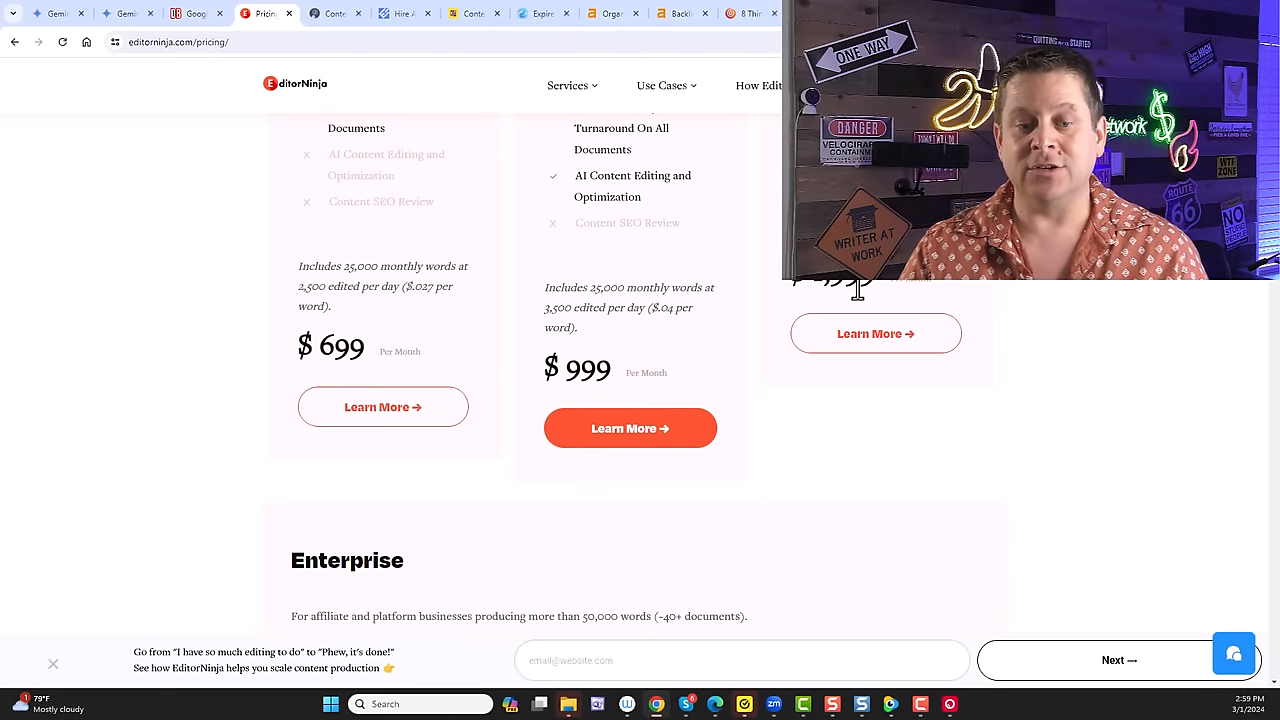
scroll("down", 3)
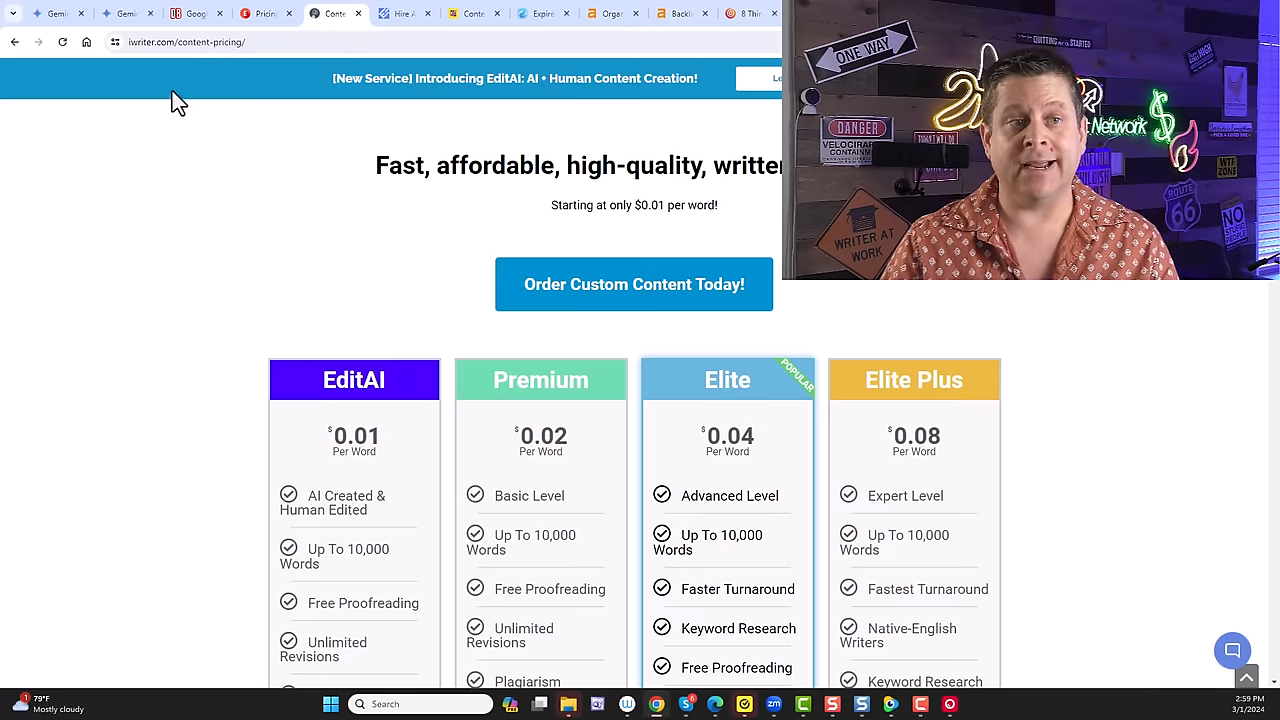
Finish the per-word content pricing, then view HireWriters article prices from $1.50 to $4.25.
scroll("down", 3)
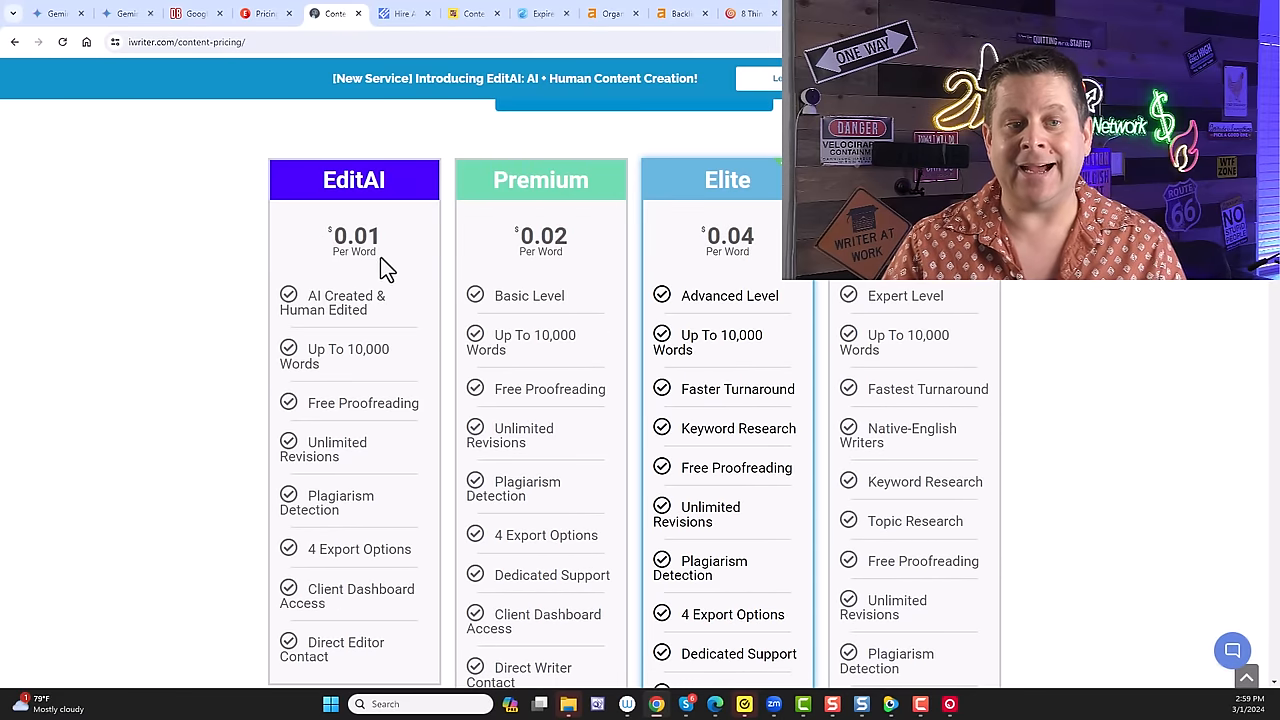
scroll("down", 3)
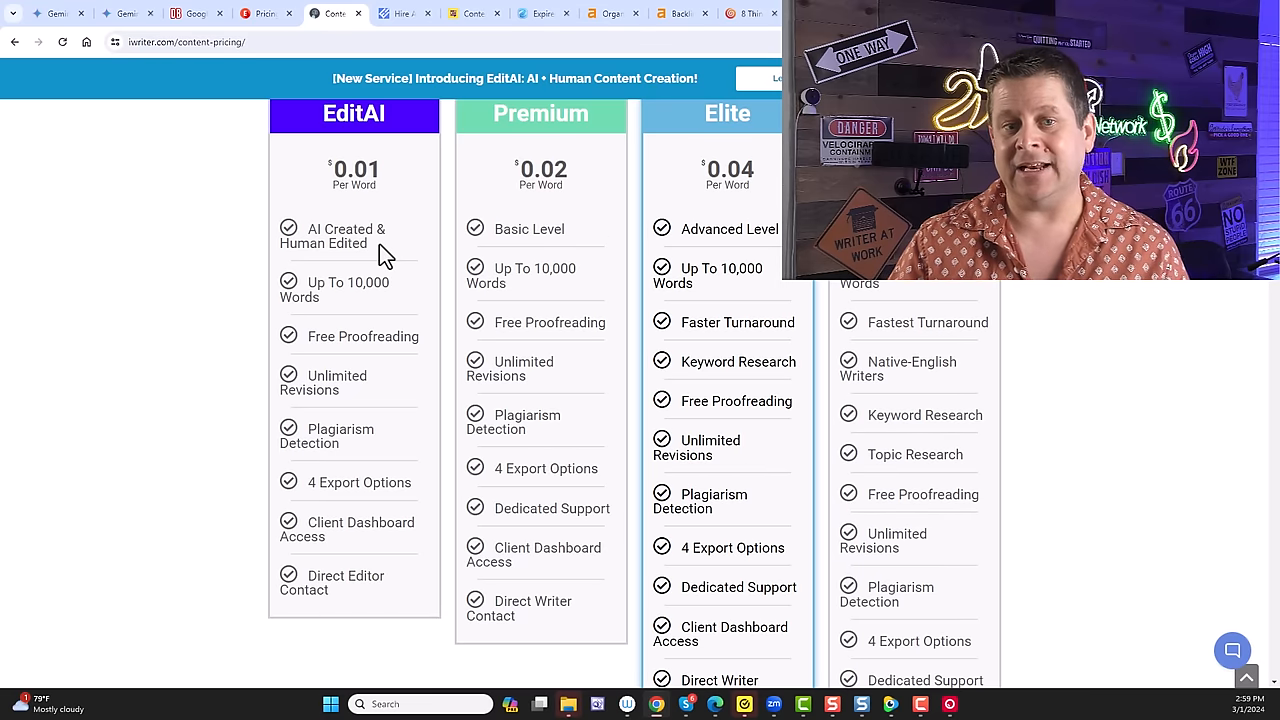
left_click(400, 12)
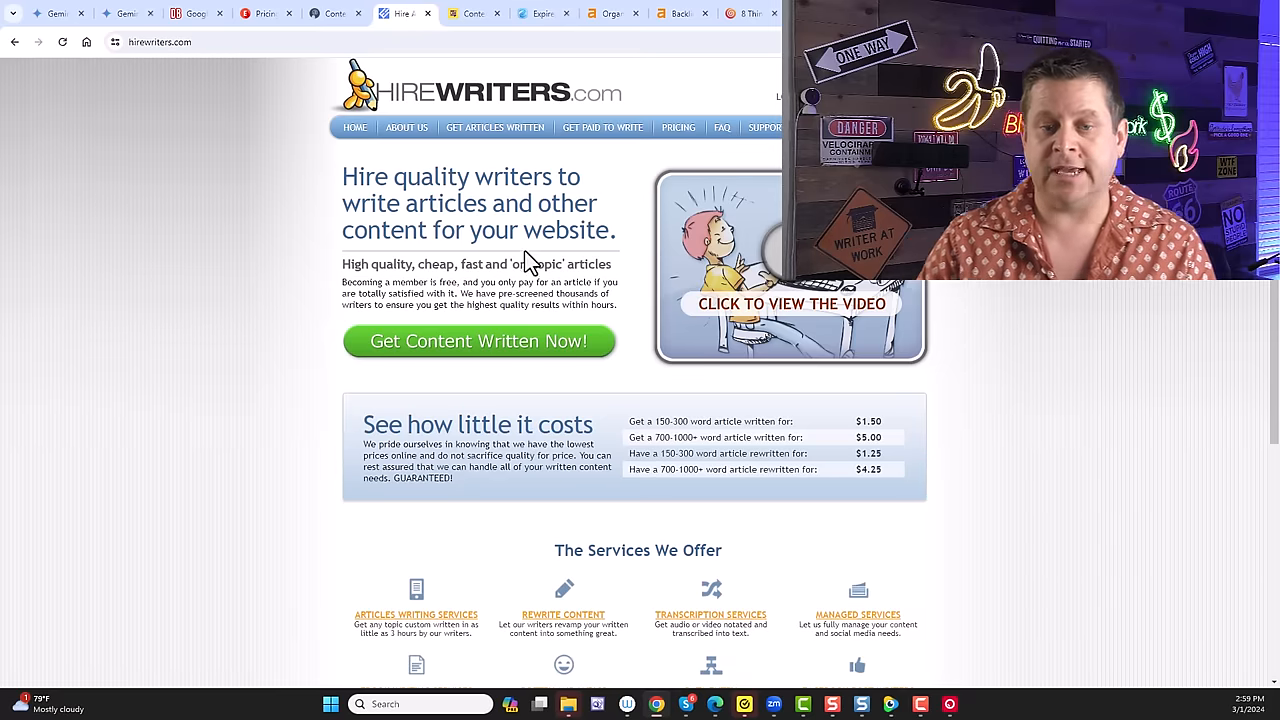
scroll("down", 3)
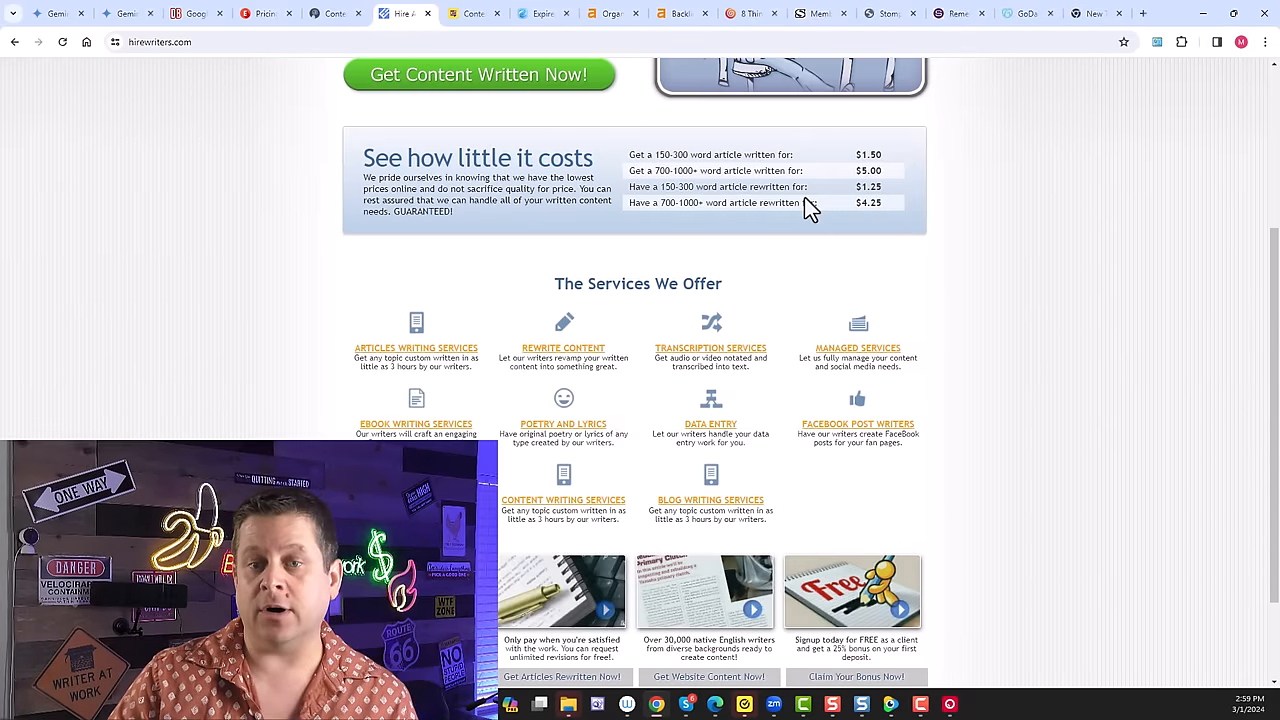
mouse_move(670, 220)
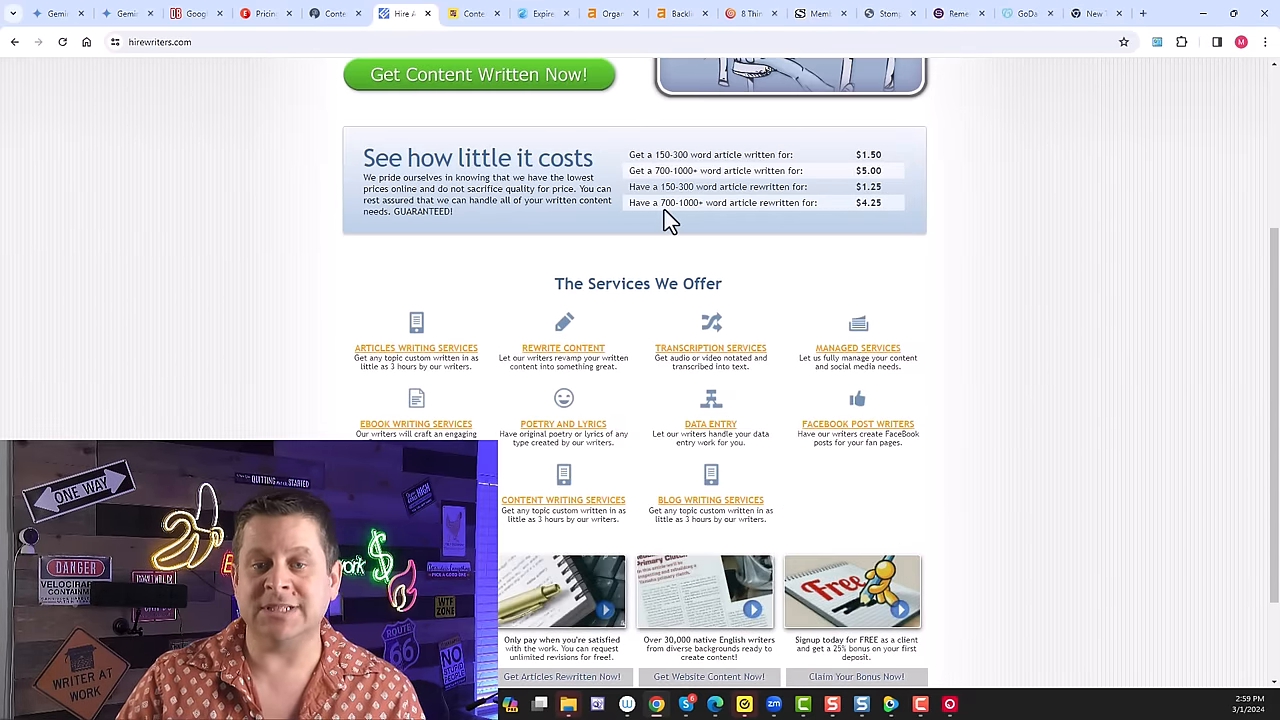
mouse_move(890, 218)
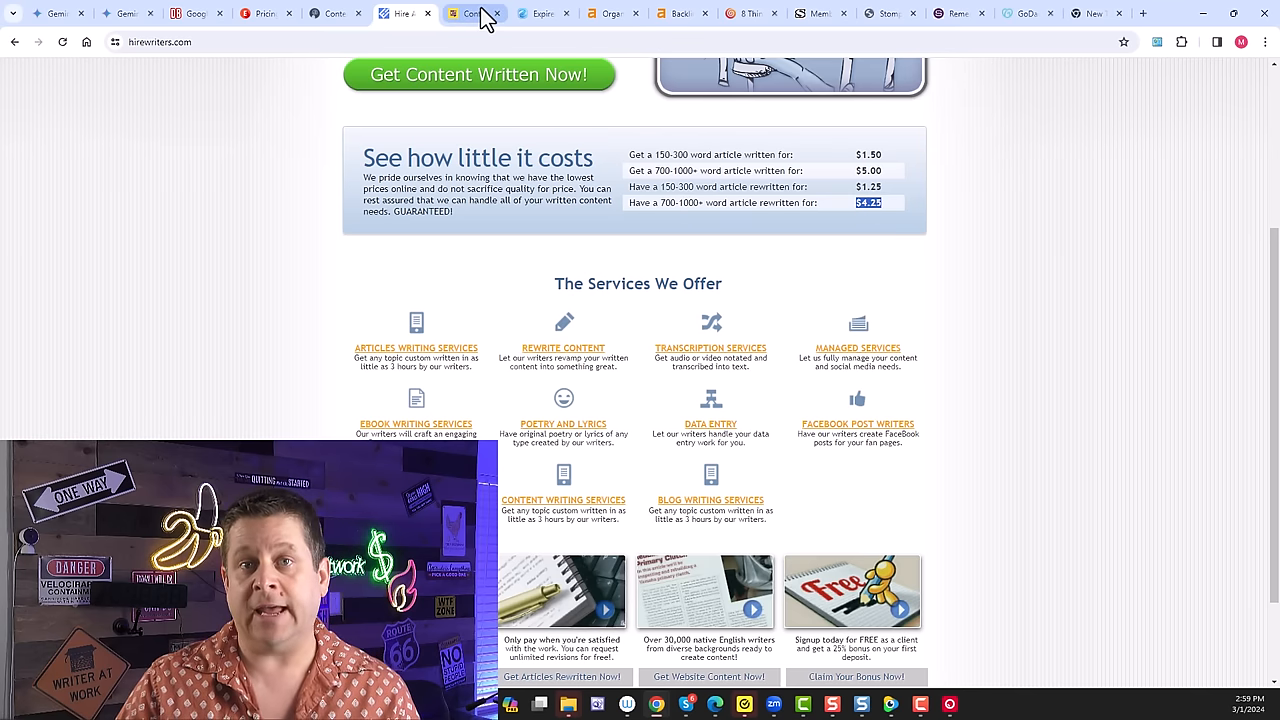
Review Content at Scale's $399, $799 and $1199 monthly plans, then move to the YouTube 'make money etsy' results.
left_click(476, 12)
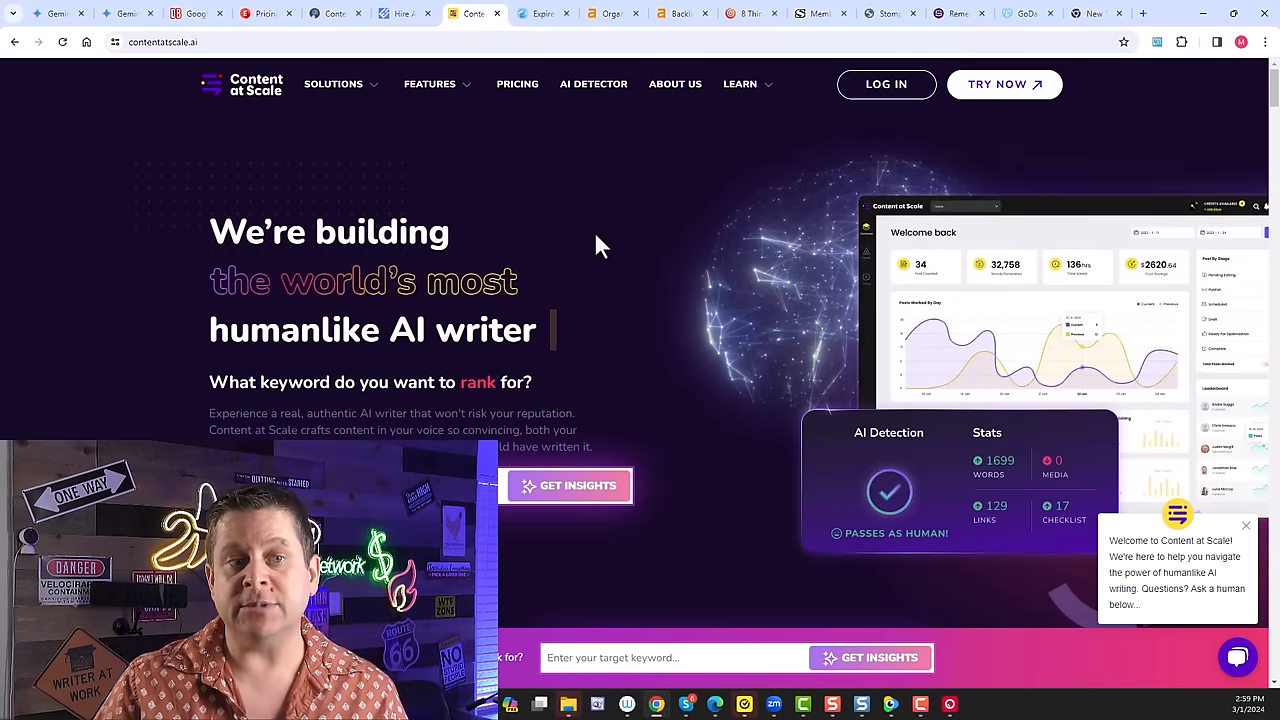
mouse_move(516, 90)
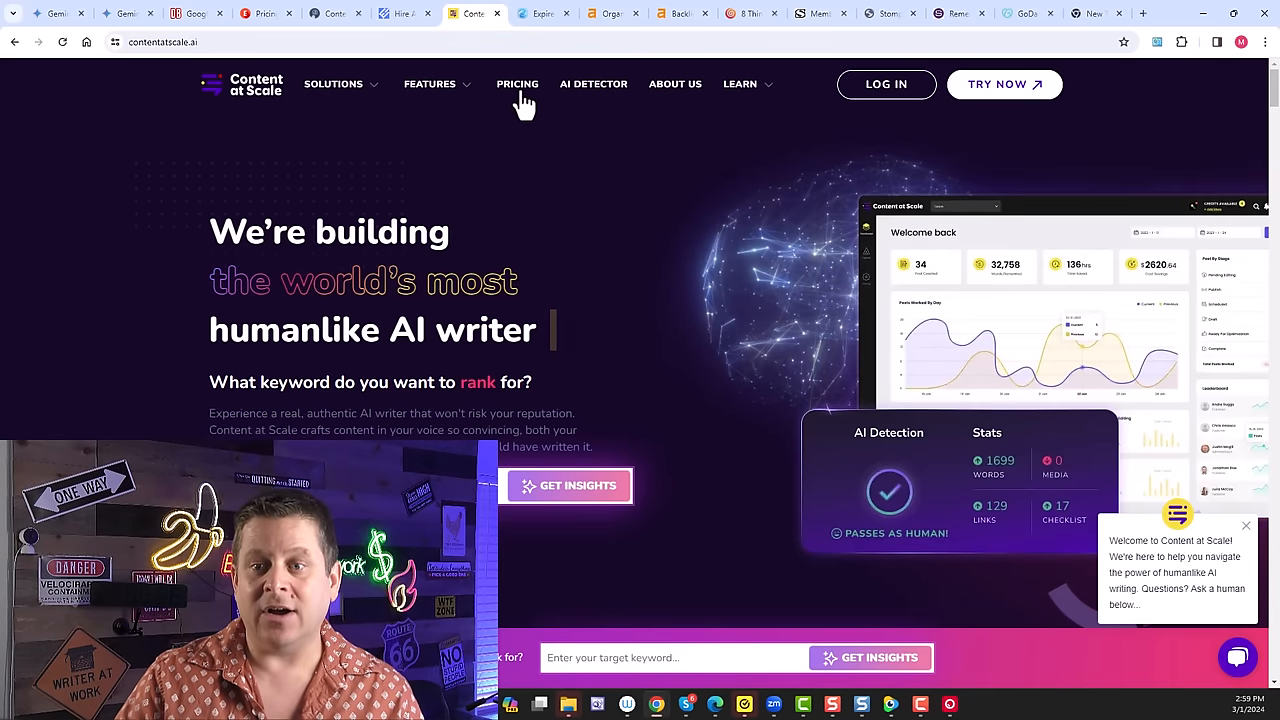
left_click(516, 84)
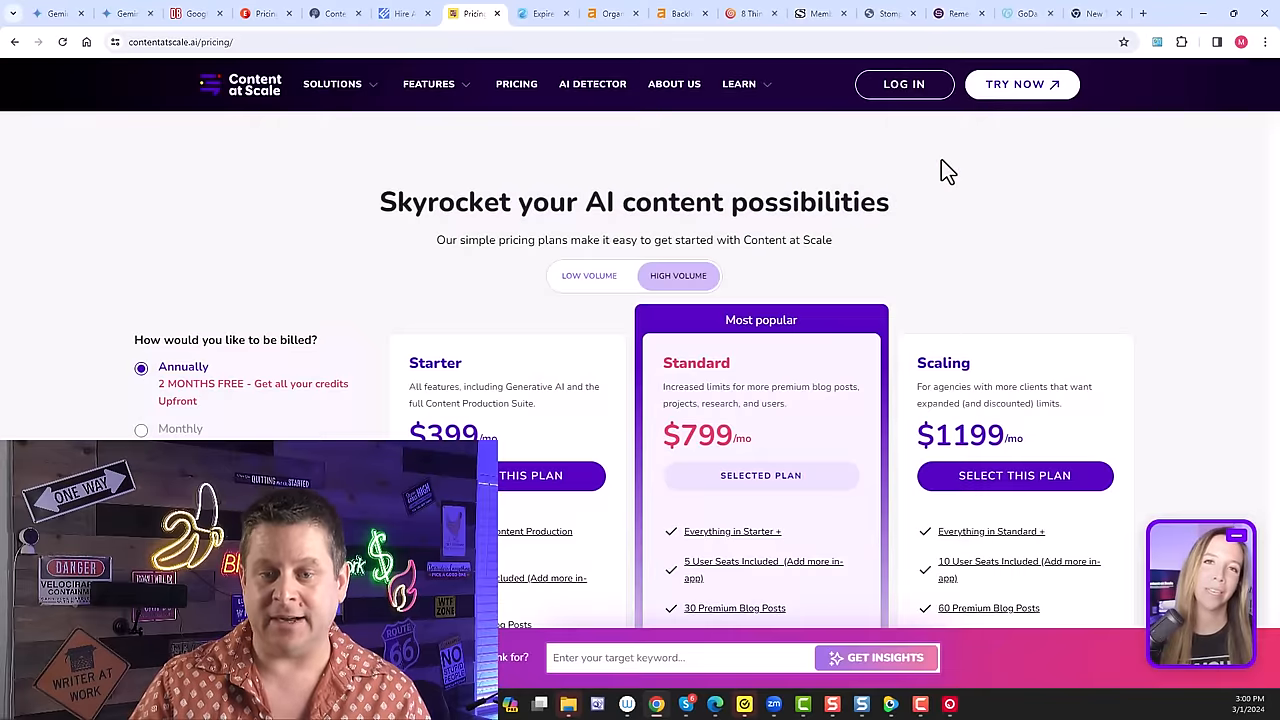
scroll("down", 3)
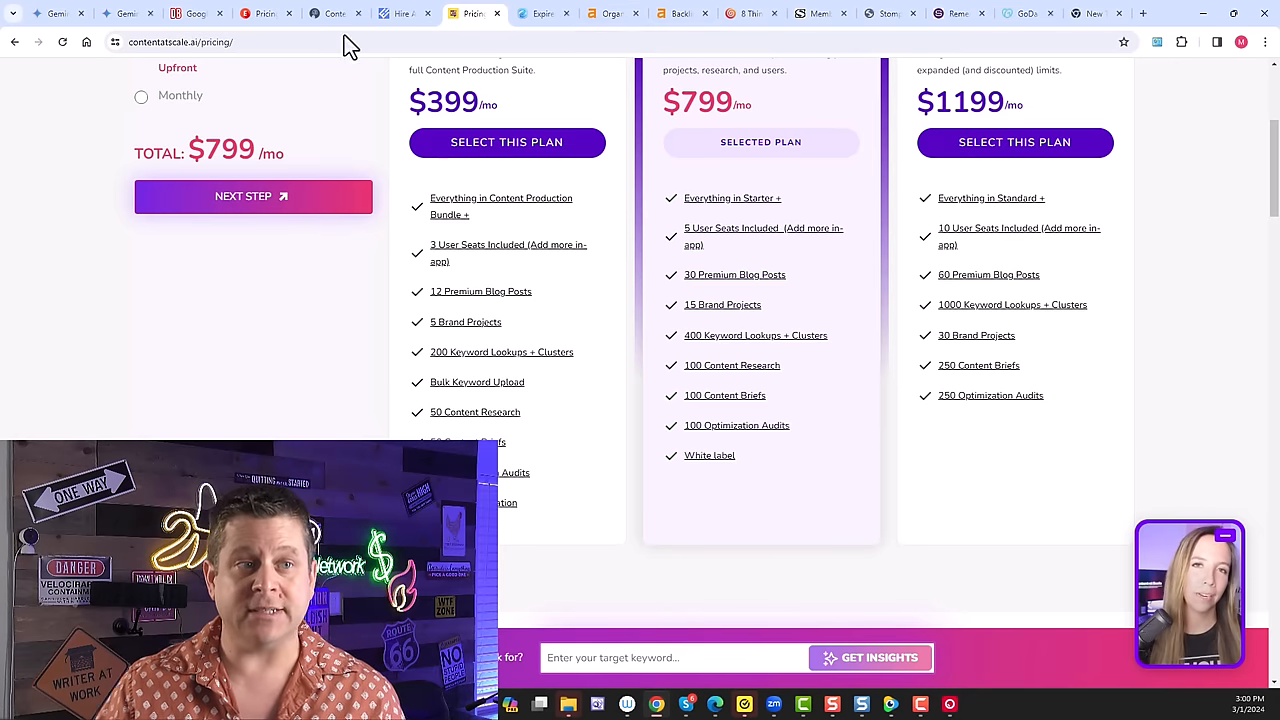
left_click(542, 12)
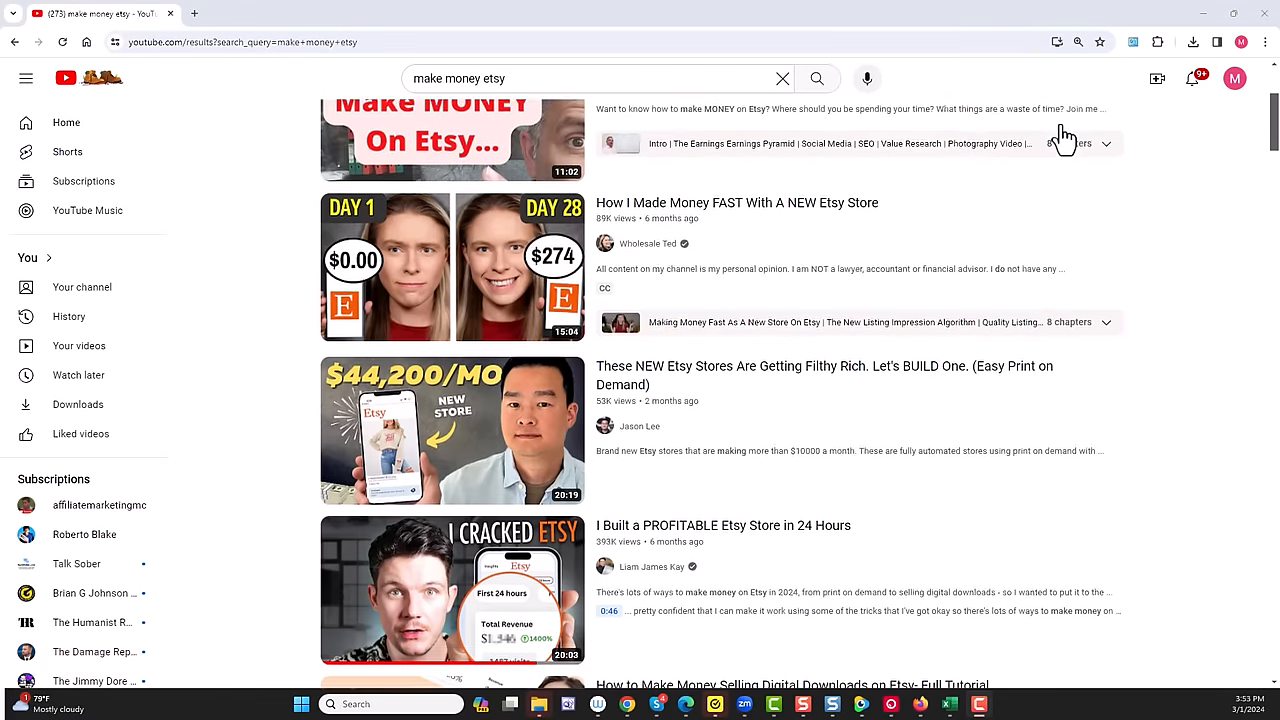
Browse further down the YouTube 'make money etsy' video results.
scroll("down", 3)
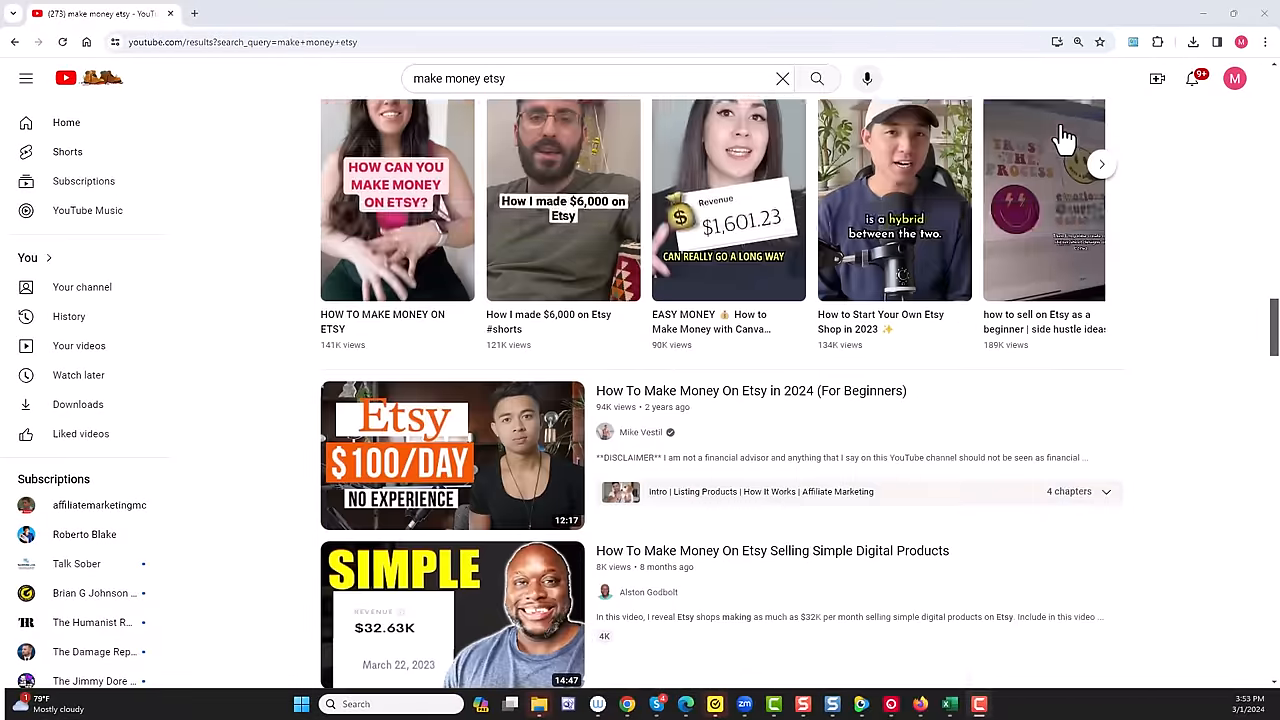
scroll("down", 3)
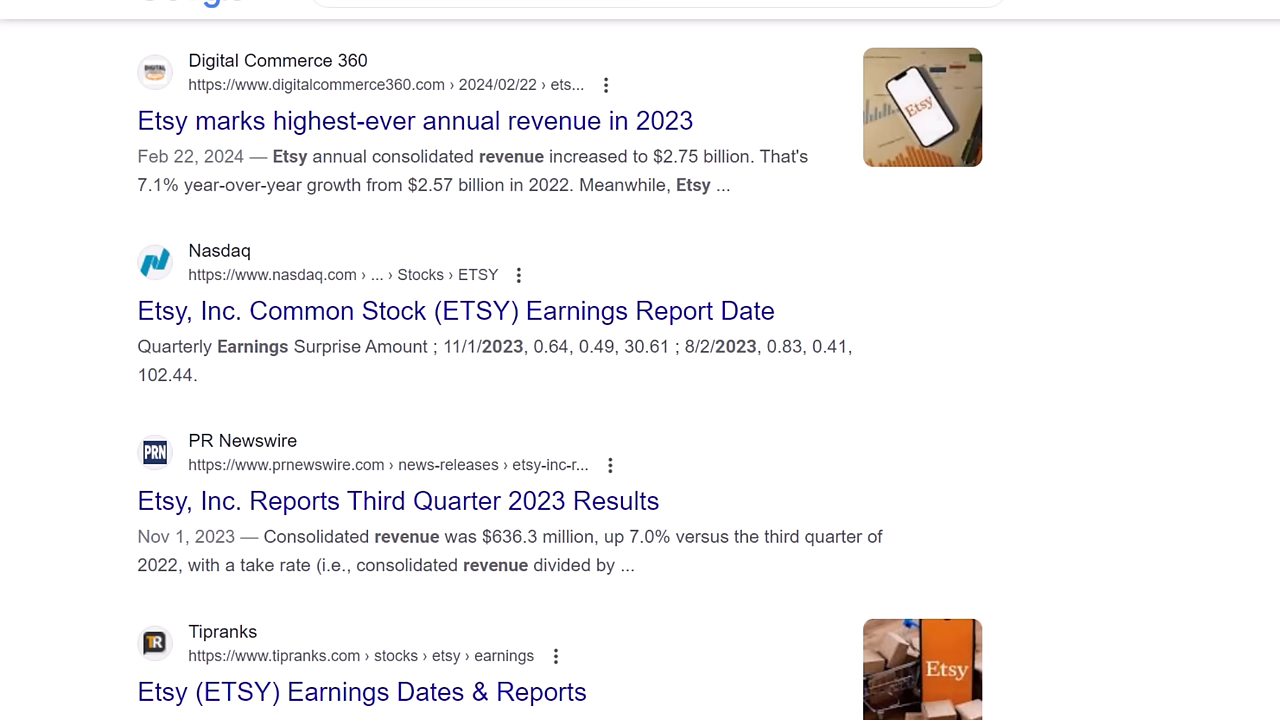
Switch to the Google results on Etsy's record 2023 revenue and earnings.
left_click(544, 12)
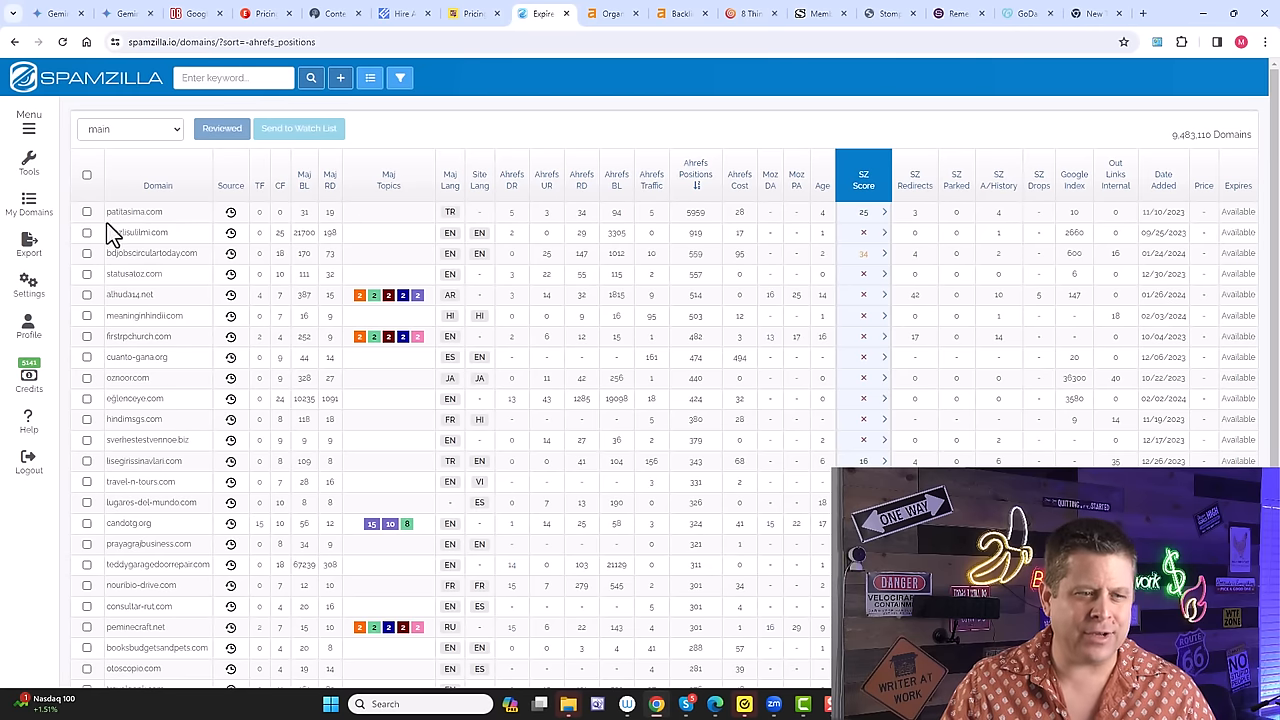
mouse_move(164, 468)
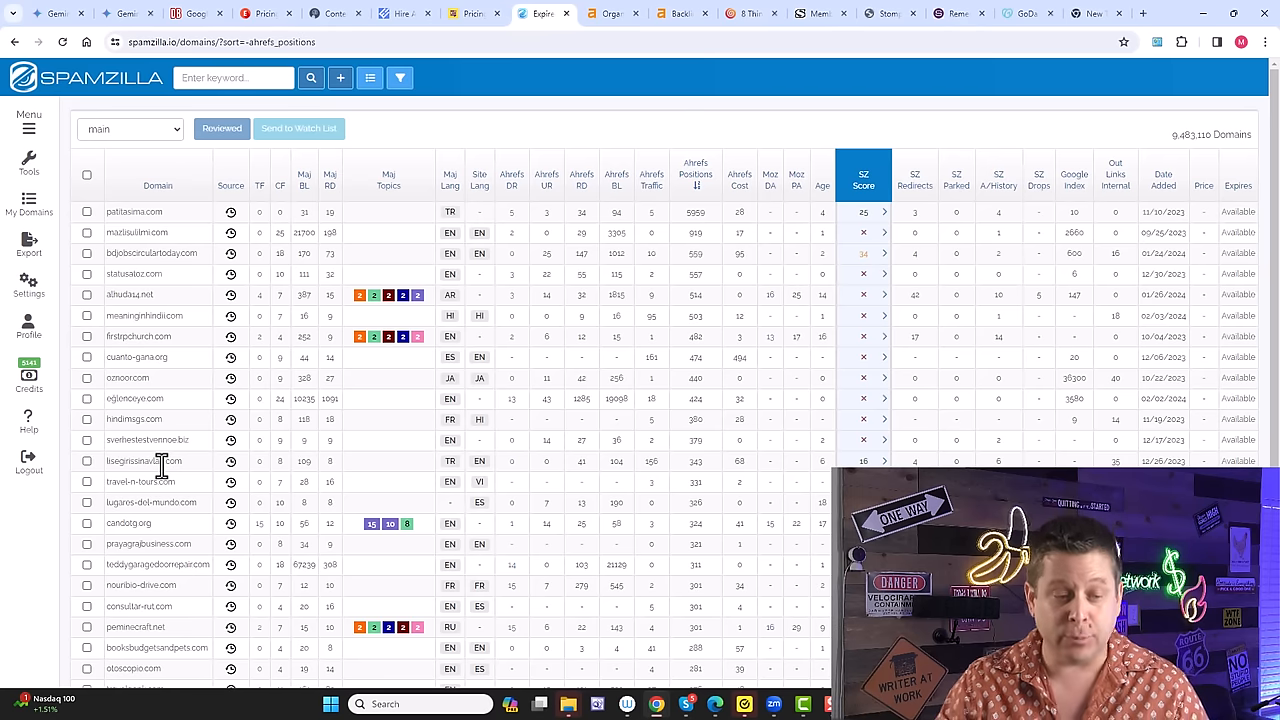
Switch to the GoDaddy Auctions wins list showing 166 won domains.
left_click(1024, 12)
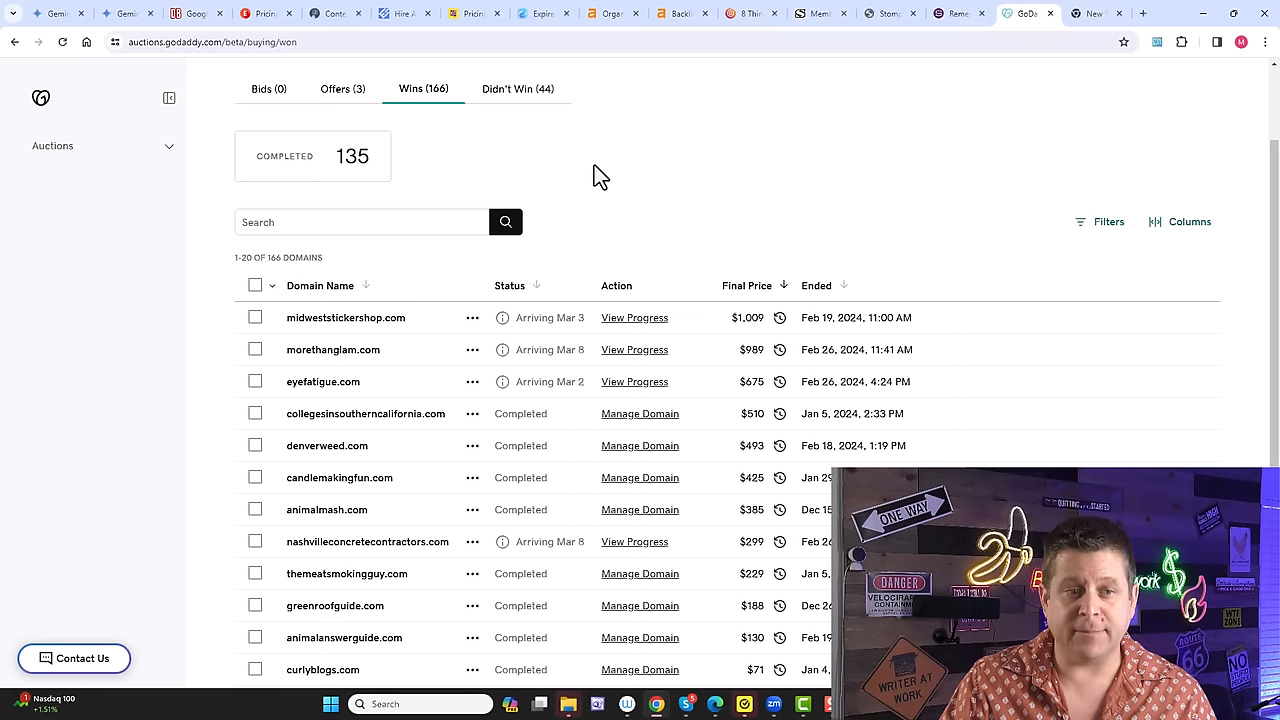
Scroll the GoDaddy Auctions Wins list toward eyefatigue.com, won at $675.
scroll("down", 3)
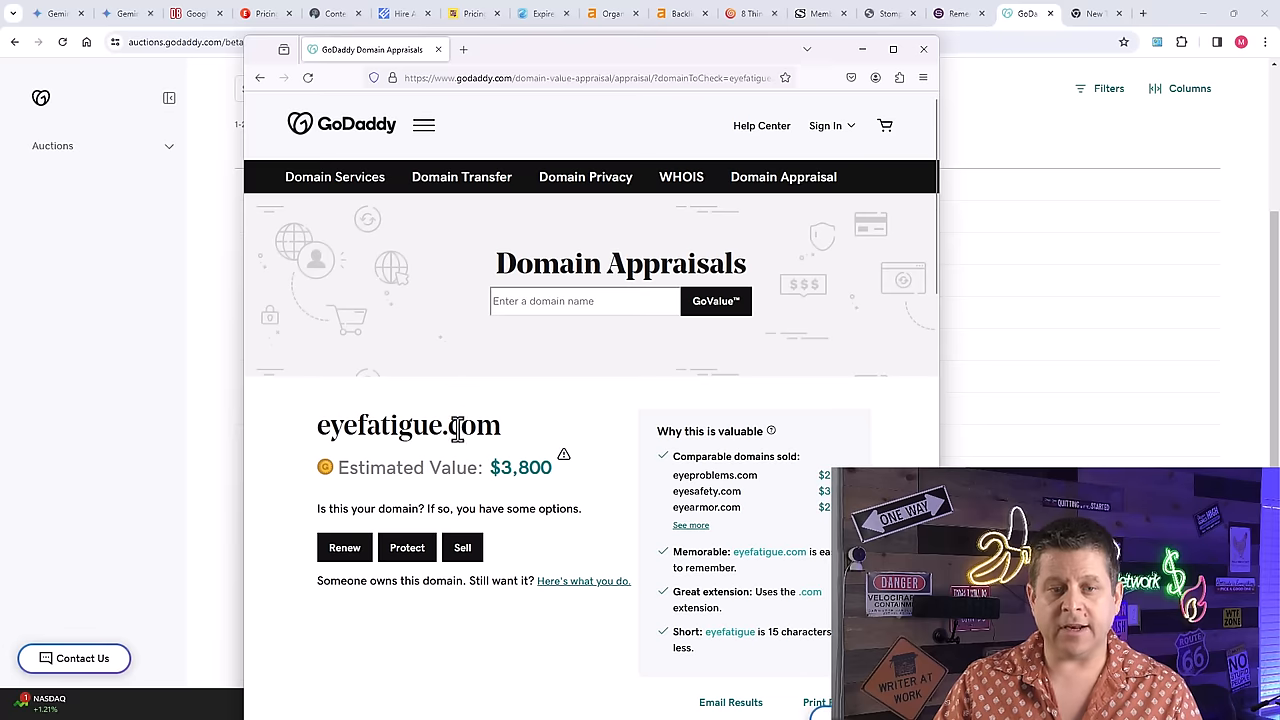
mouse_move(604, 256)
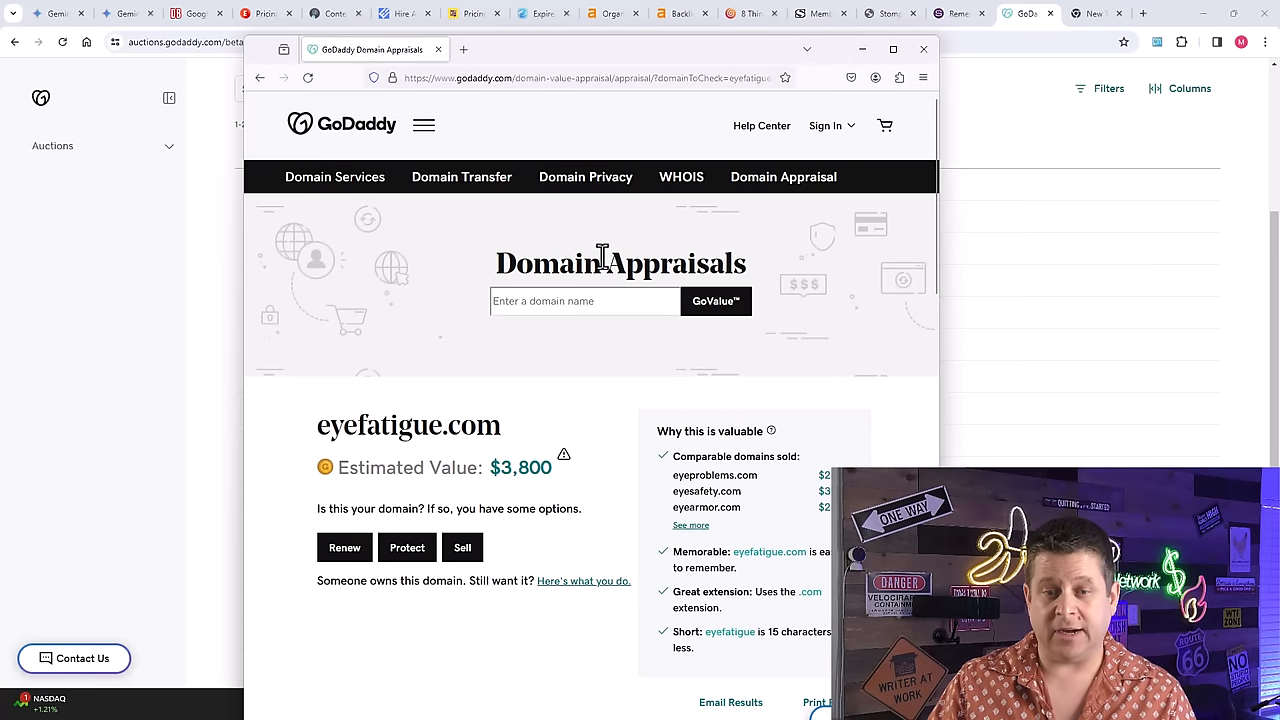
mouse_move(504, 76)
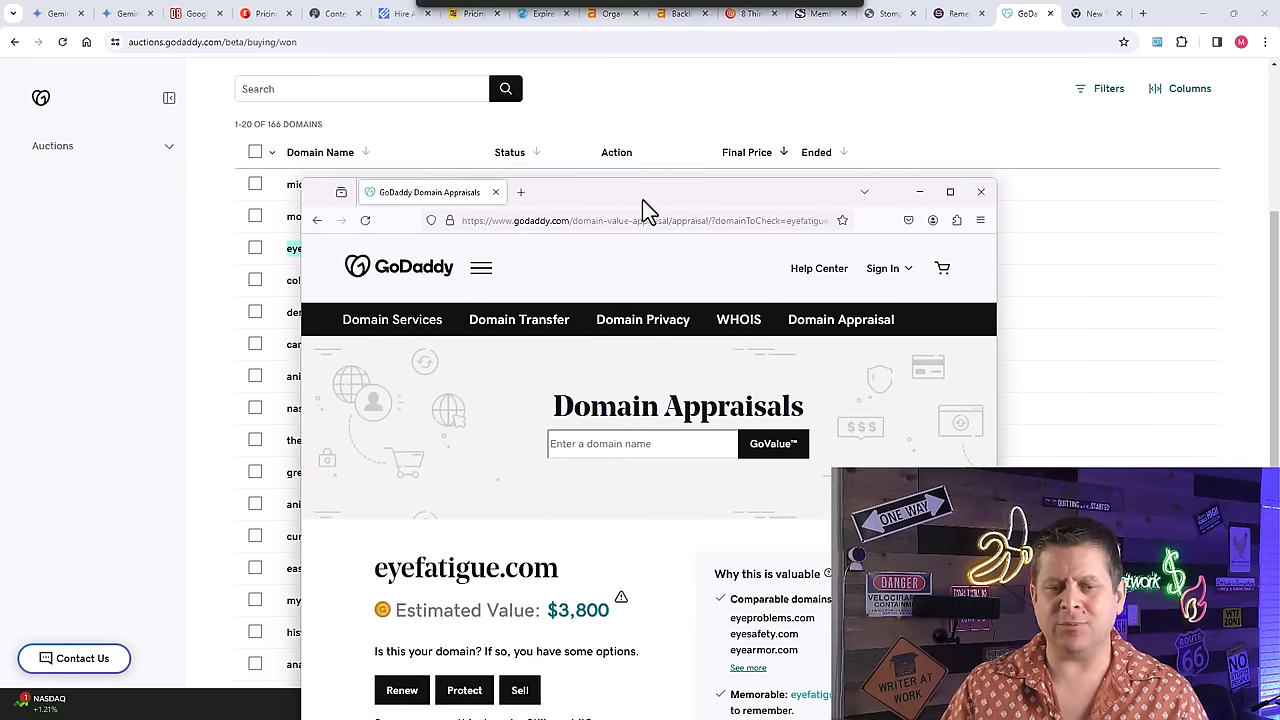
mouse_move(544, 218)
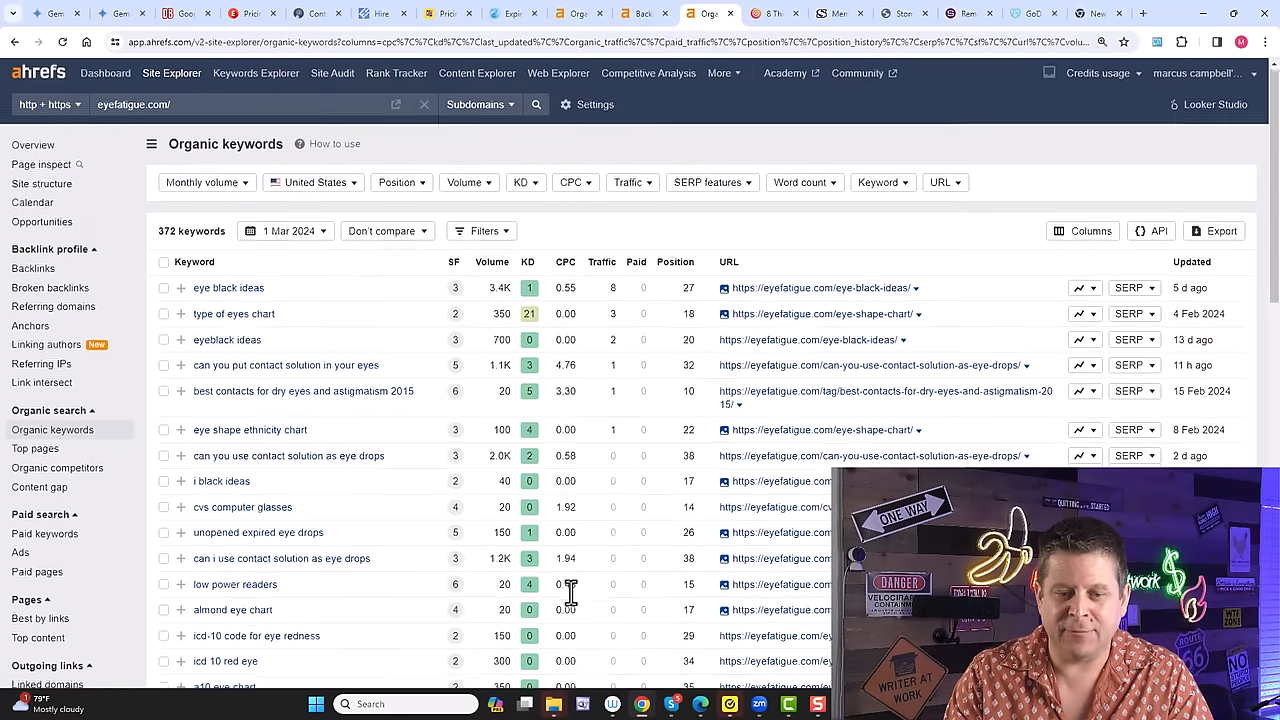
Date eyefatigue.com's organic keywords to 'A year ago' (1 Mar 2023), showing 188 keywords.
left_click(284, 232)
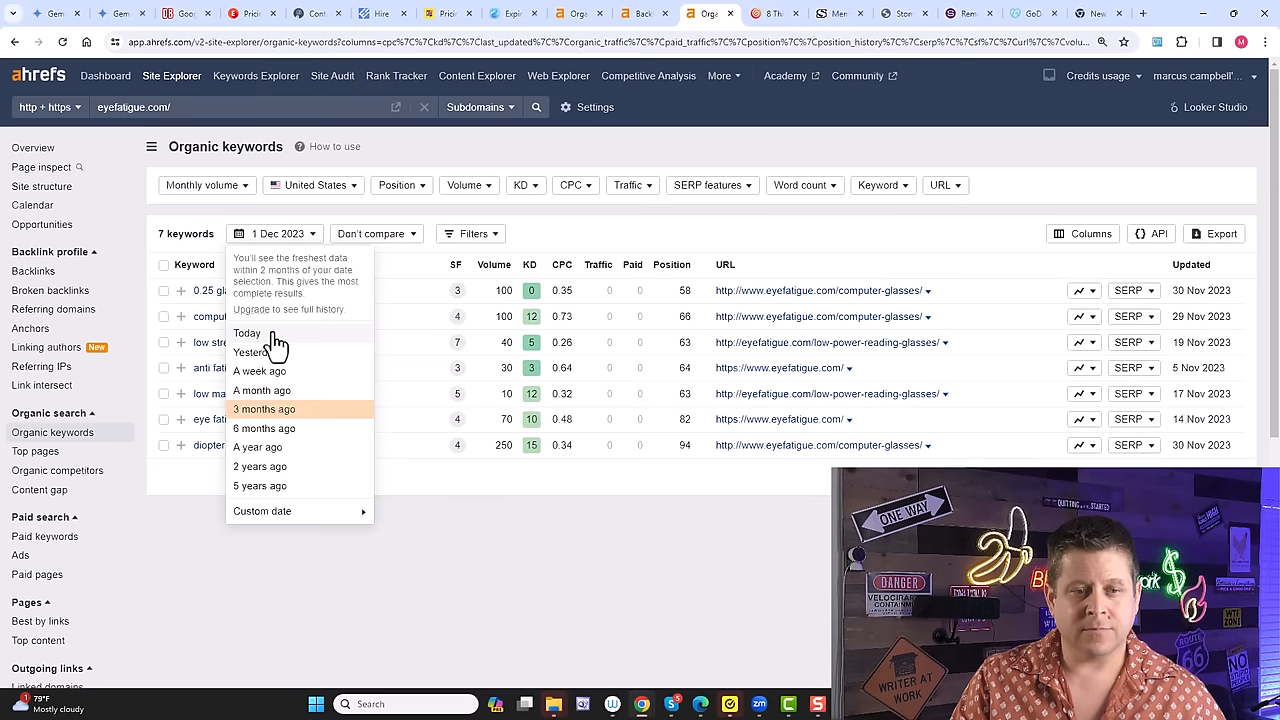
left_click(264, 408)
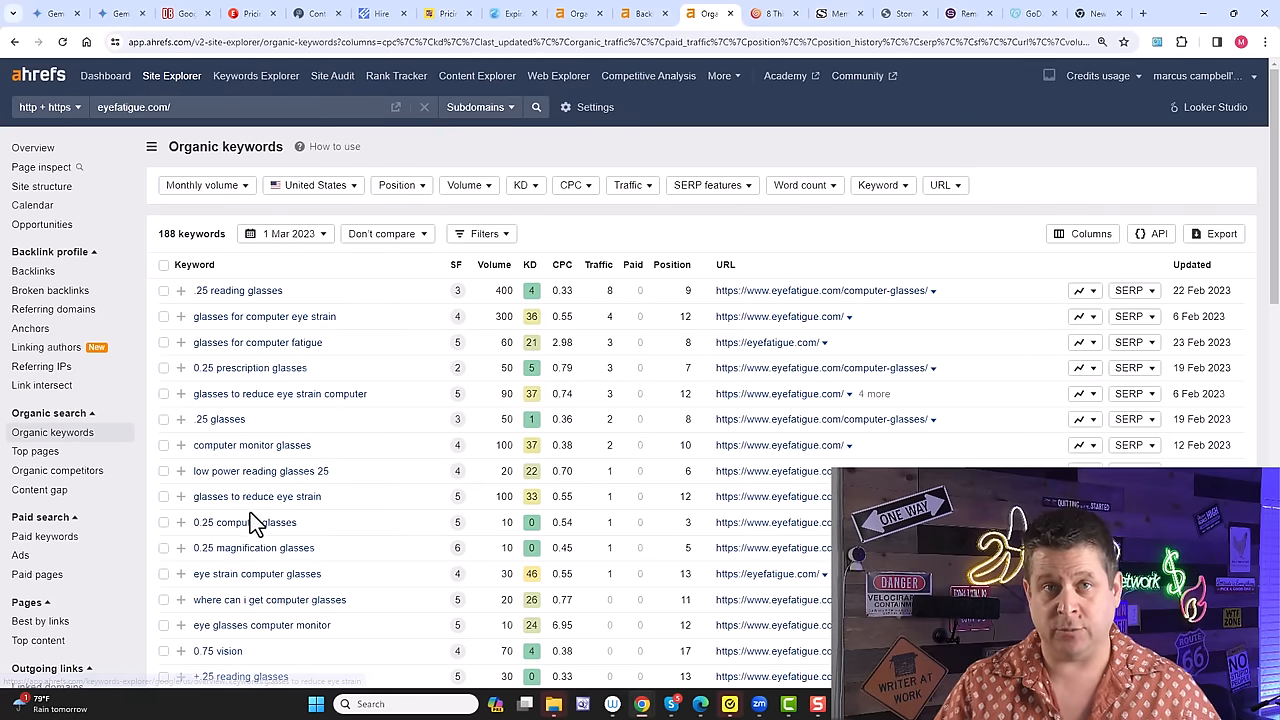
mouse_move(256, 496)
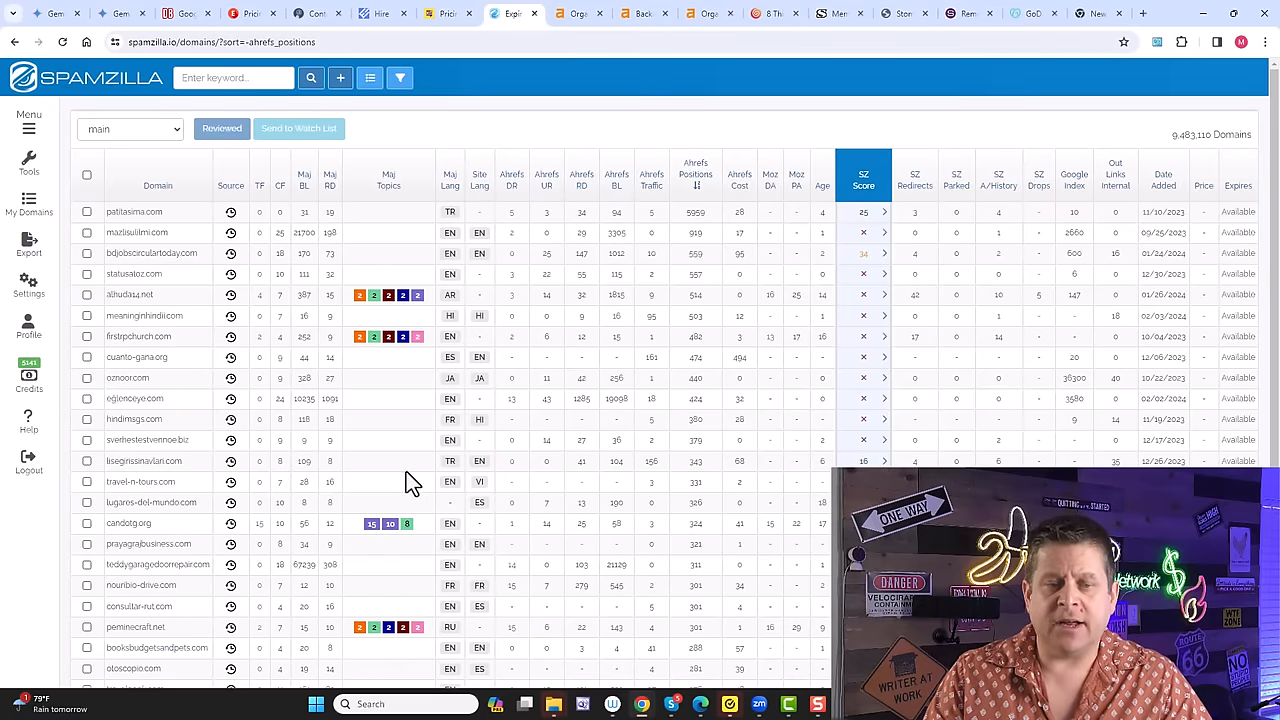
mouse_move(416, 470)
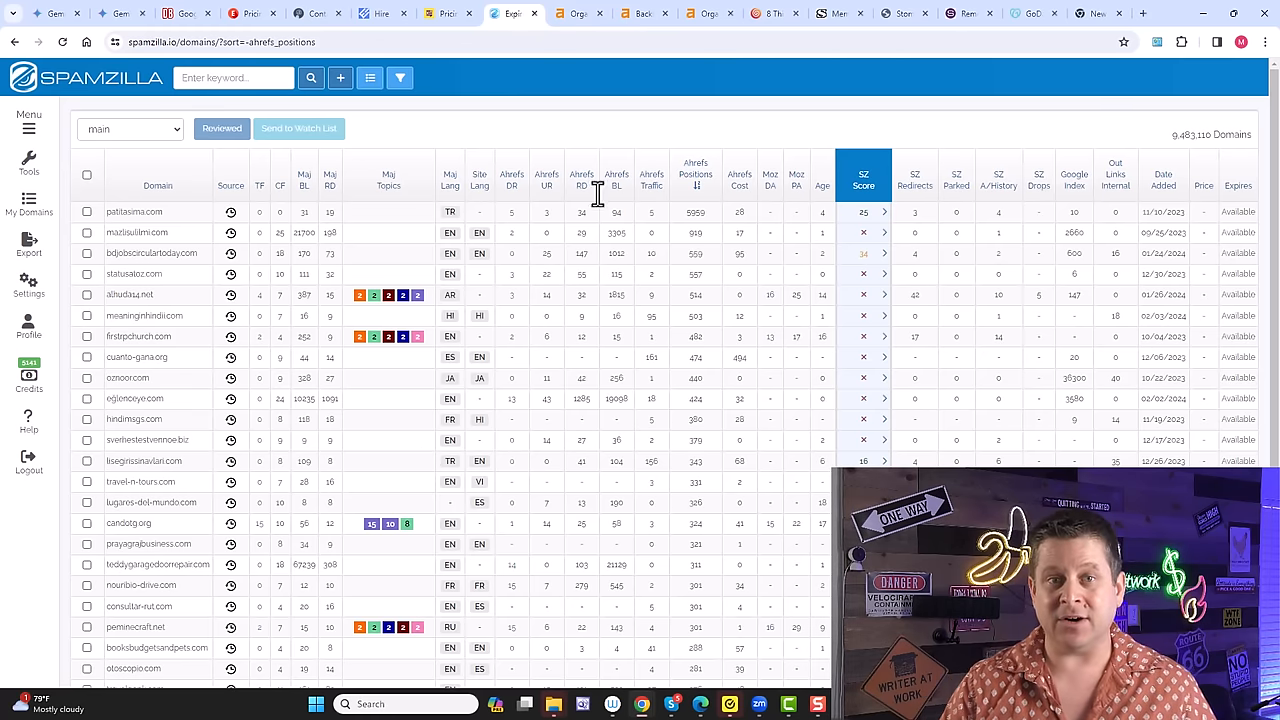
Revisit the eyefatigue.com Ahrefs keywords, then return to the GoDaddy Auctions Wins list.
left_click(708, 12)
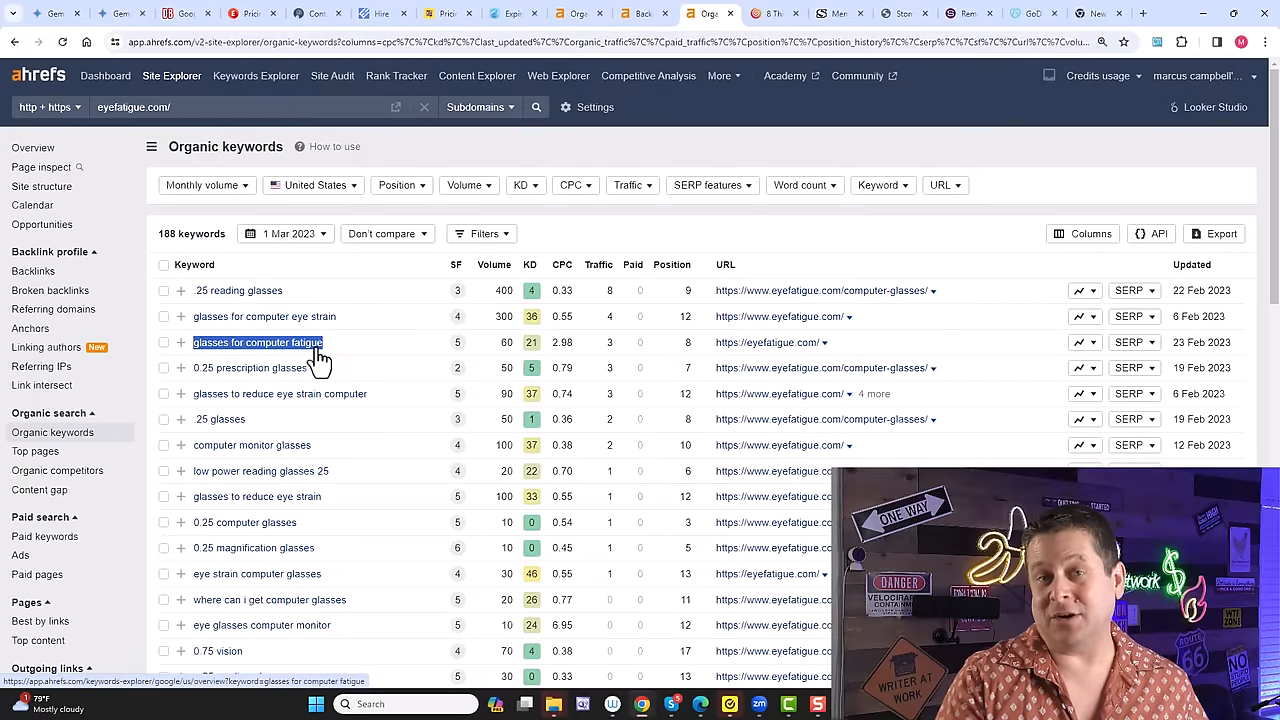
left_click(1030, 12)
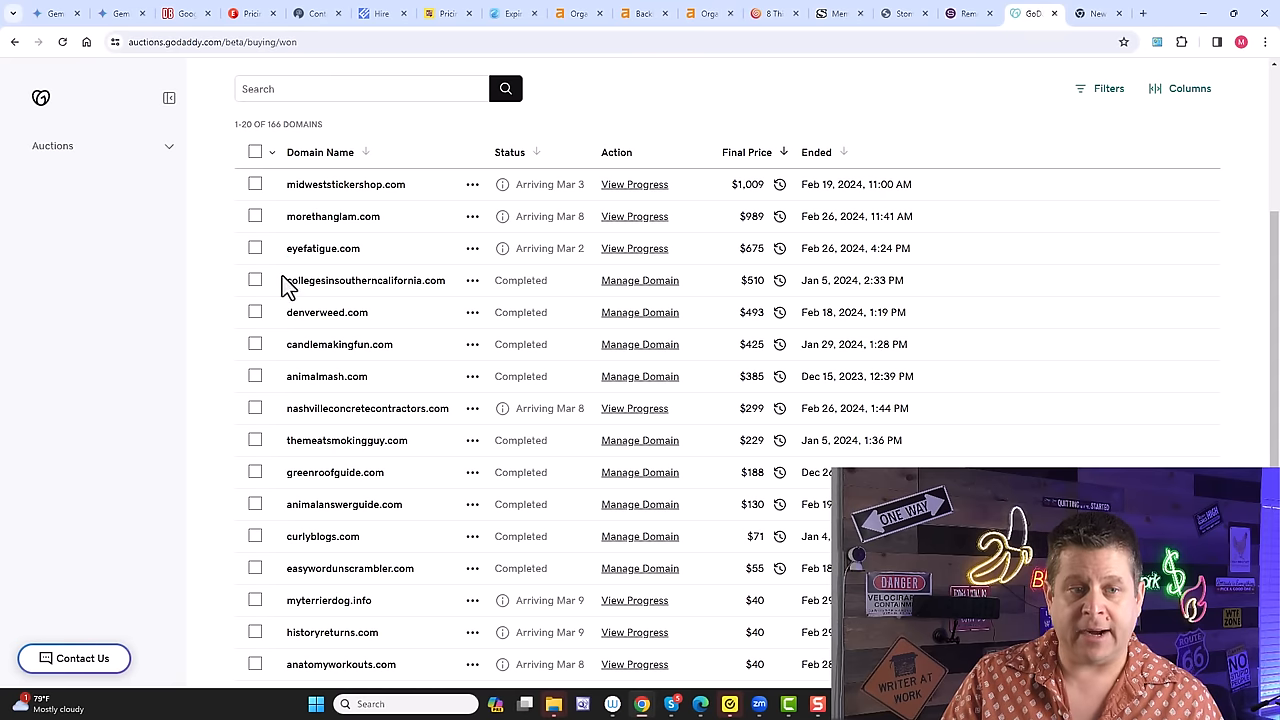
Review collegesinsoutherncalifornia.com's 1 Mar 2024 rankings (99 keywords), then ready the domain box for morethanglam.com.
double_click(364, 280)
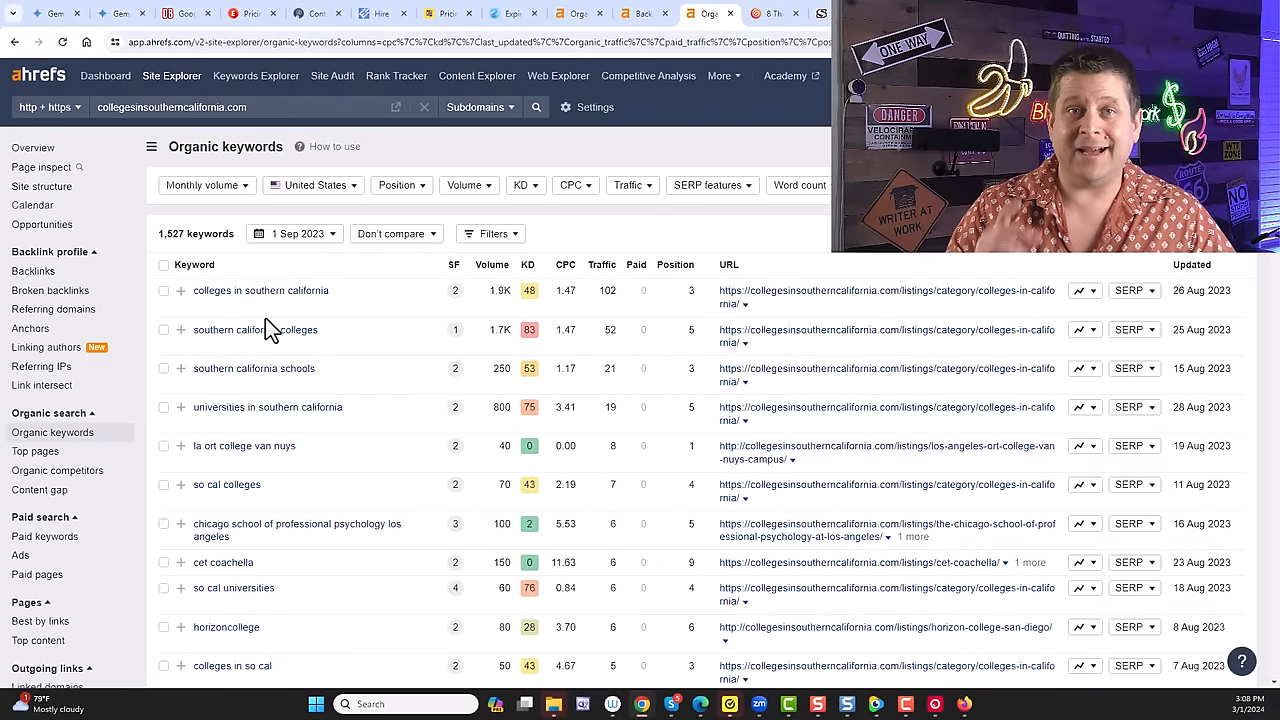
mouse_move(260, 290)
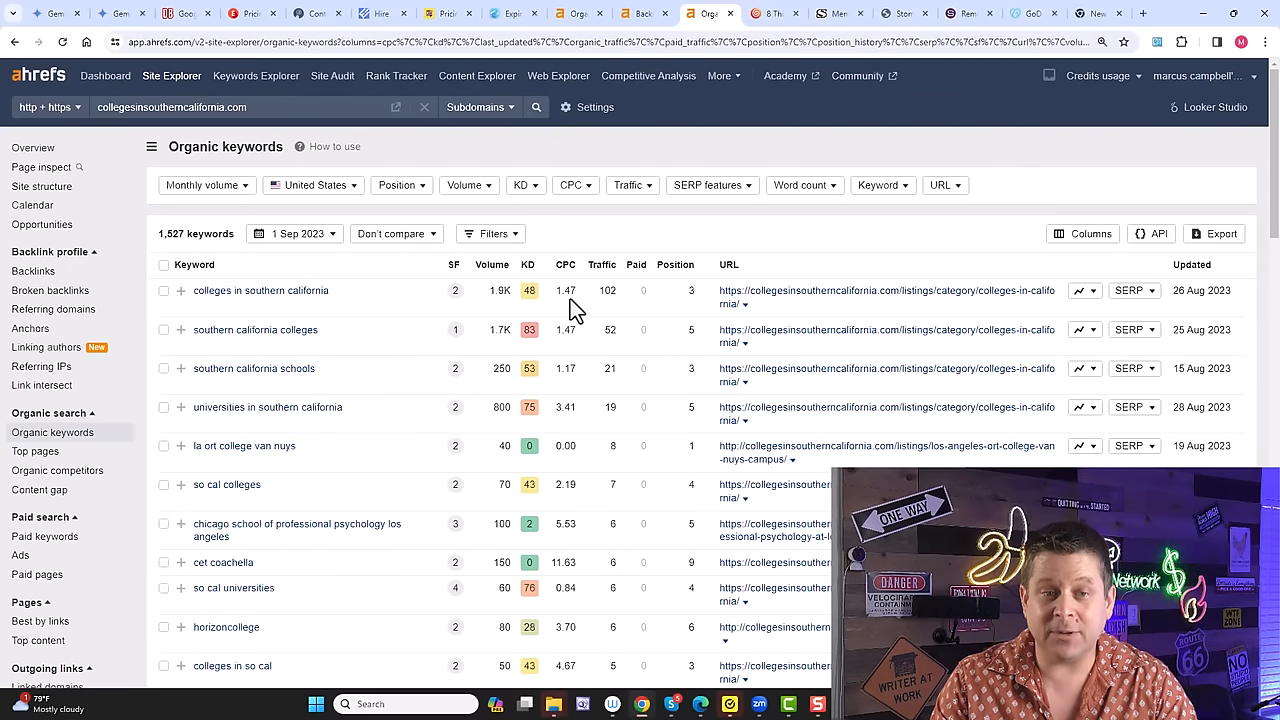
mouse_move(256, 250)
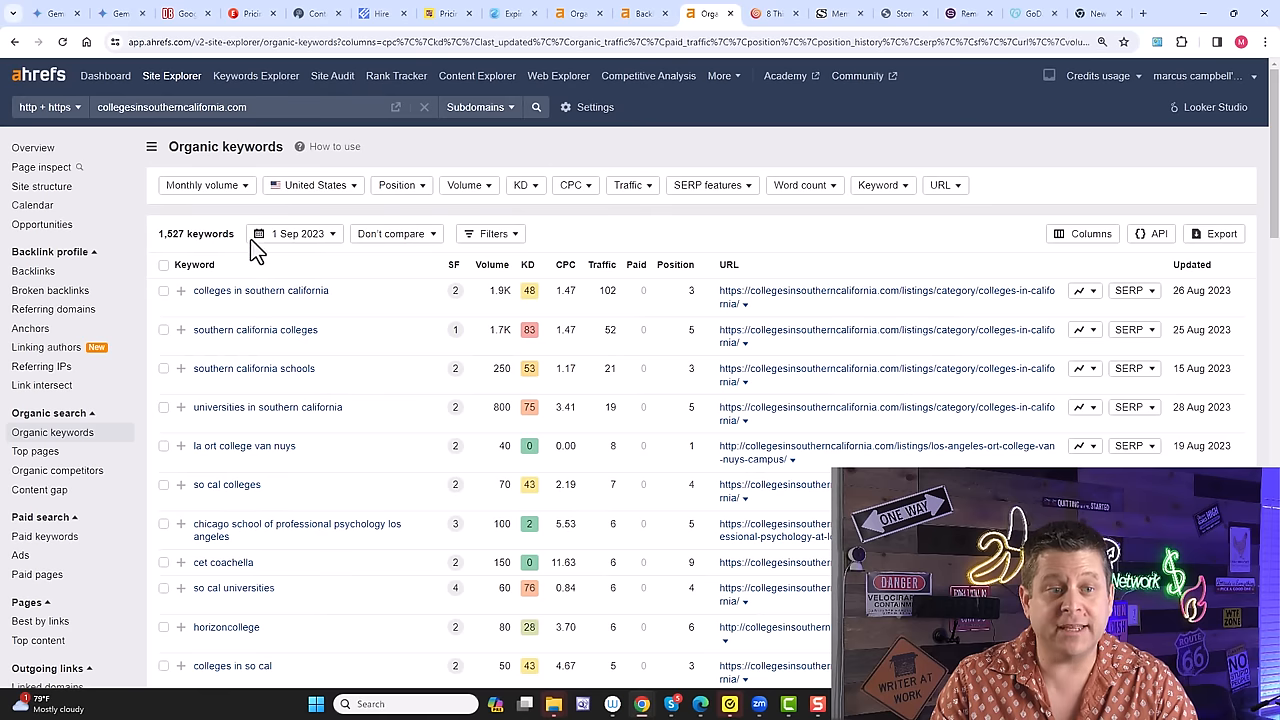
left_click(296, 232)
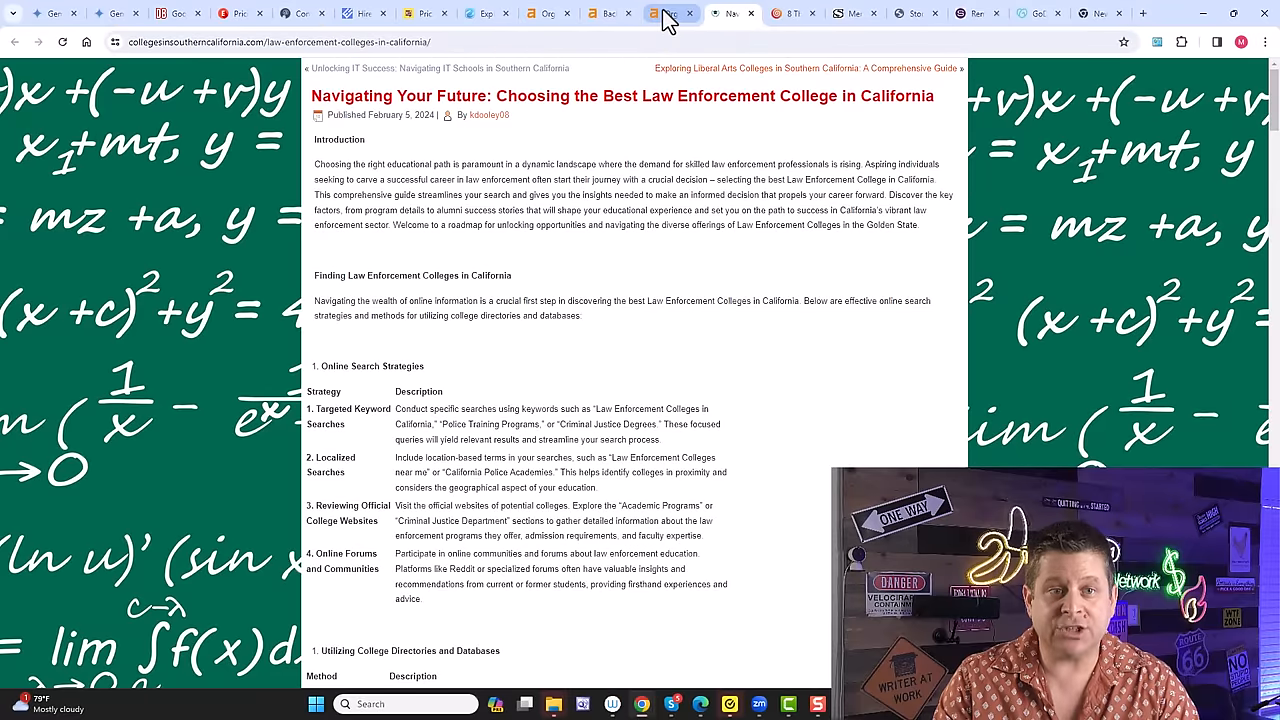
left_click(672, 12)
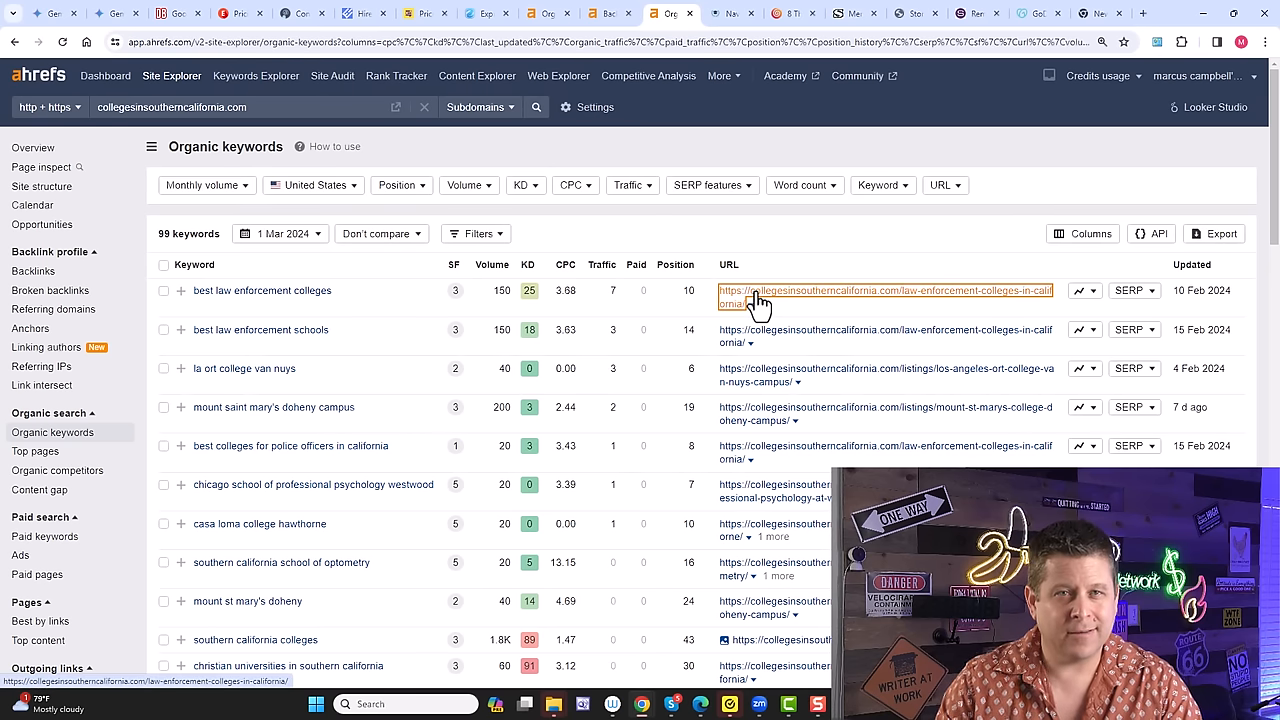
mouse_move(760, 278)
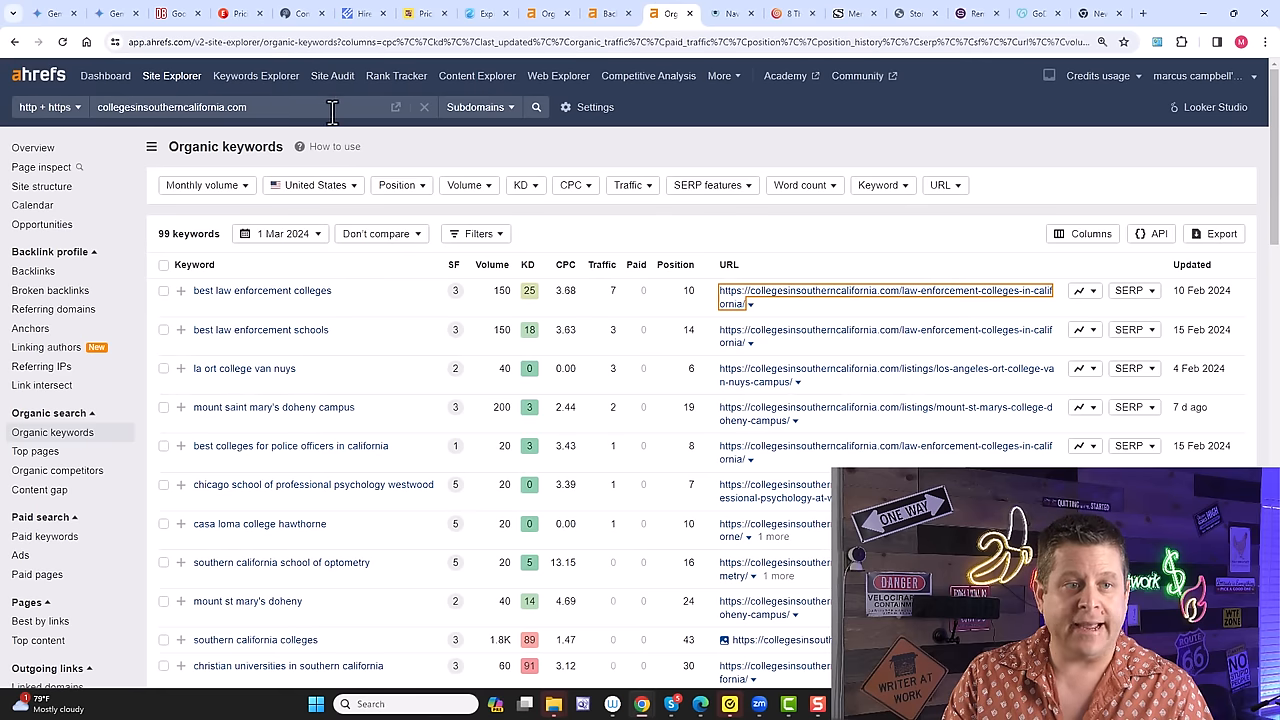
left_click(536, 108)
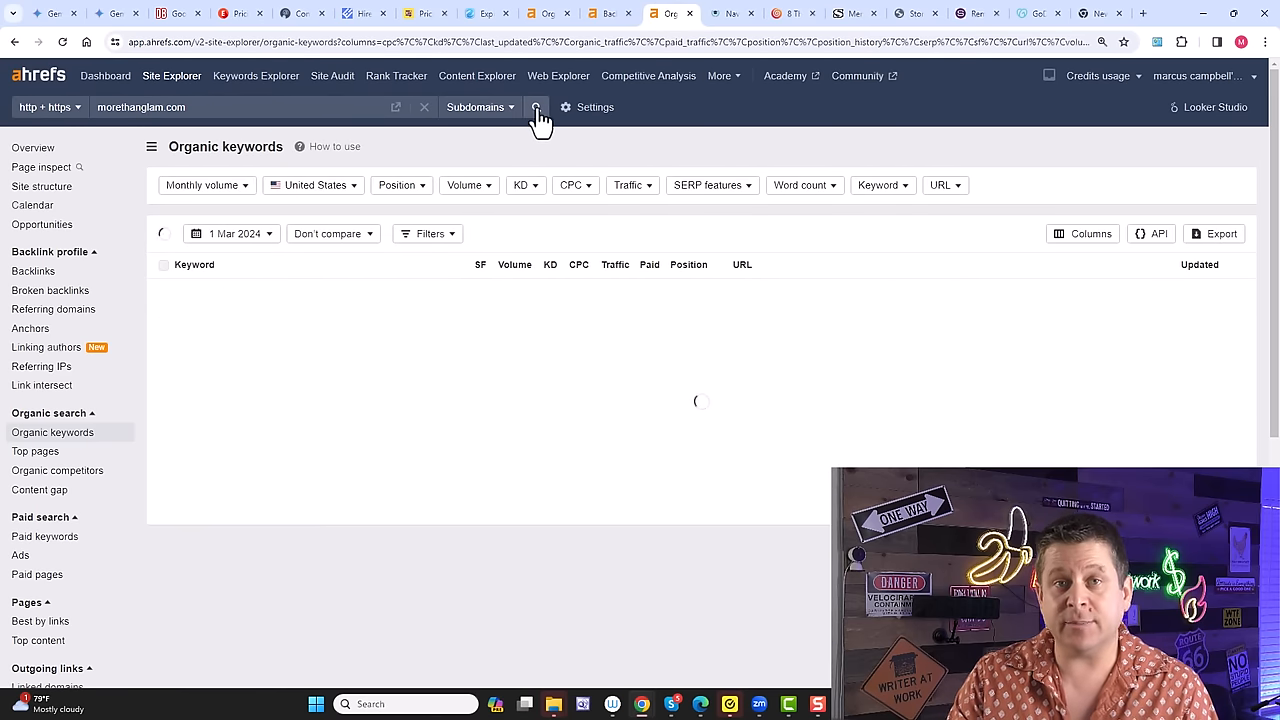
Run the Organic keywords report for morethanglam.com, showing 1,130 keywords on 1 Mar 2024.
left_click(536, 108)
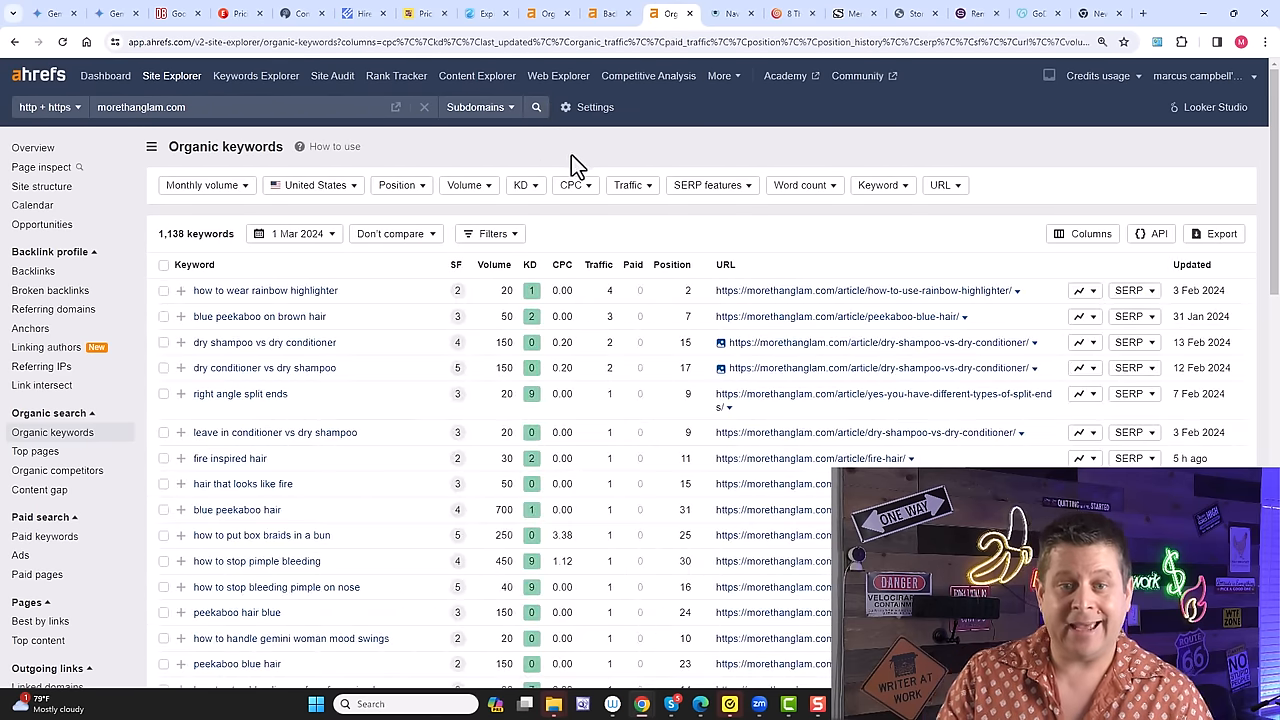
left_click(294, 232)
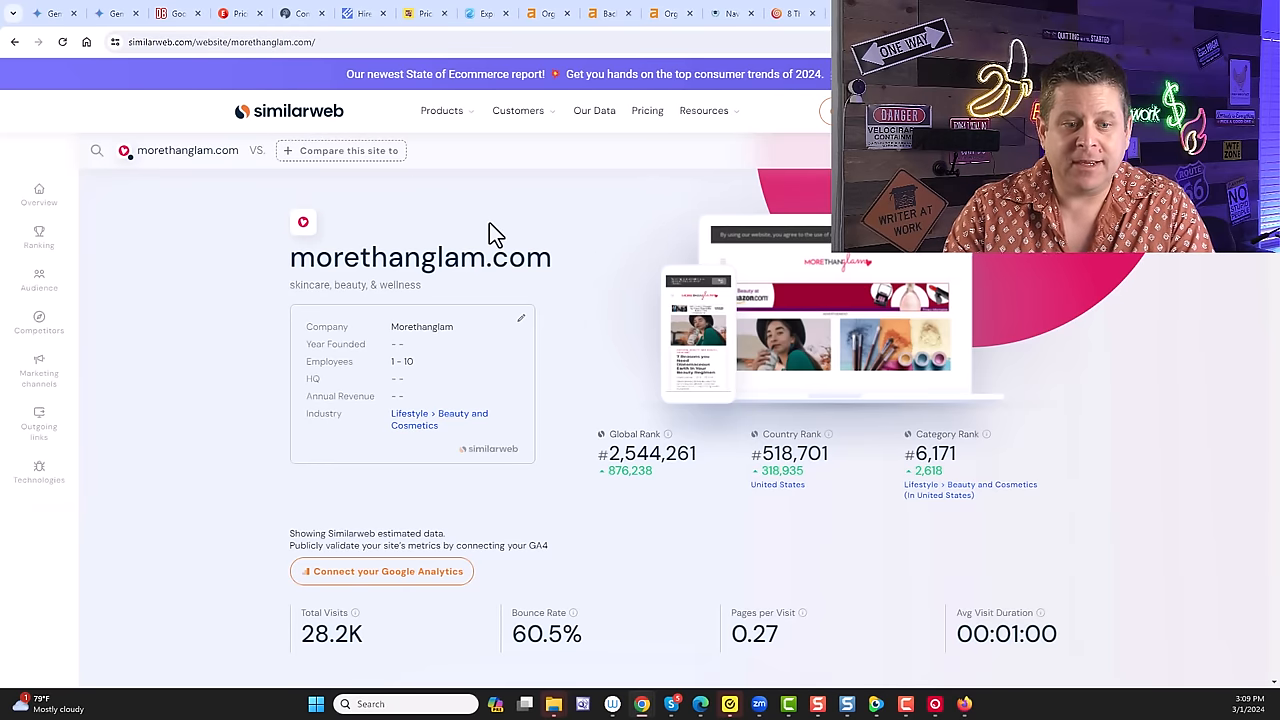
Scroll morethanglam.com's Similarweb overview (28.2K visits, 60.5% bounce) down to Ranking by Traffic.
scroll("down", 3)
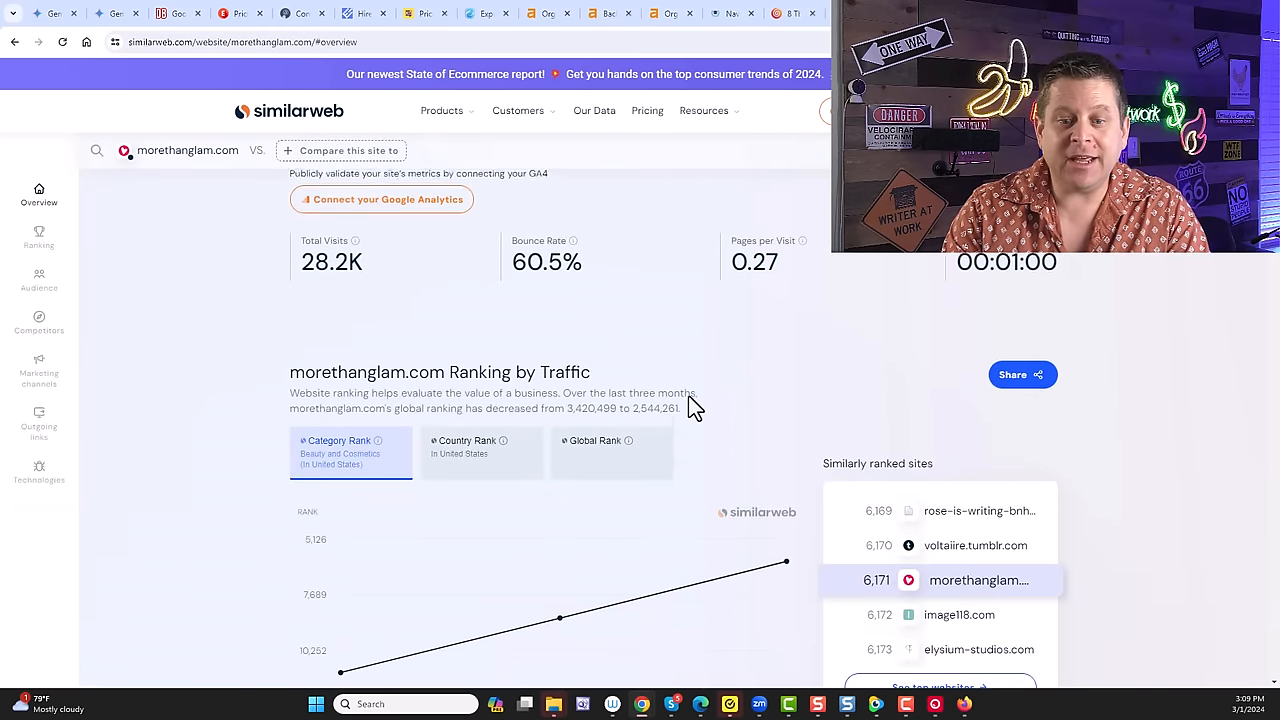
scroll("down", 3)
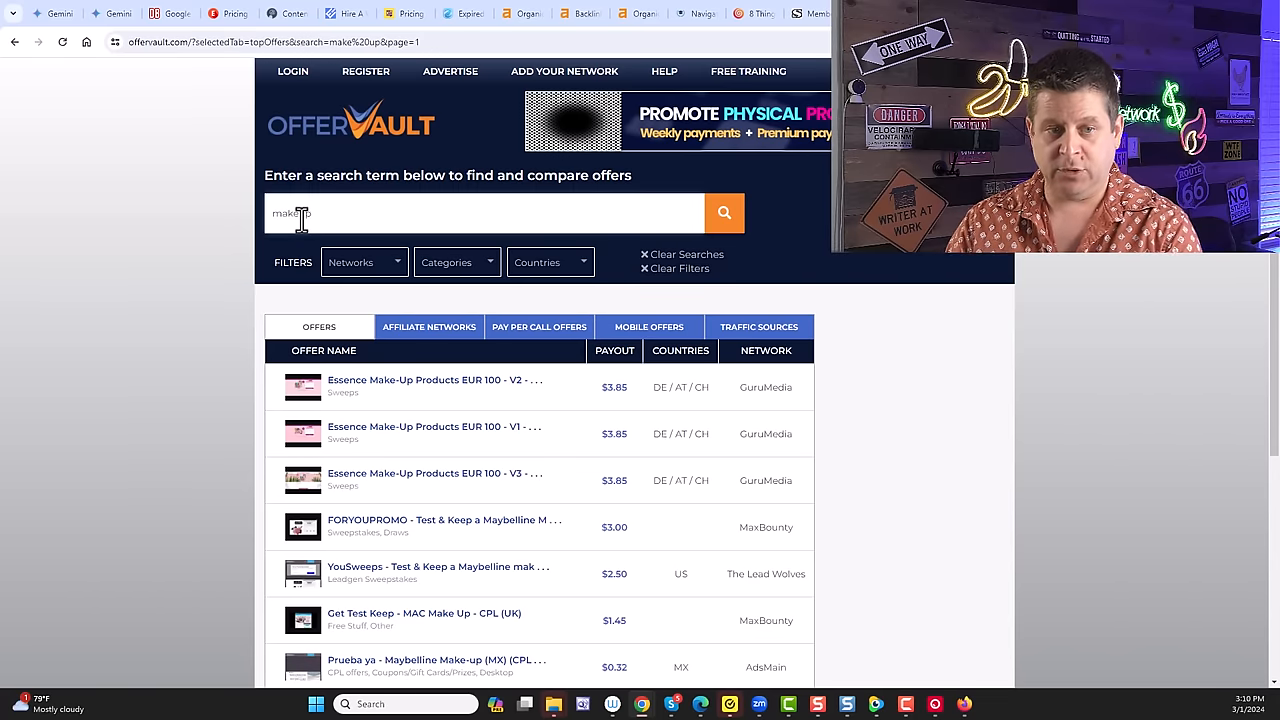
Search OfferVault for 'beauty' (1,335 results) and browse to page 2 of the offers.
type("beauty")
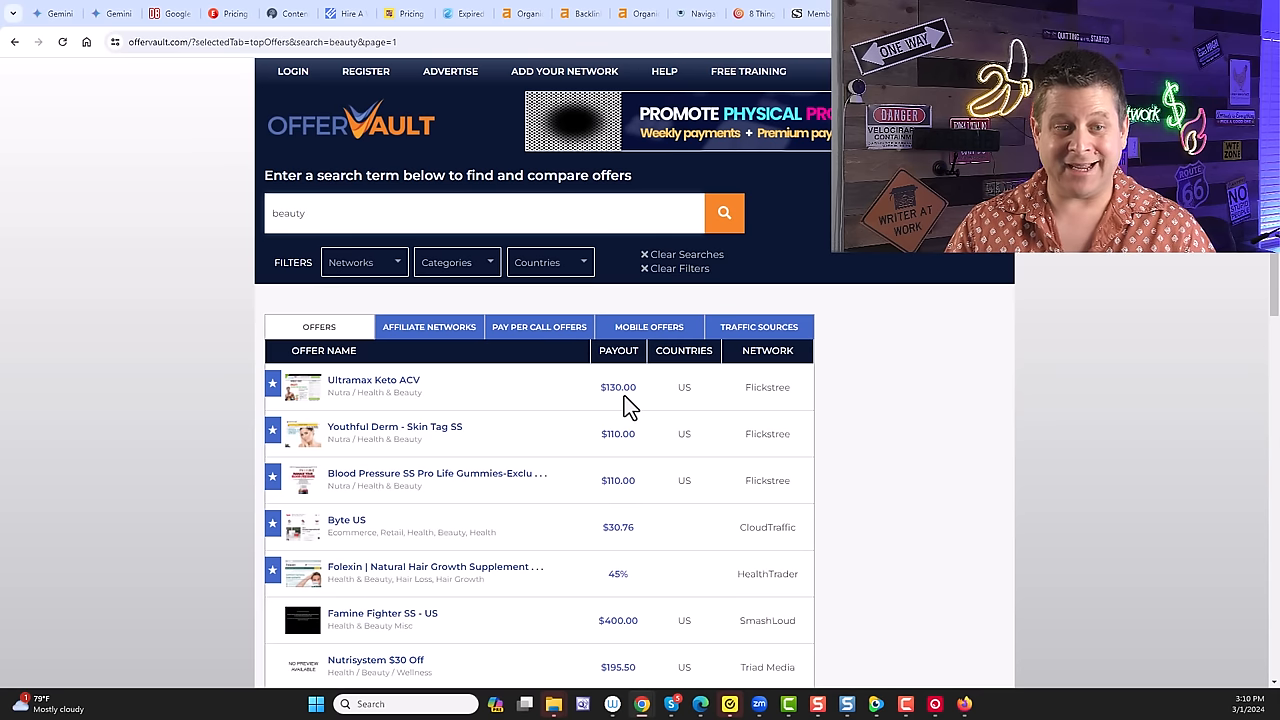
scroll("down", 3)
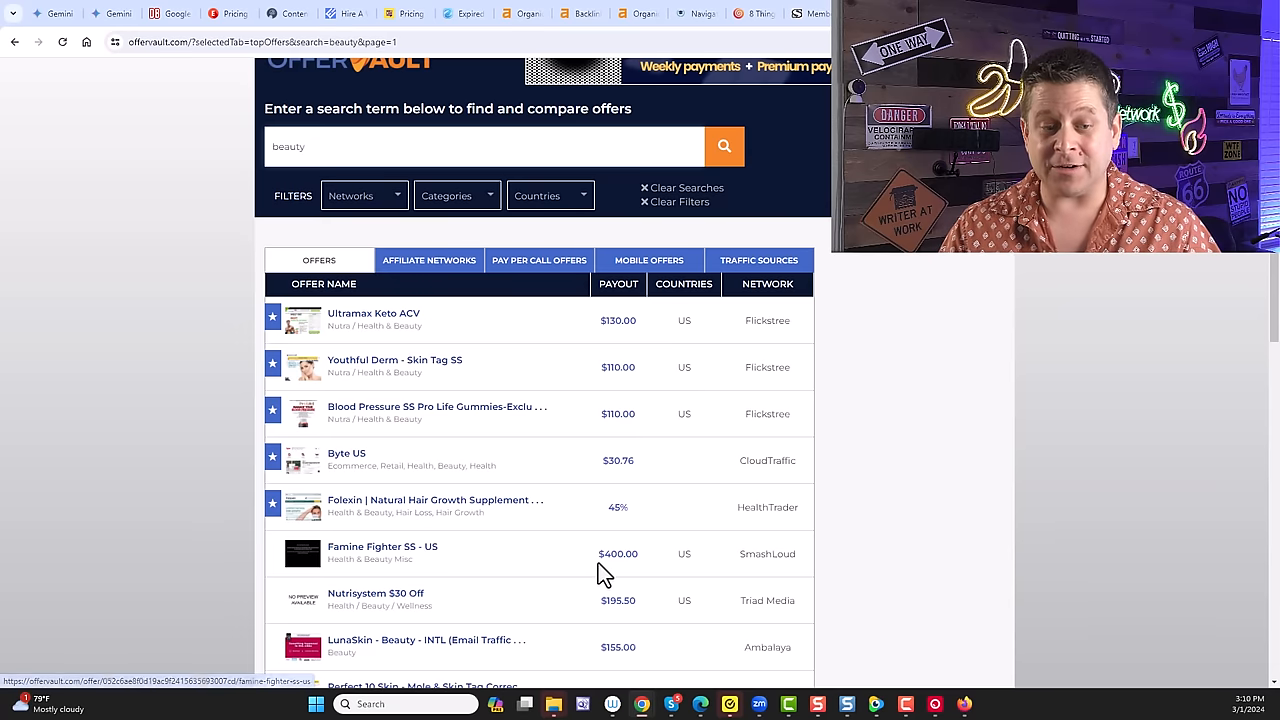
scroll("down", 3)
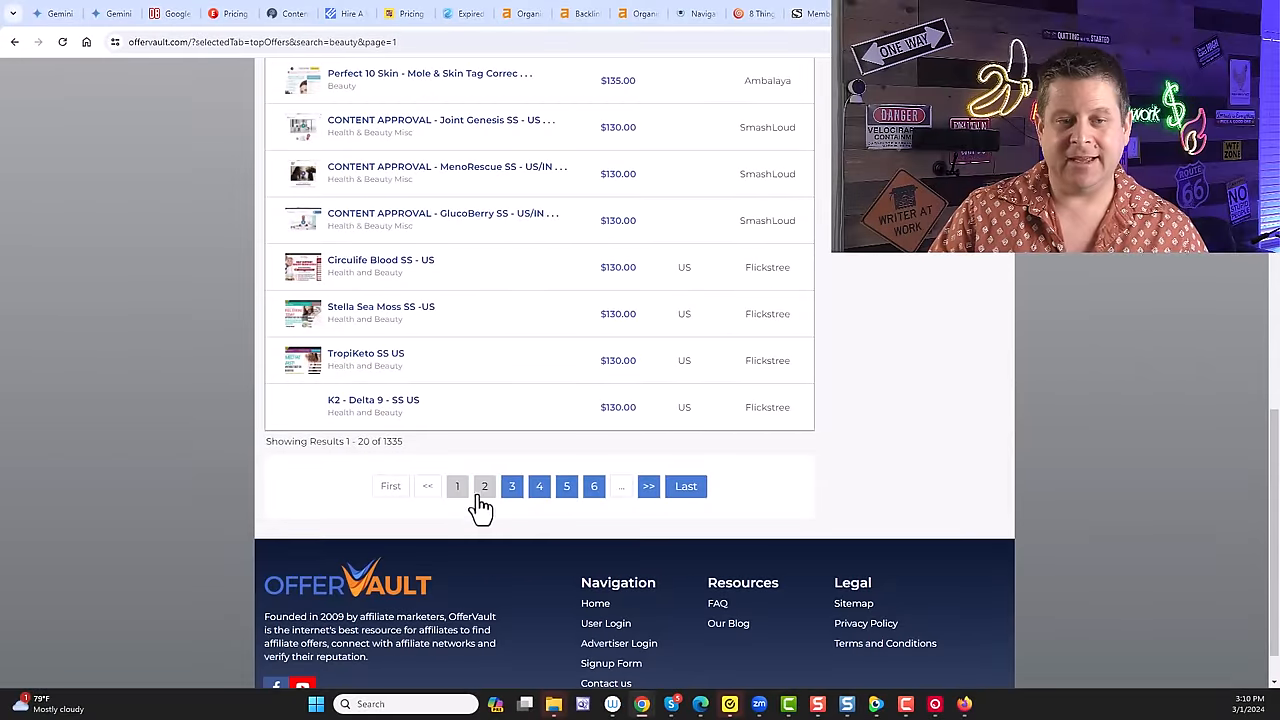
left_click(484, 486)
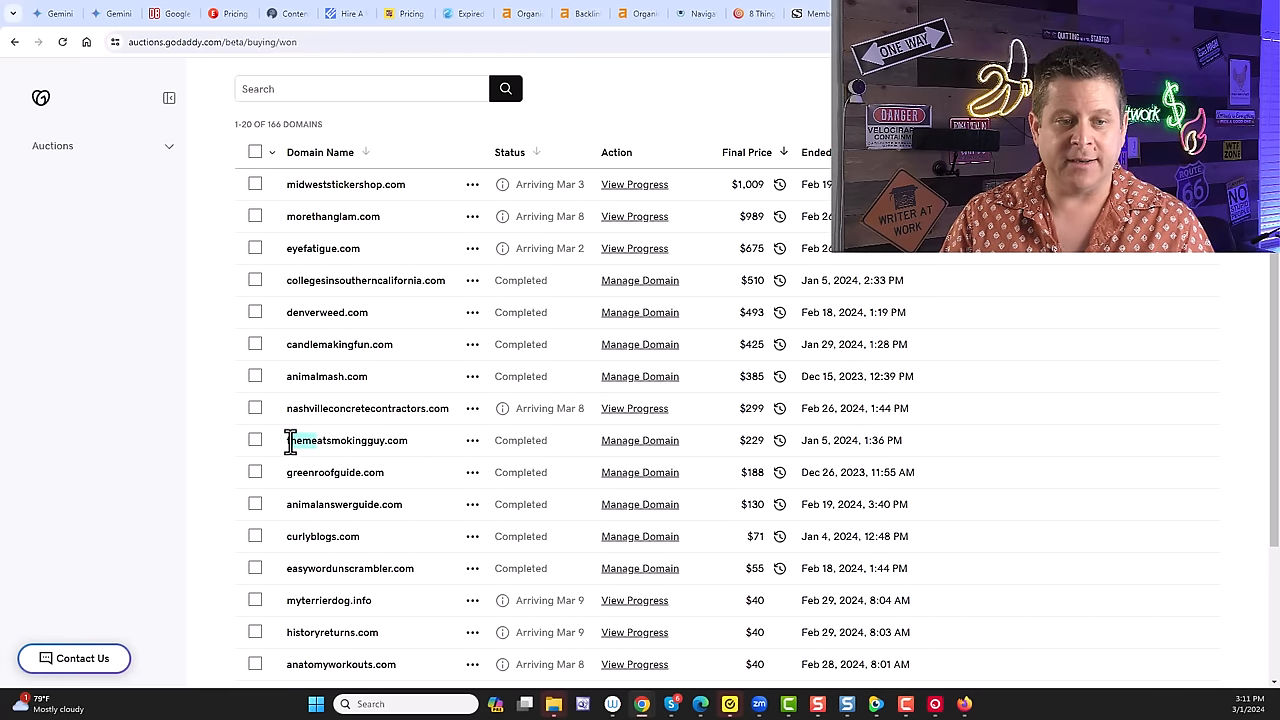
Select themeatsmokingguy.com ($229 win) for copying and switch to the Ahrefs tab.
double_click(348, 440)
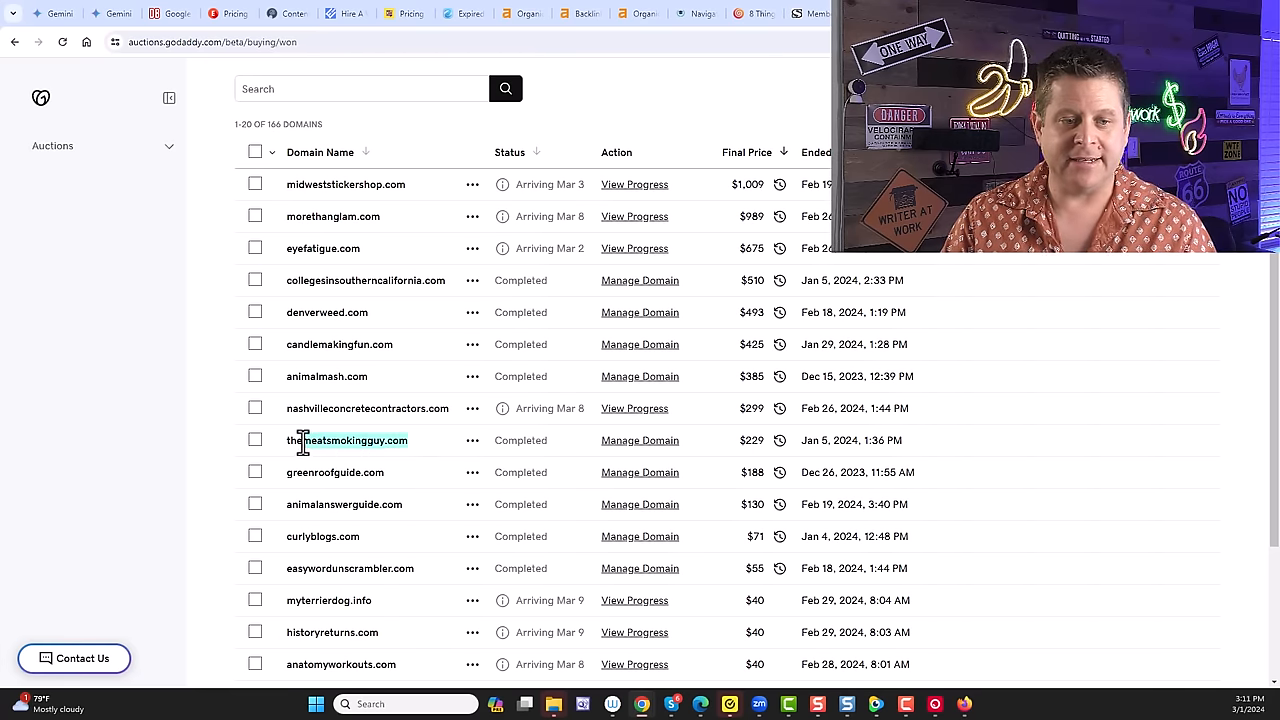
left_click(522, 12)
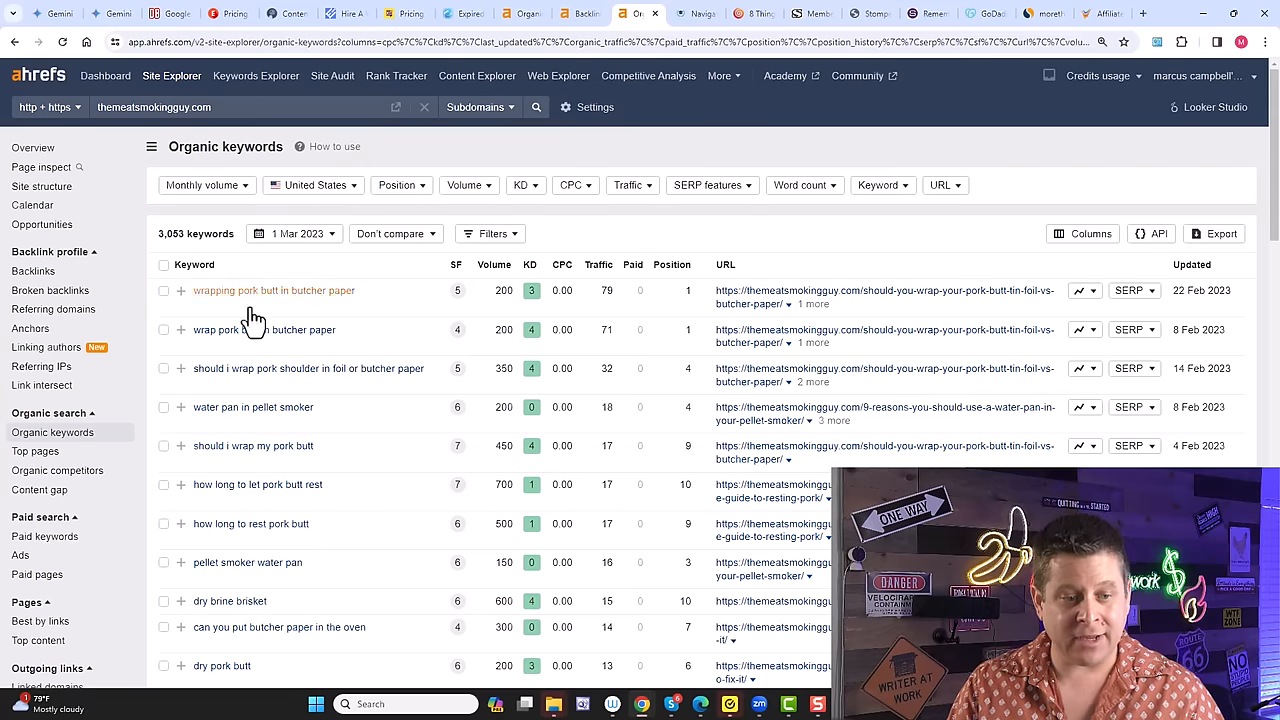
Scroll themeatsmokingguy.com's 3,053 organic keywords, led by wrapping pork butt in butcher paper.
scroll("down", 3)
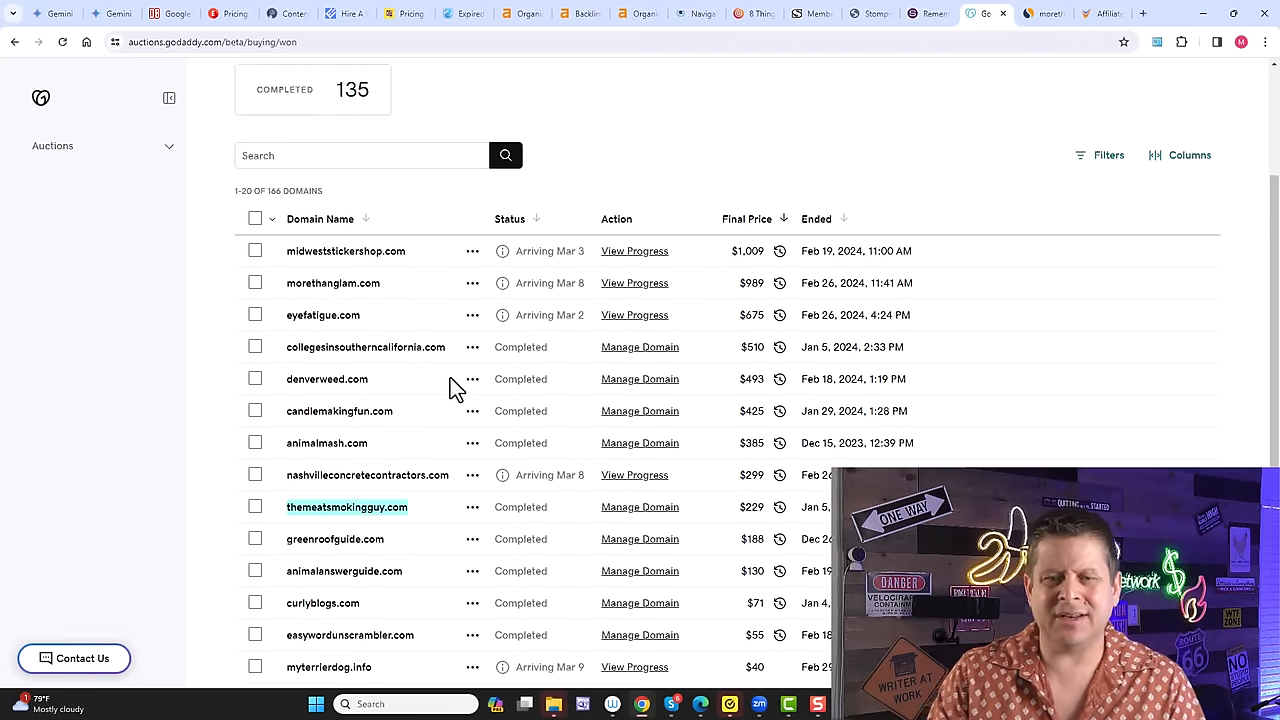
mouse_move(616, 308)
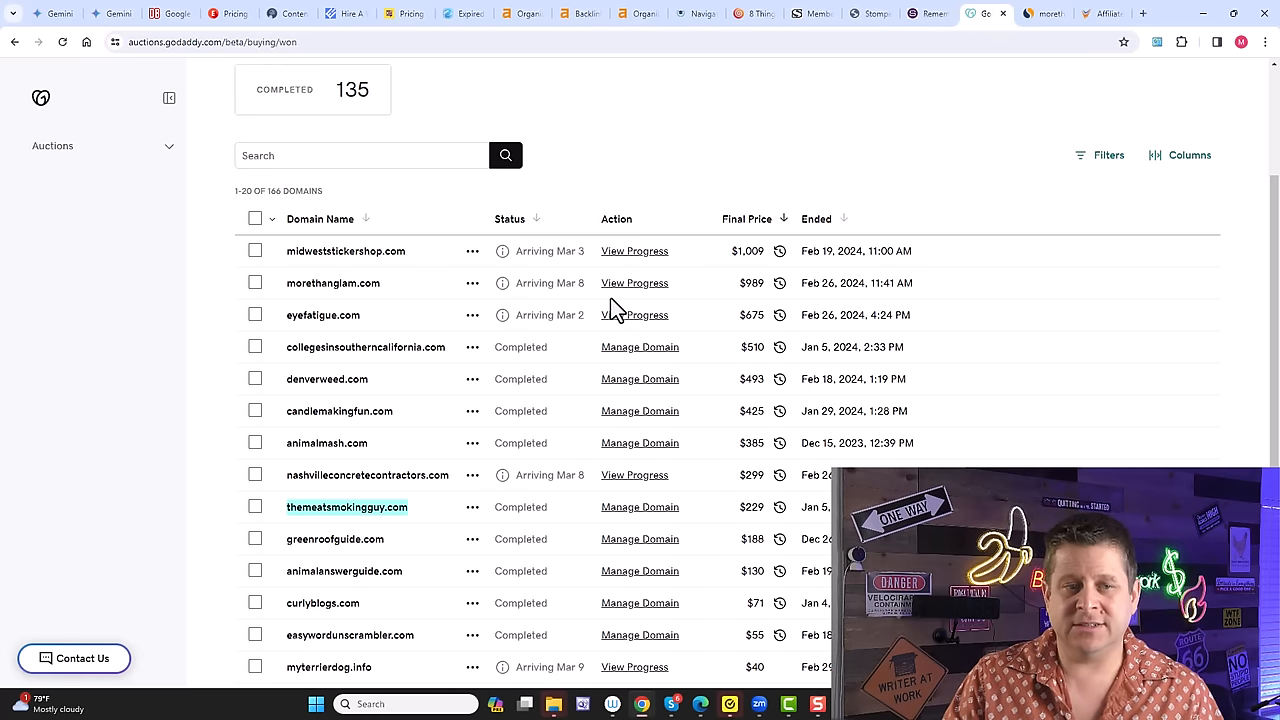
mouse_move(636, 304)
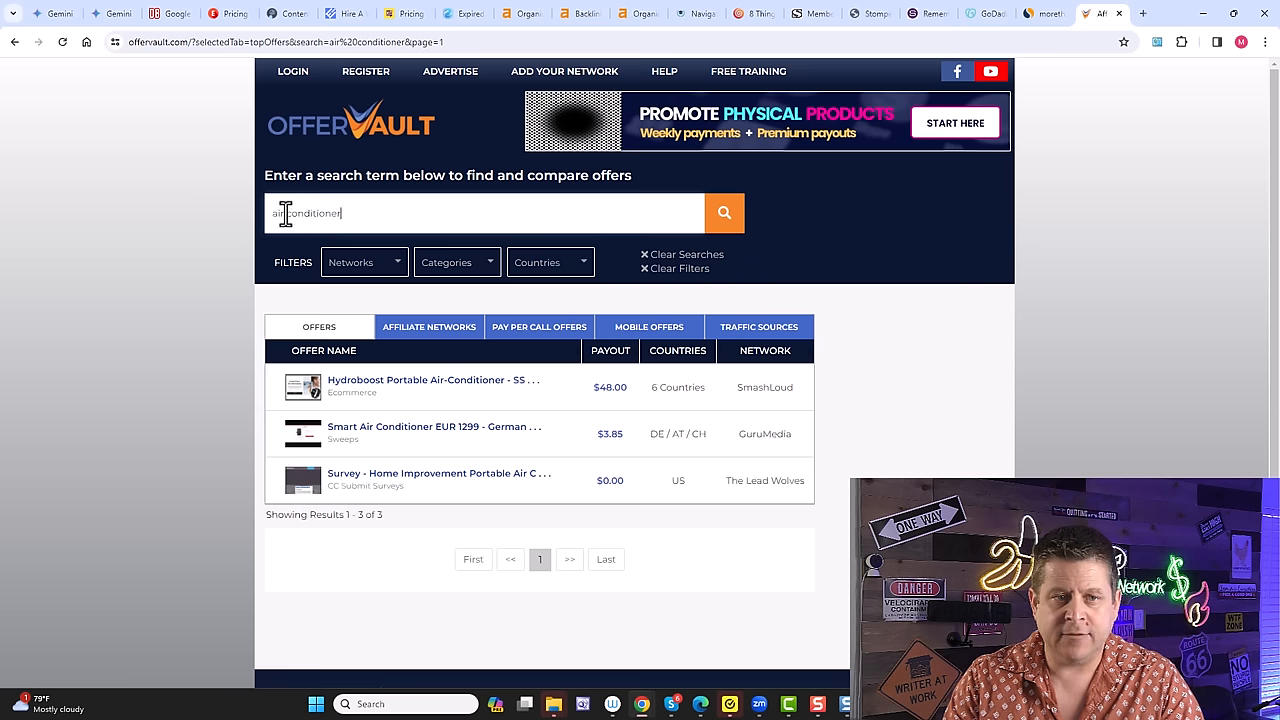
Search OfferVault for 'hvac' (offers up to $60), then move to the Namecheap auction tab.
type("hvac")
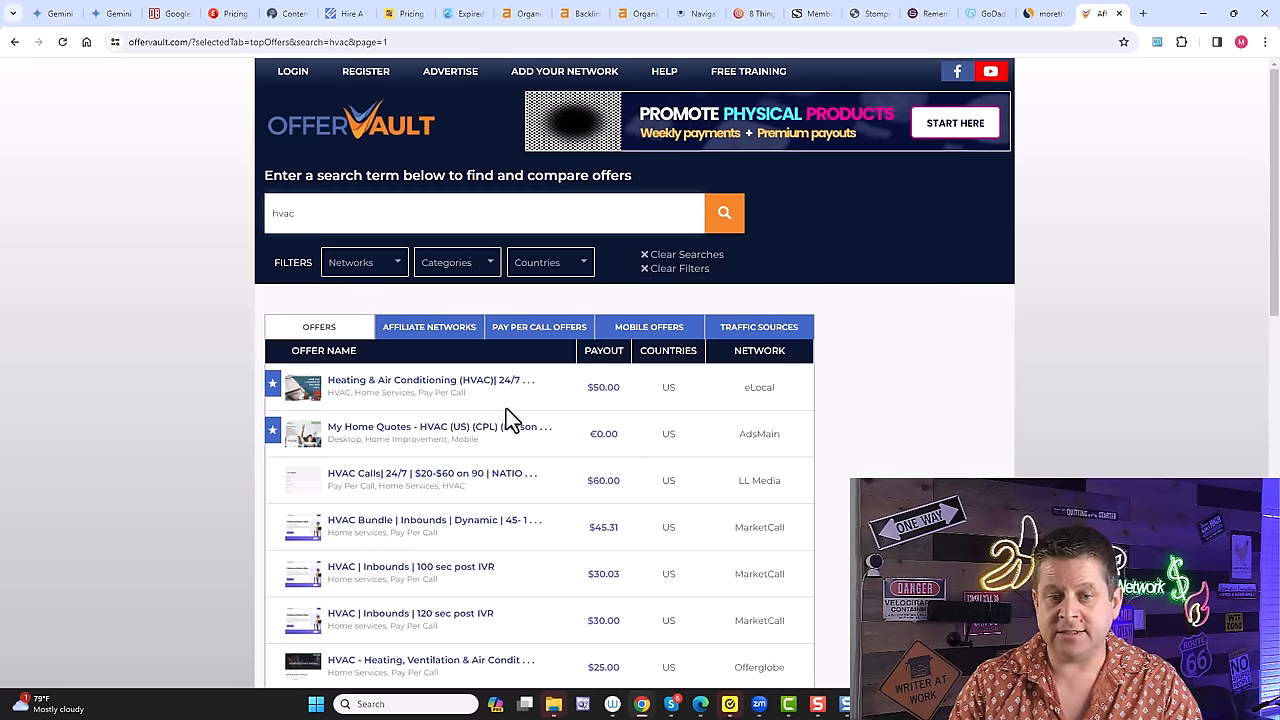
mouse_move(588, 404)
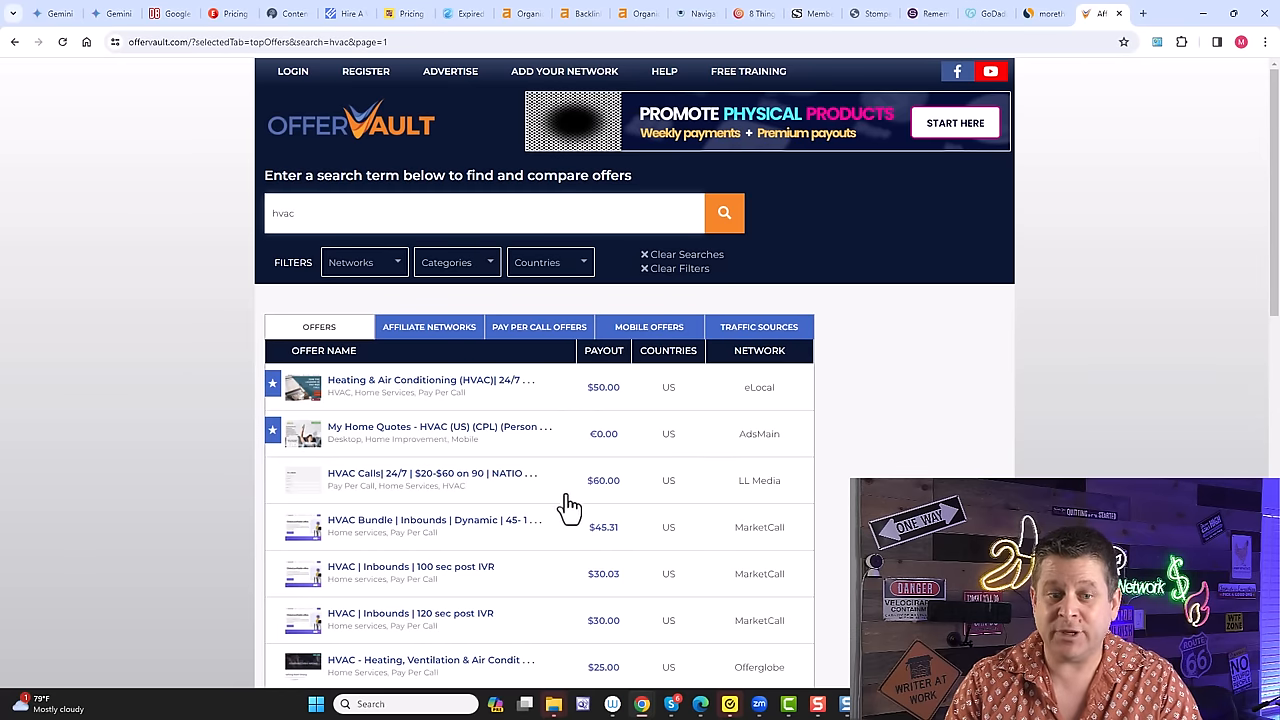
left_click(436, 12)
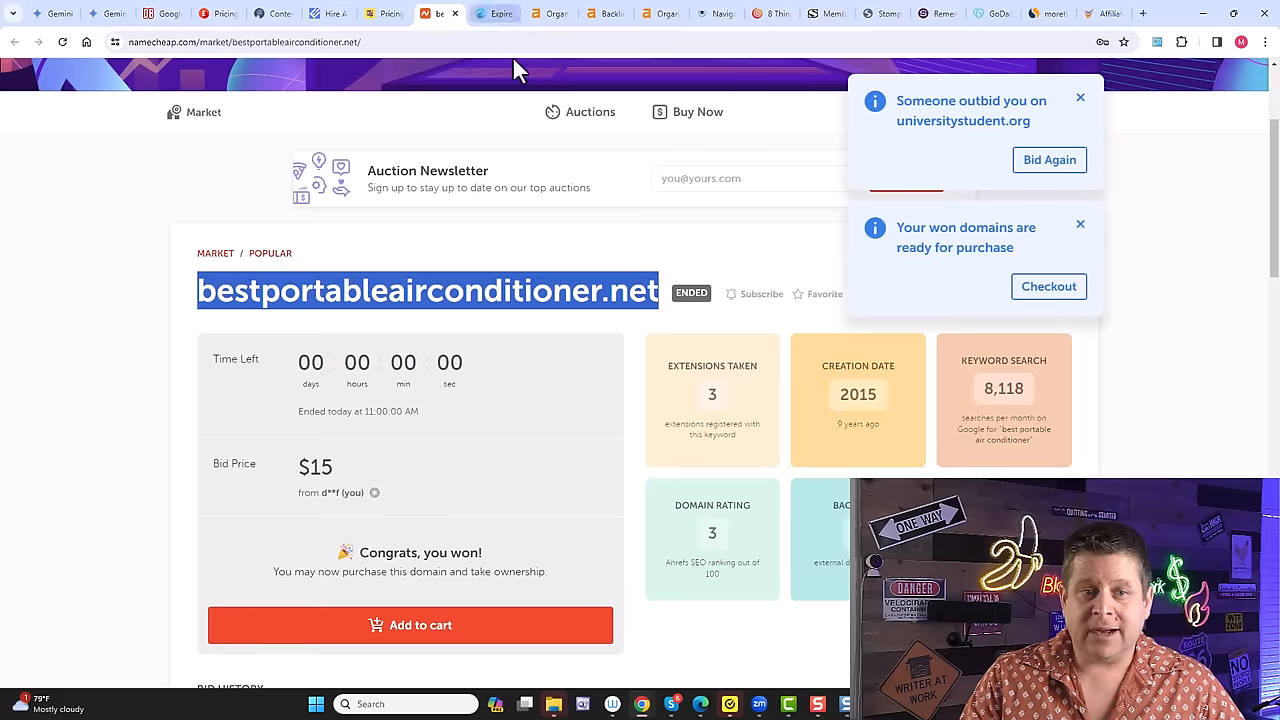
mouse_move(304, 296)
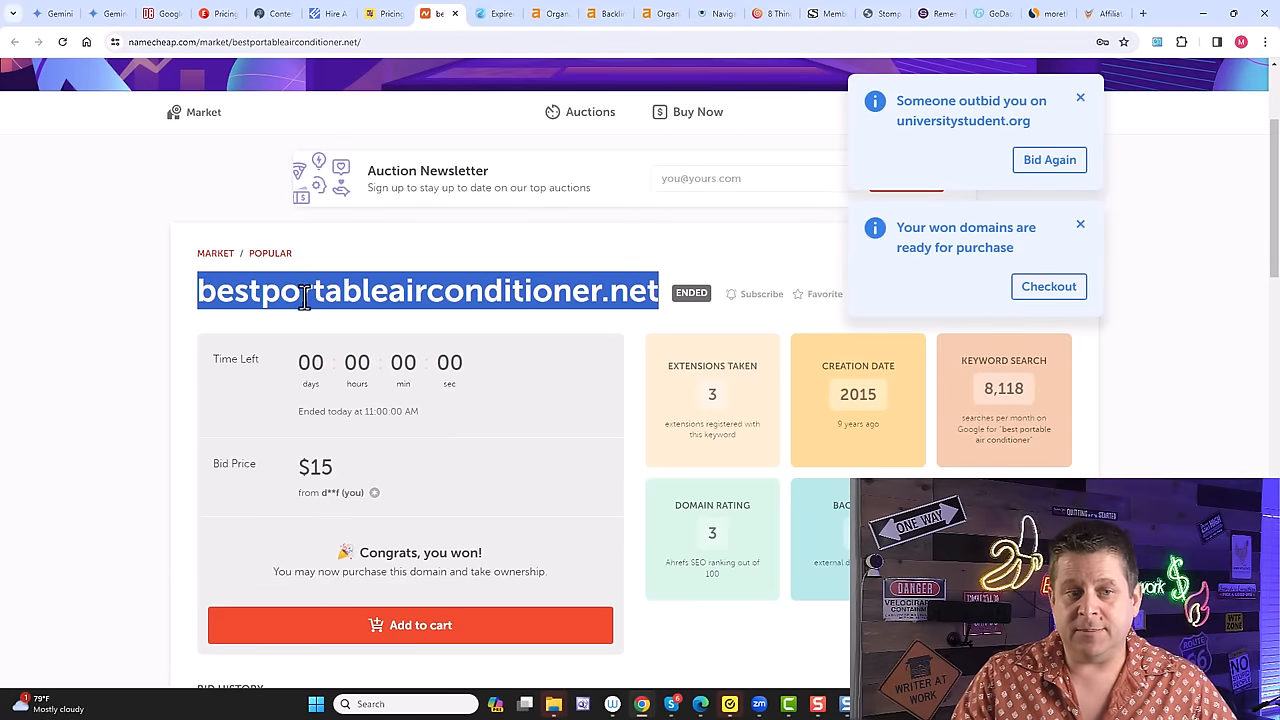
mouse_move(490, 276)
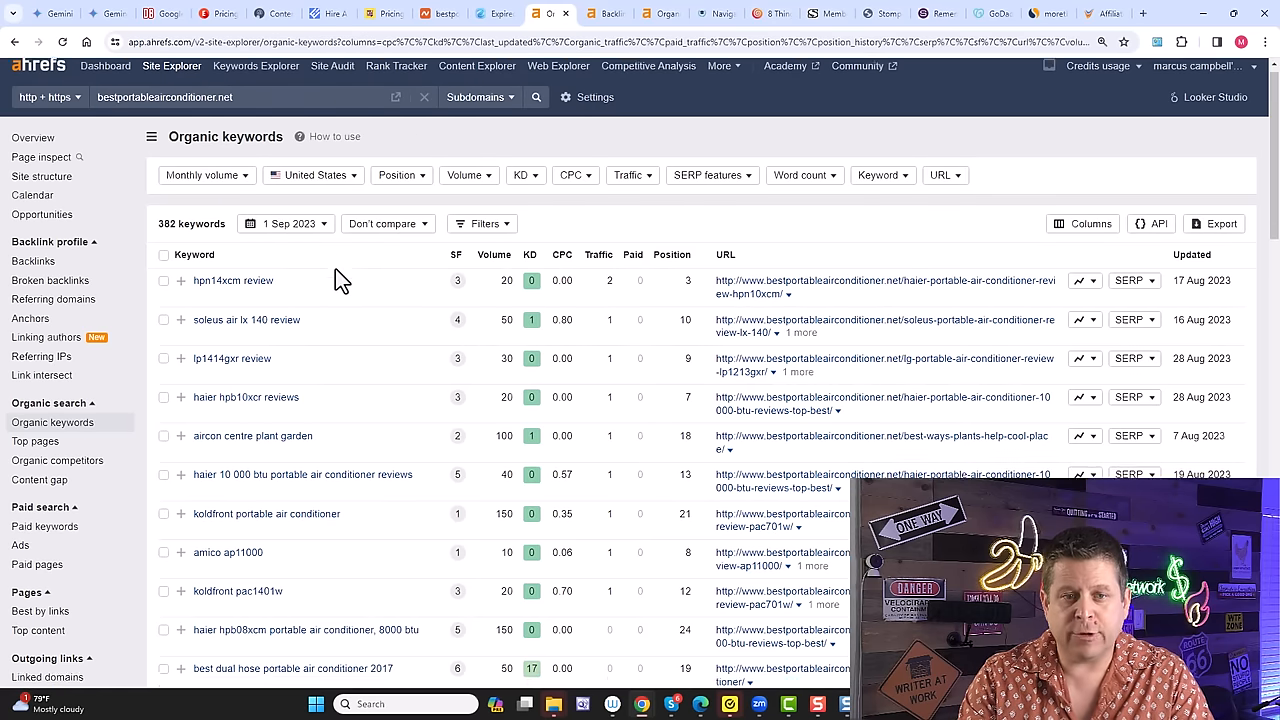
Switch the keywords report to the '6 months ago' snapshot (1 Mar 2024, 92 keywords), then return to Spamzilla.
scroll("down", 3)
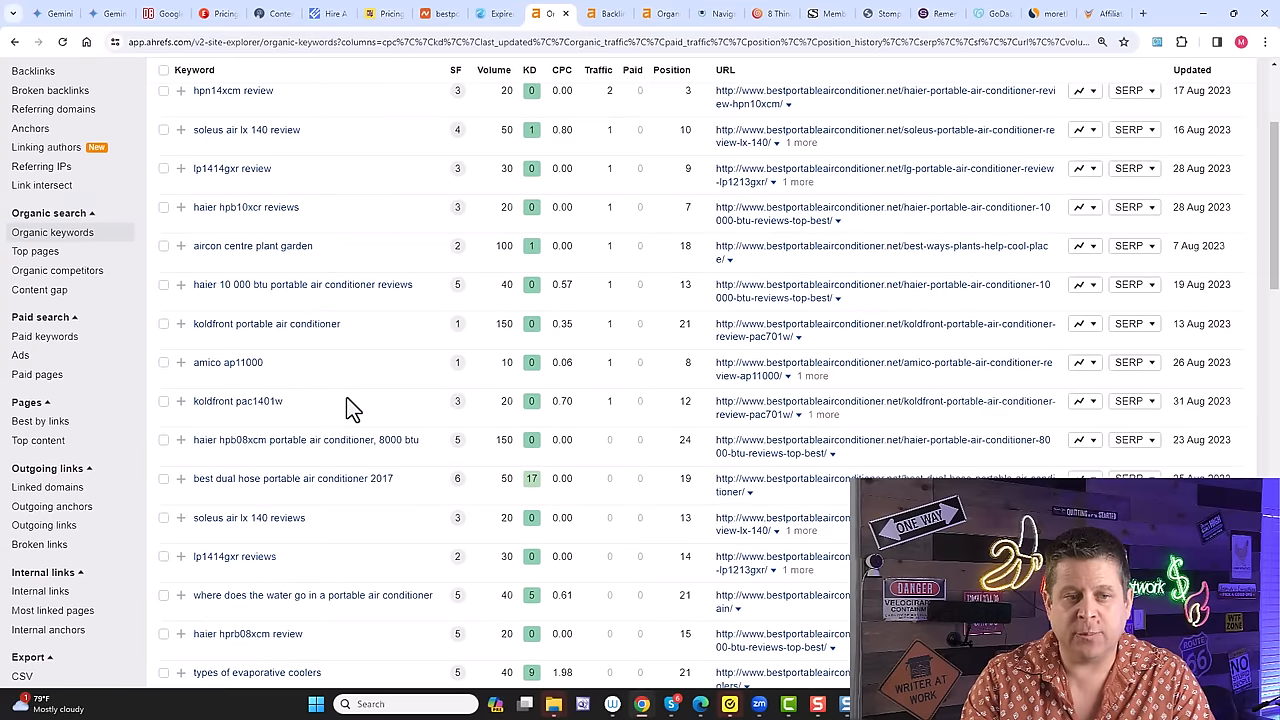
scroll("down", 3)
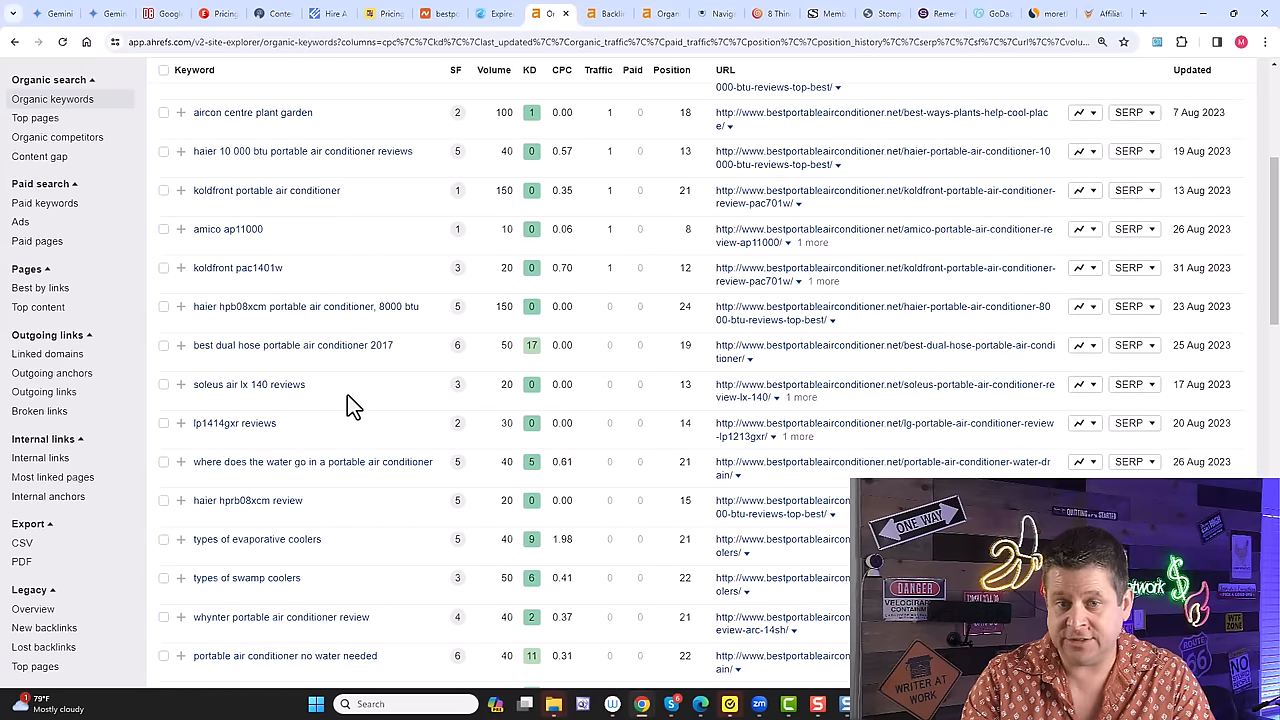
left_click(284, 232)
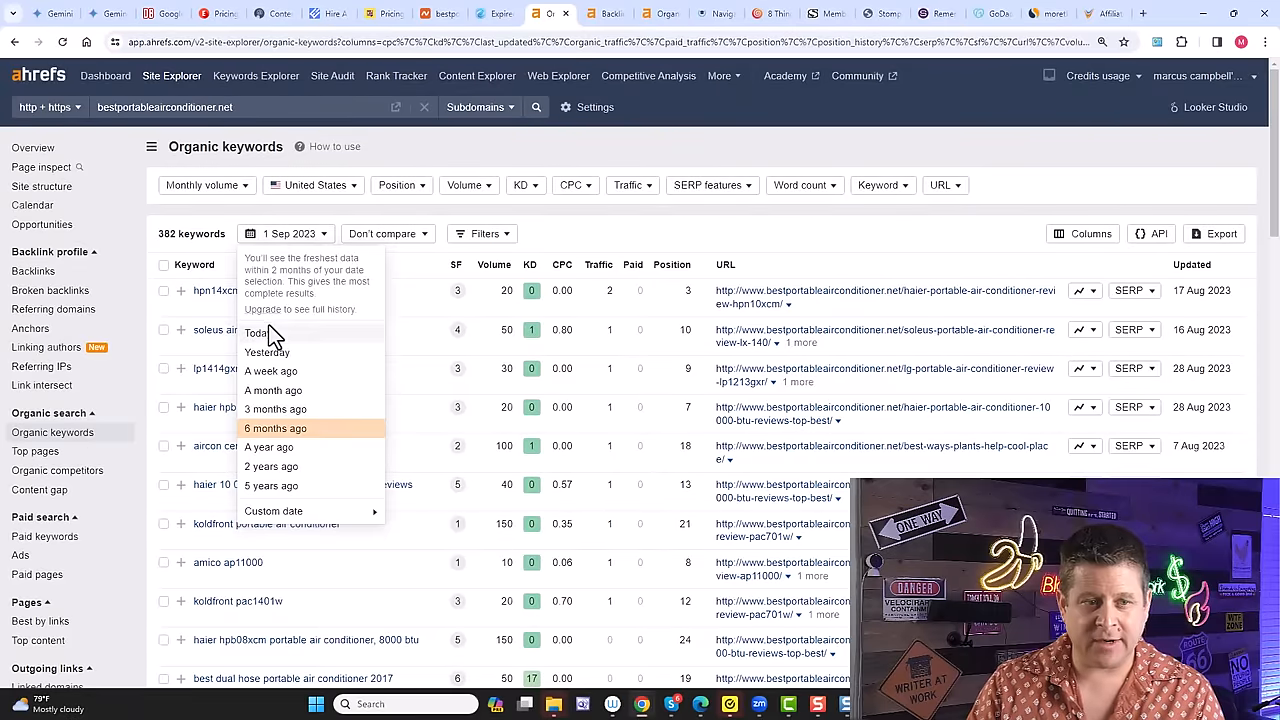
left_click(276, 428)
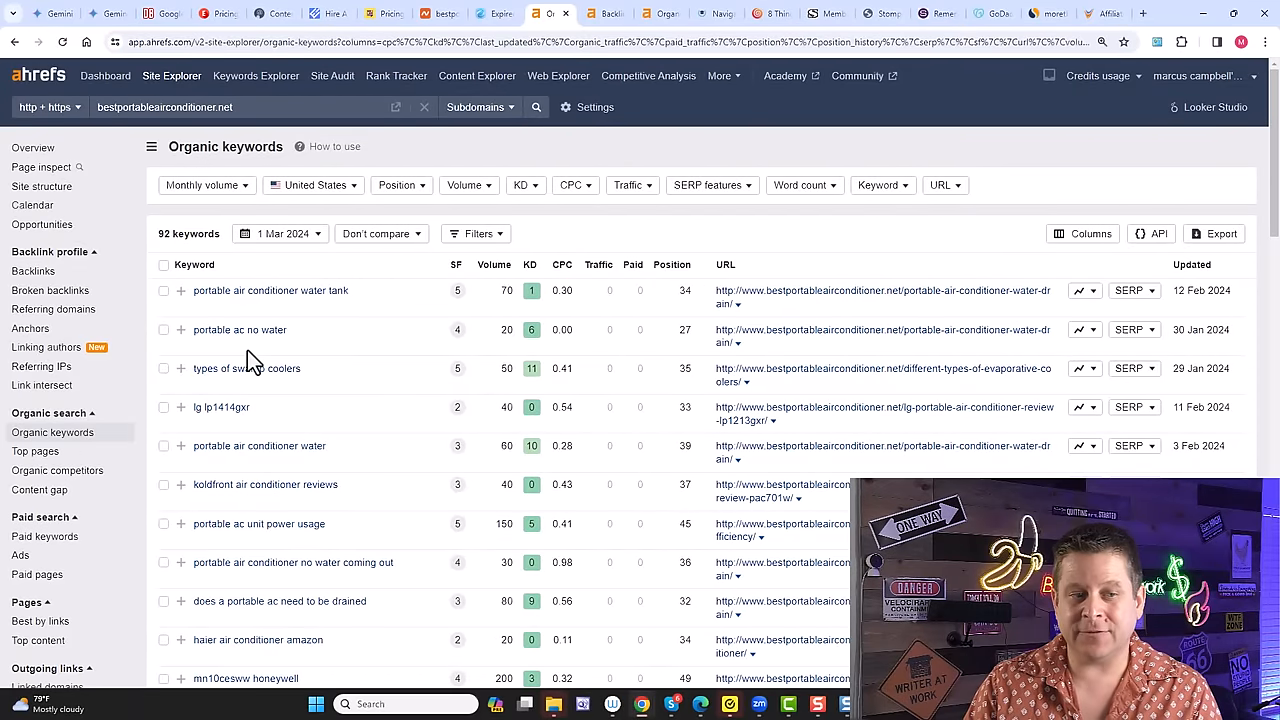
mouse_move(240, 330)
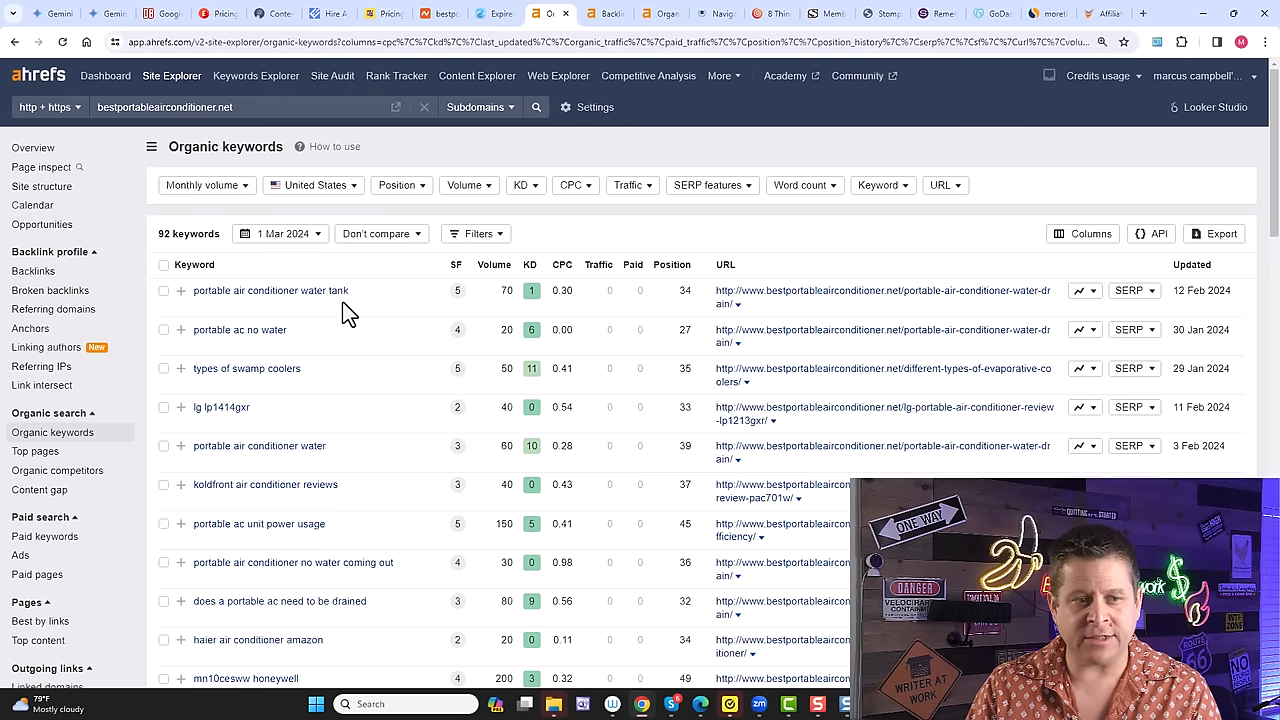
mouse_move(318, 388)
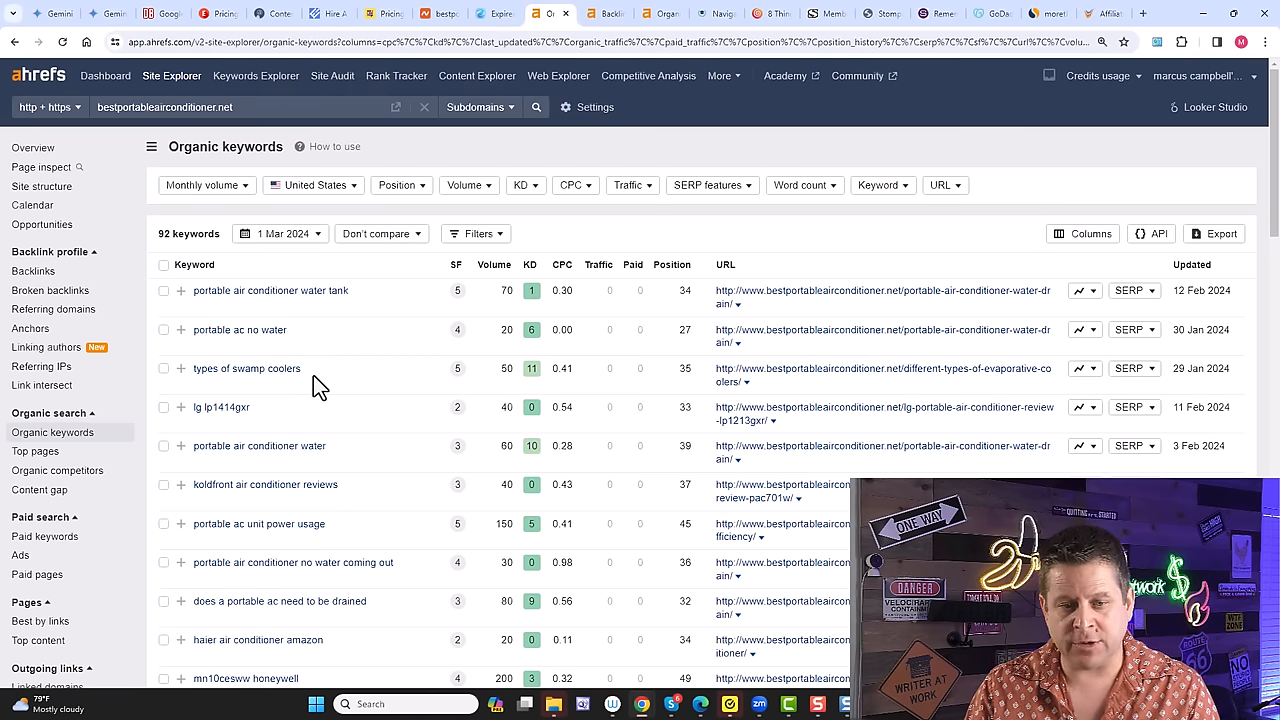
scroll("down", 3)
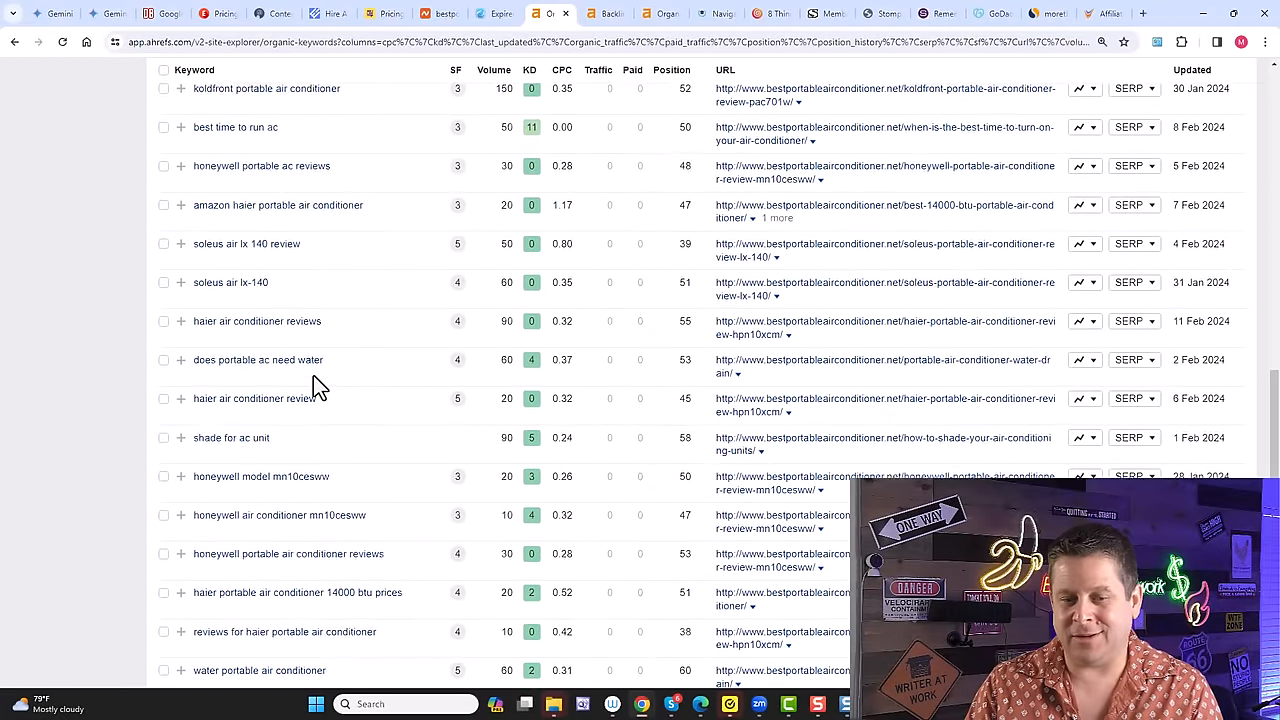
scroll("down", 3)
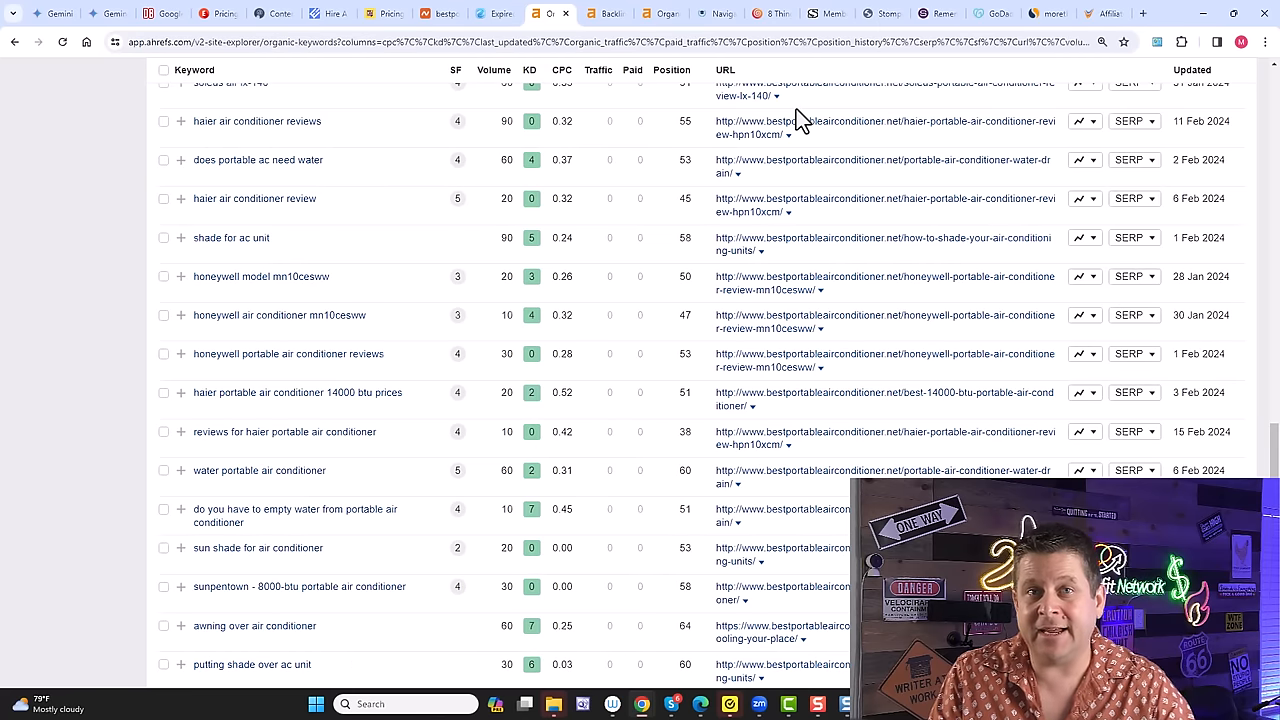
left_click(490, 12)
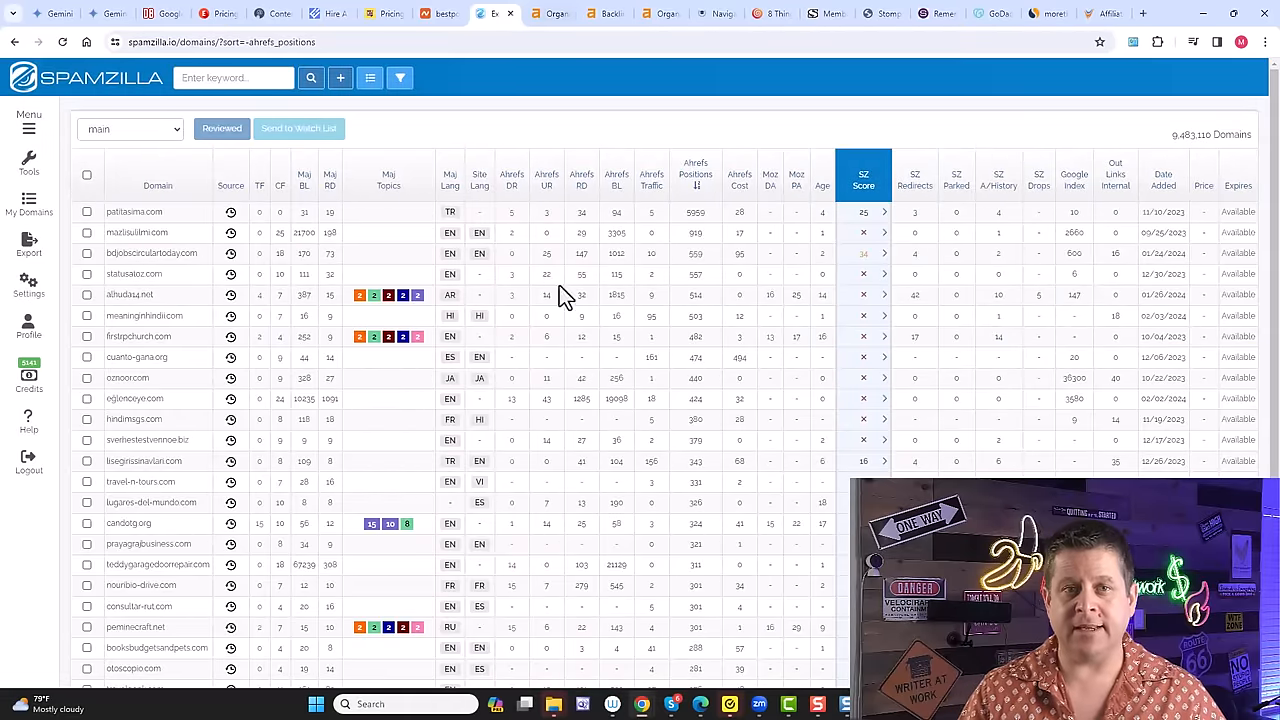
From the Ahrefs overview, open the nytimes.com Wirecutter portable air conditioner article.
left_click(552, 12)
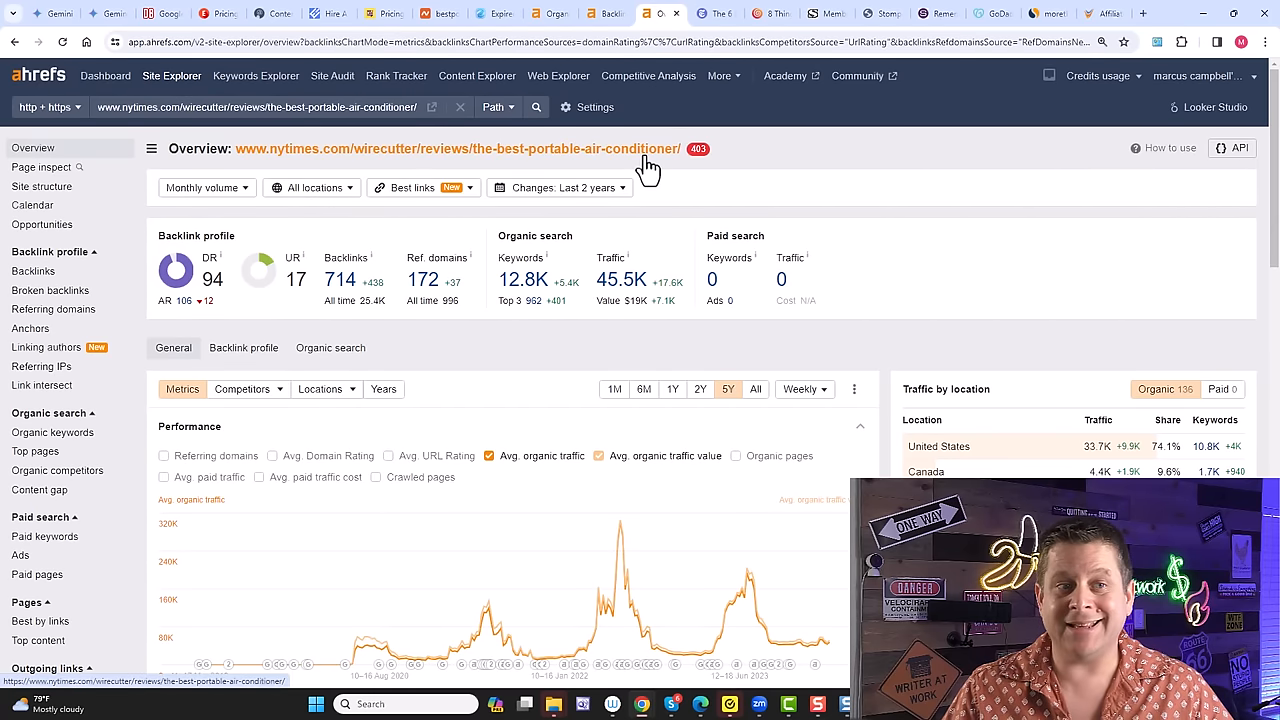
left_click(716, 12)
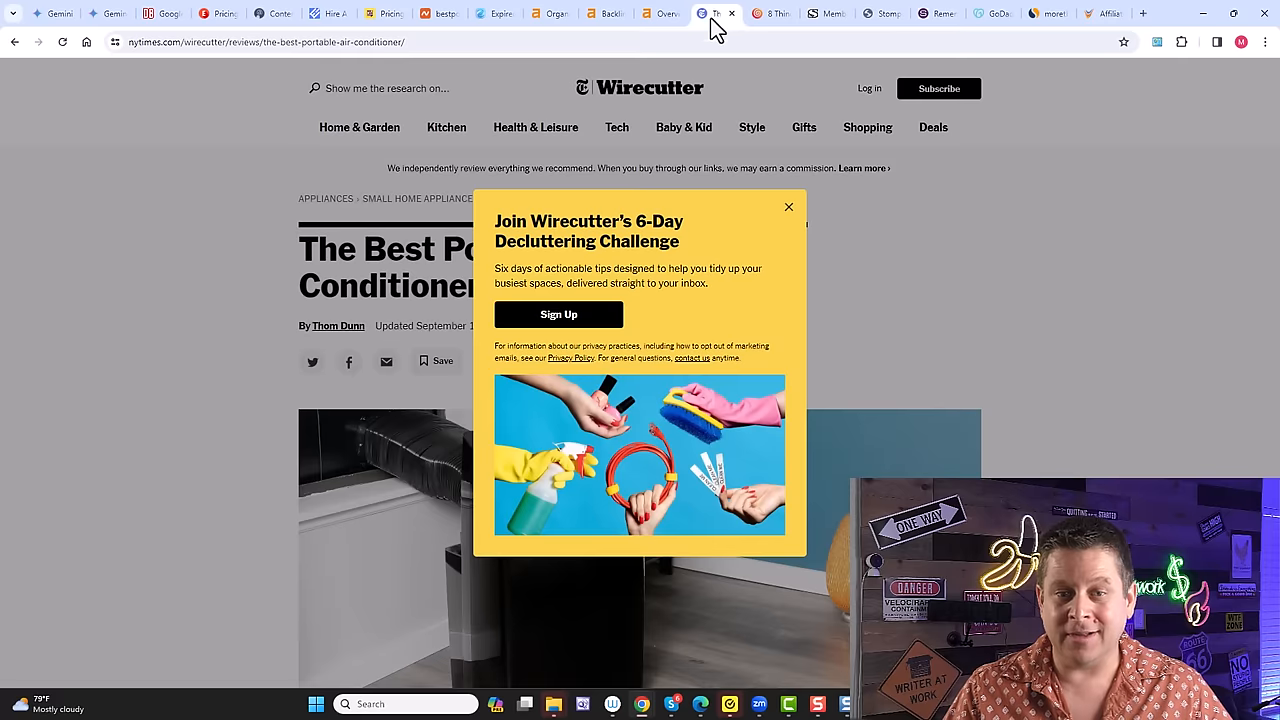
Dismiss the Wirecutter popup, view the Midea Duo top pick, and return to the Ahrefs overview.
left_click(788, 206)
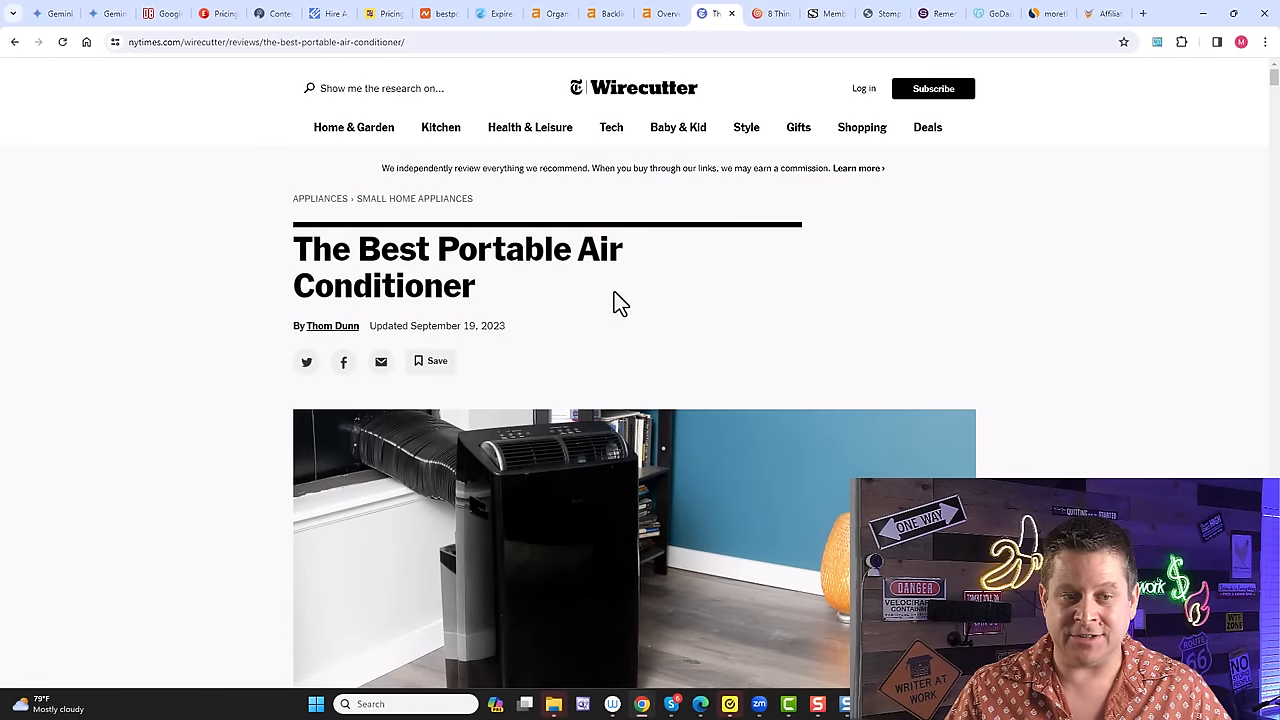
scroll("down", 3)
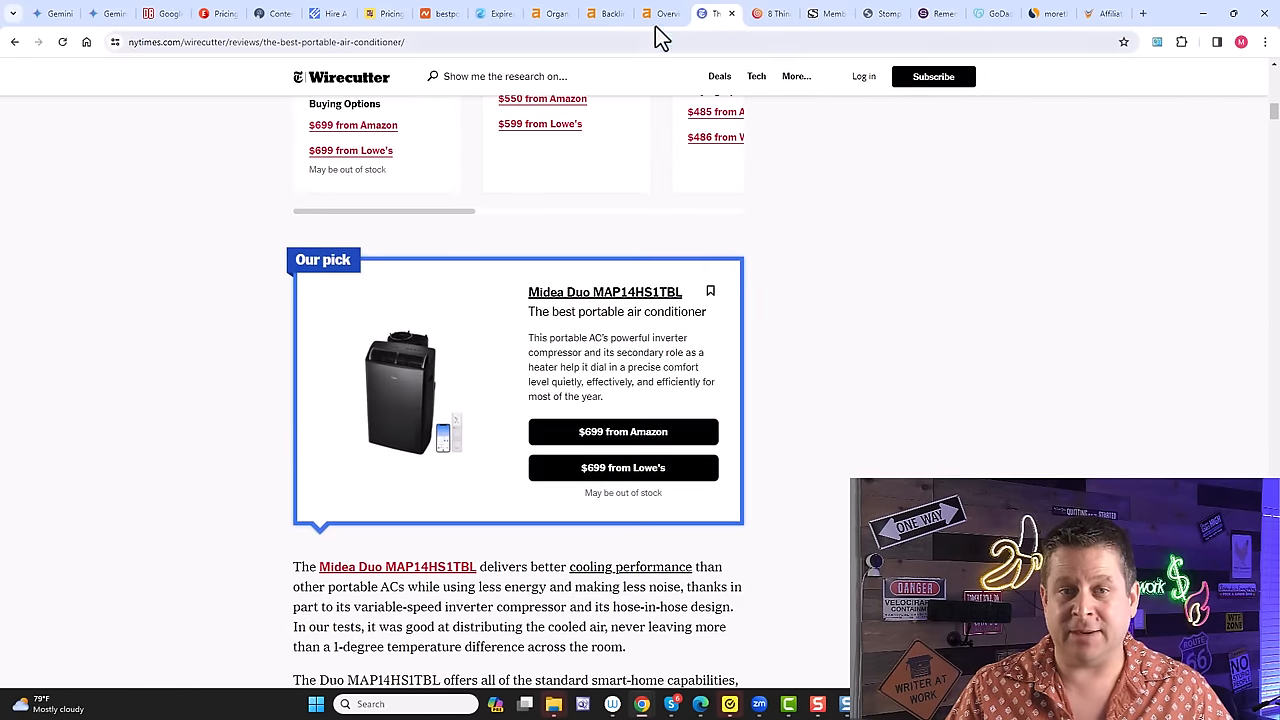
left_click(660, 12)
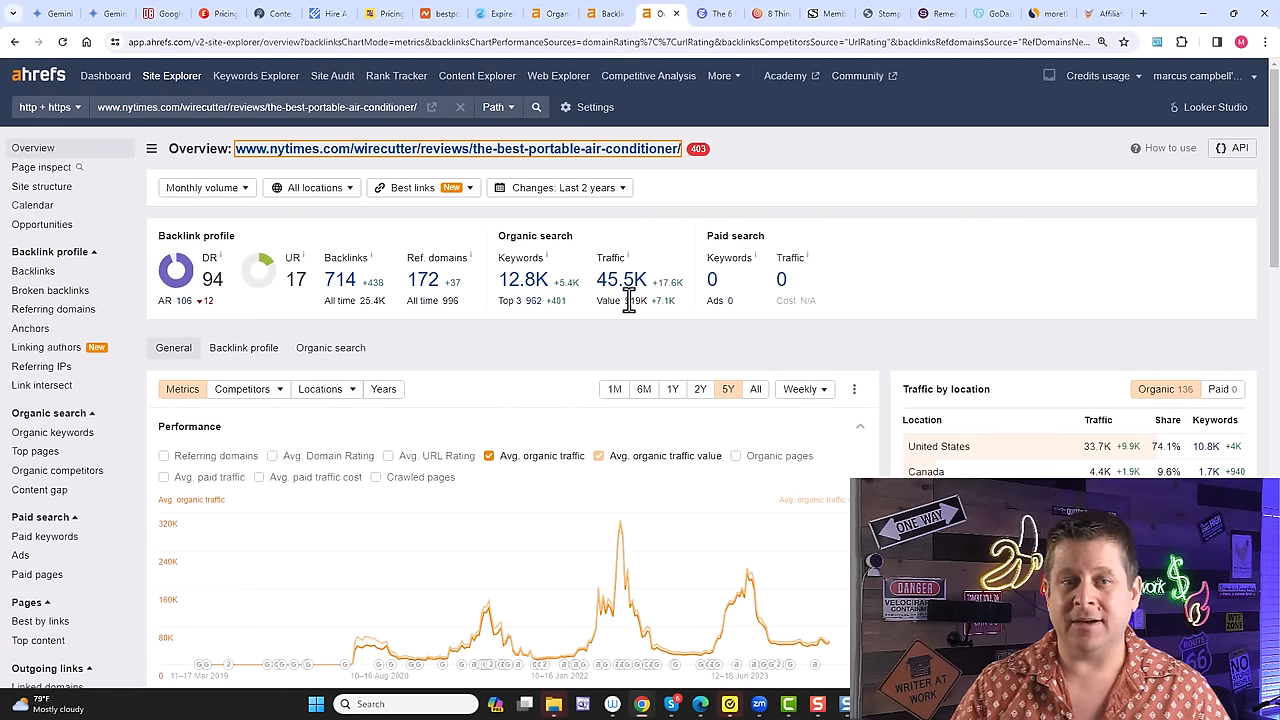
mouse_move(608, 12)
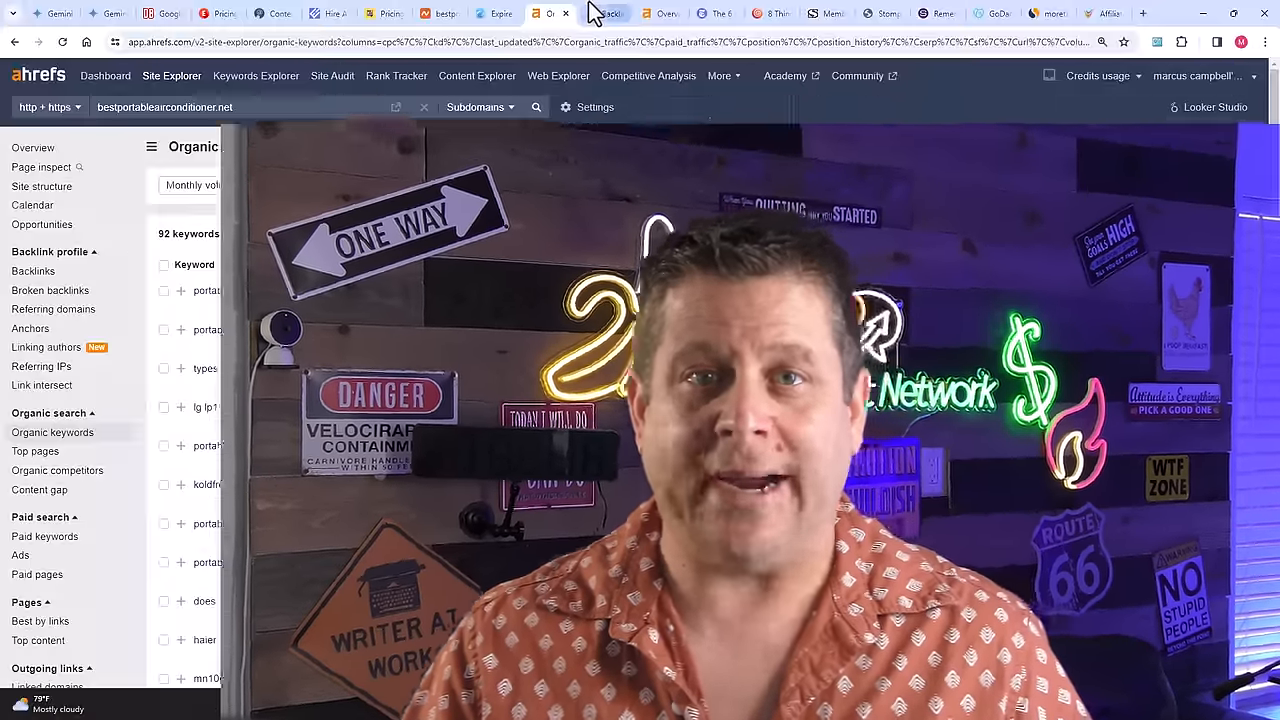
Bring up the Ahrefs backlinks report for bestportableairconditioner.net (864 link groups).
left_click(32, 272)
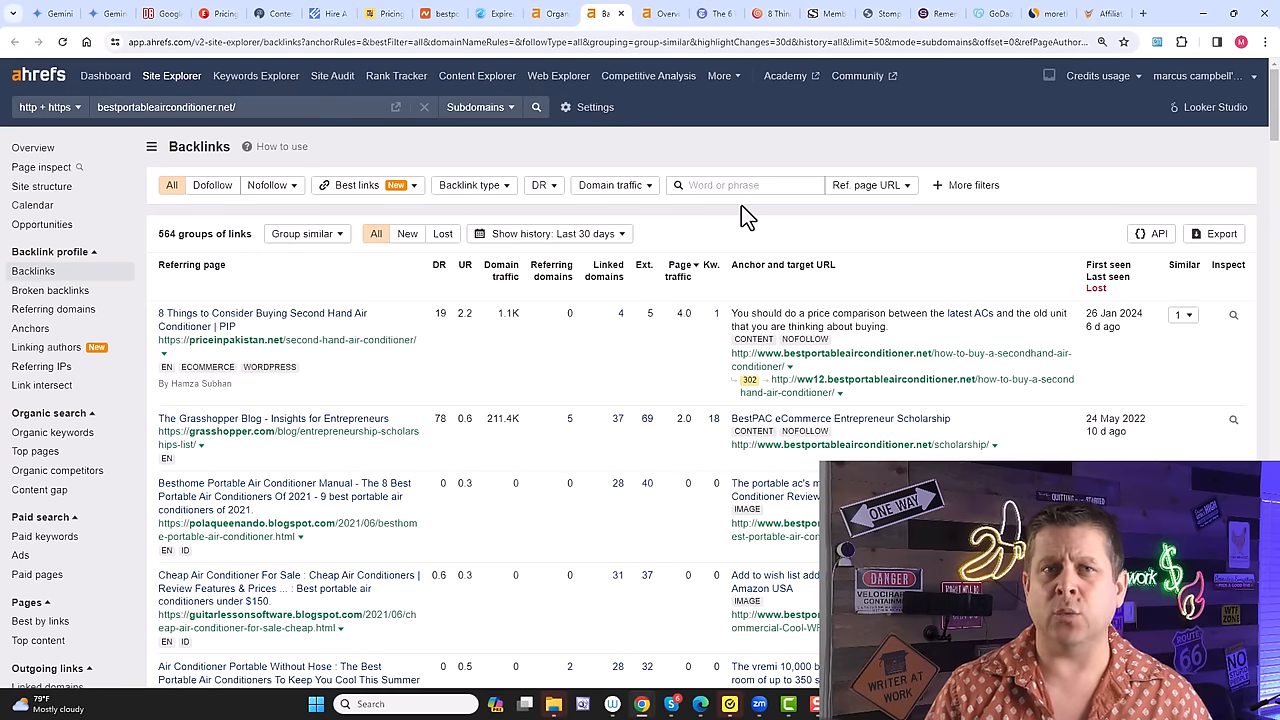
mouse_move(756, 174)
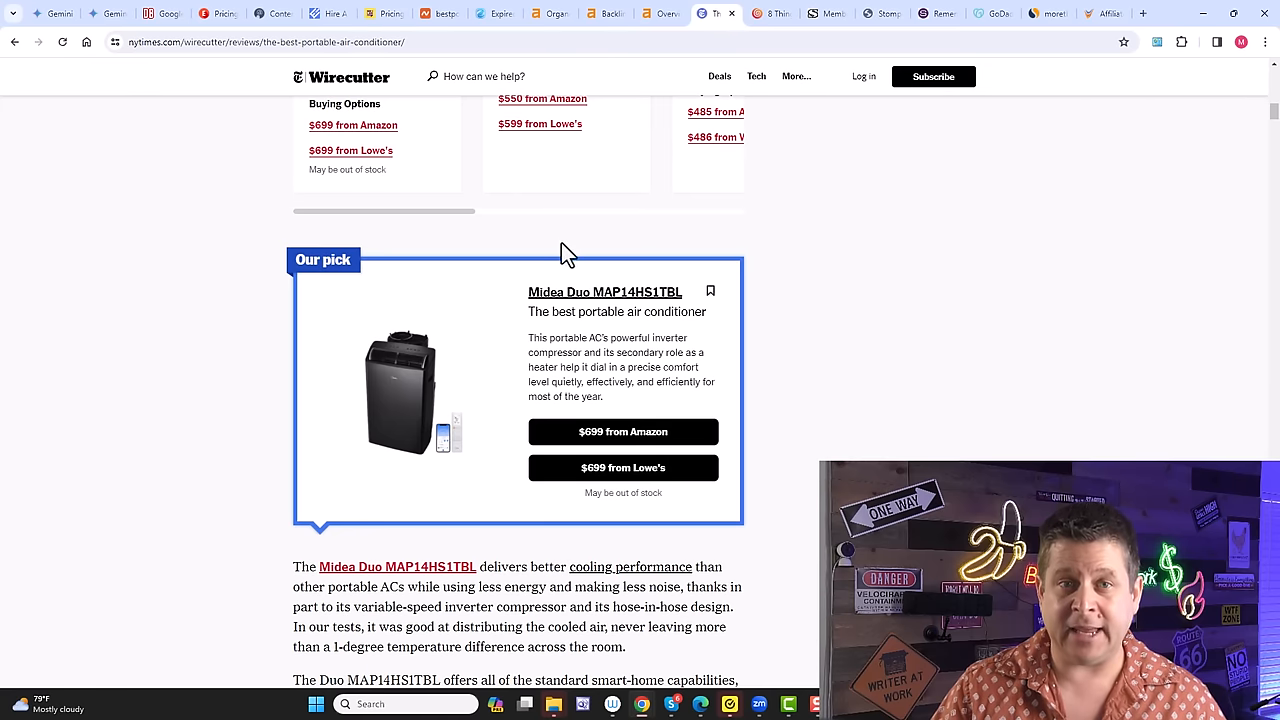
left_click(660, 12)
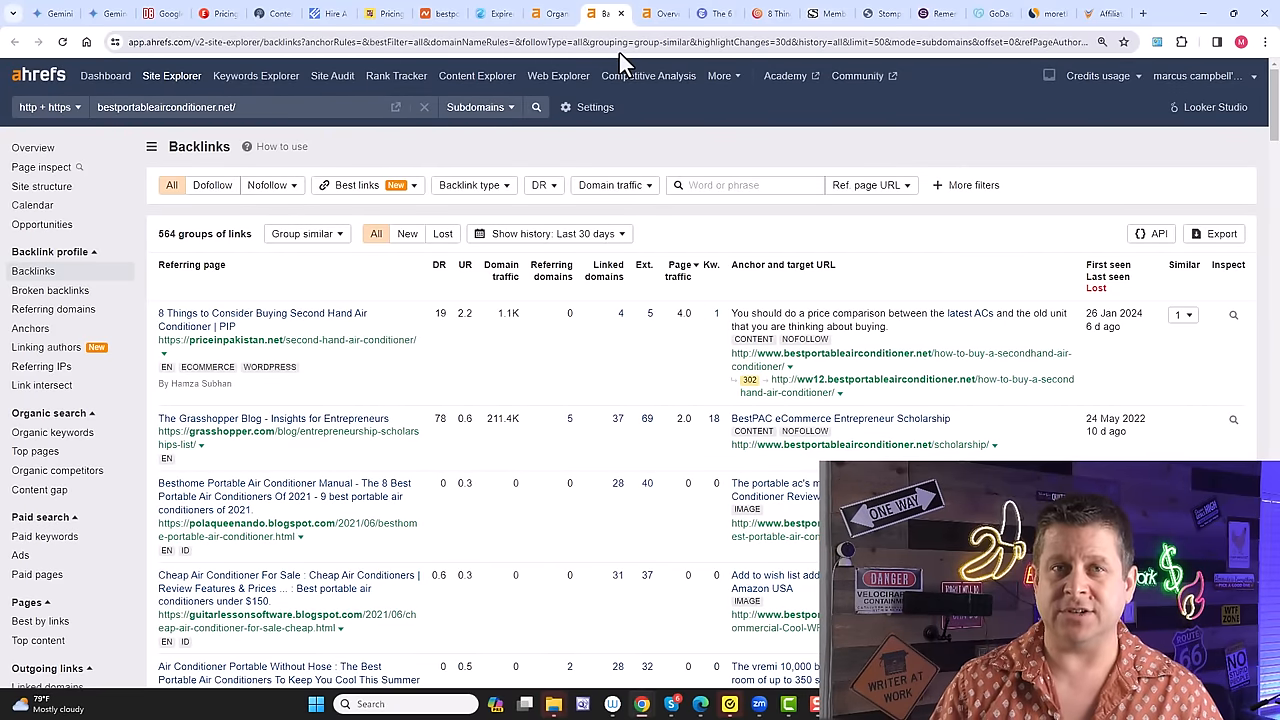
mouse_move(648, 76)
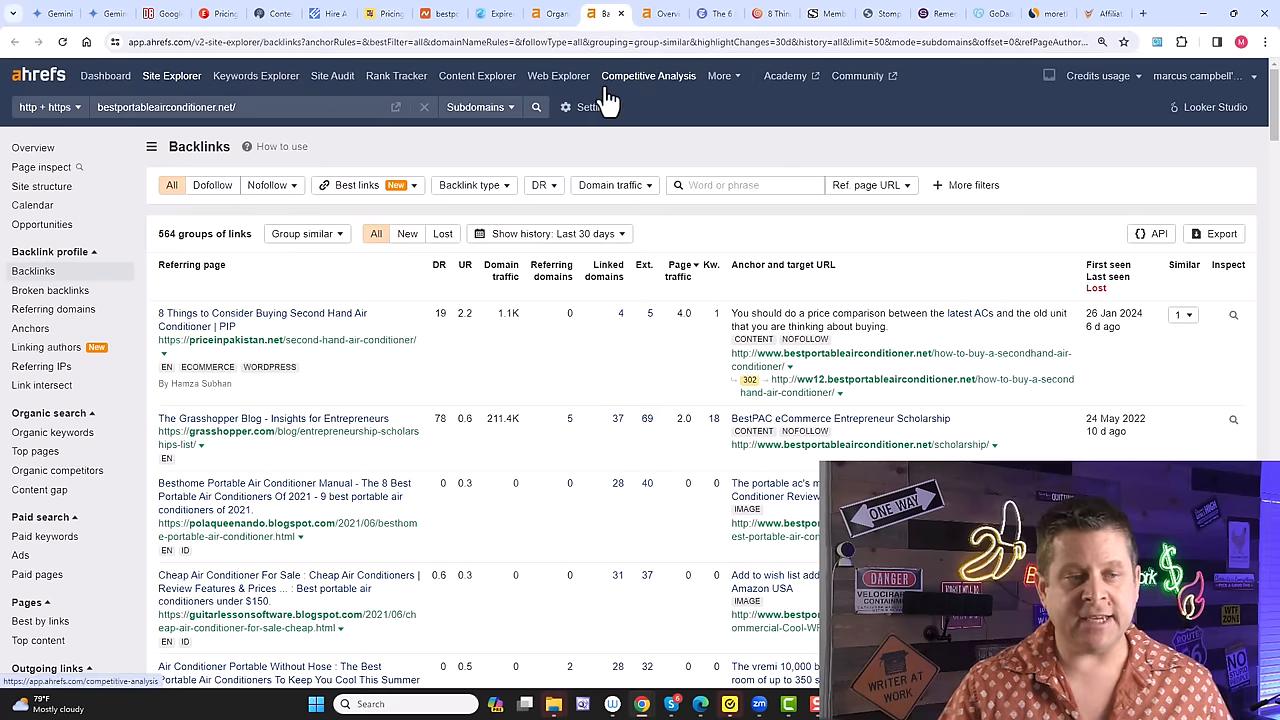
mouse_move(260, 148)
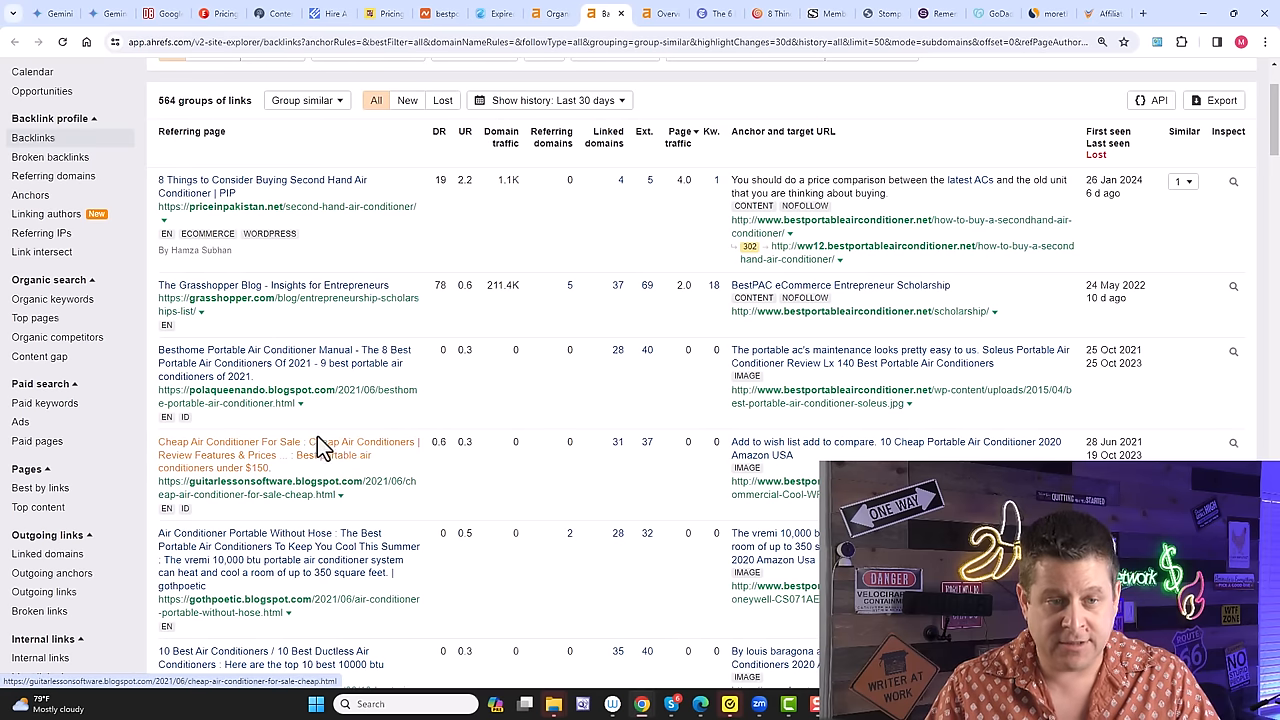
mouse_move(268, 392)
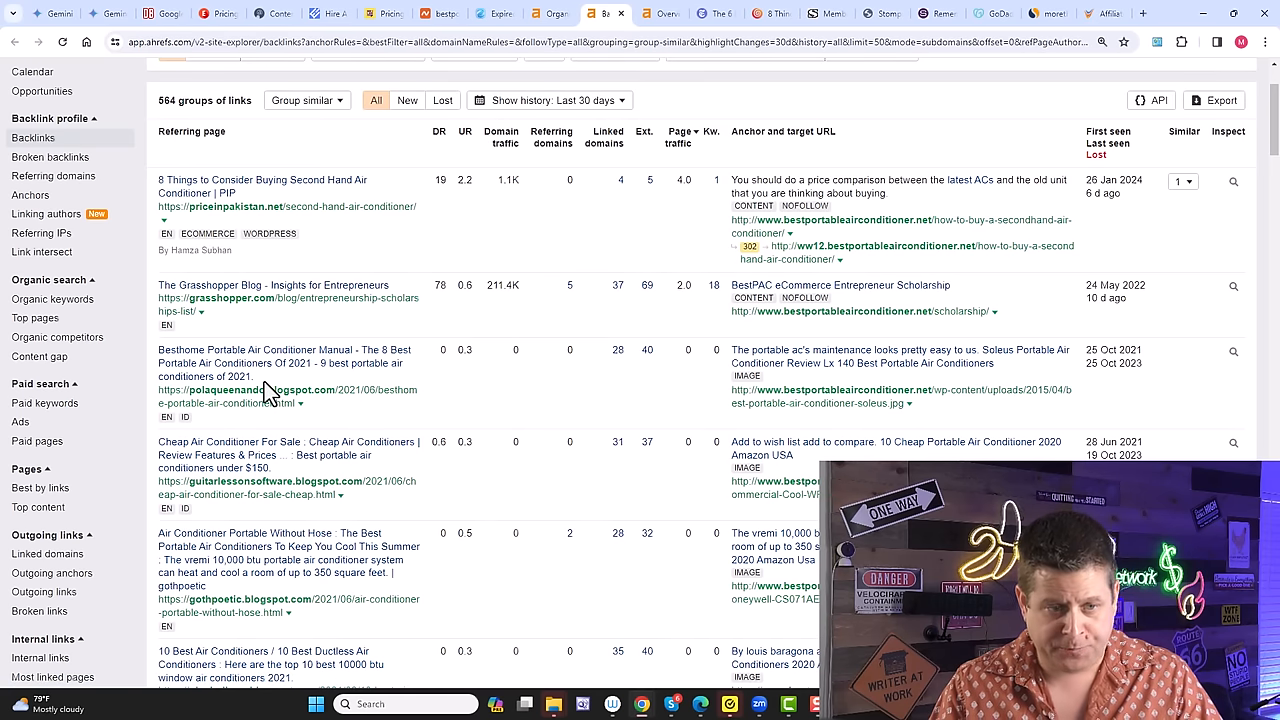
scroll("down", 3)
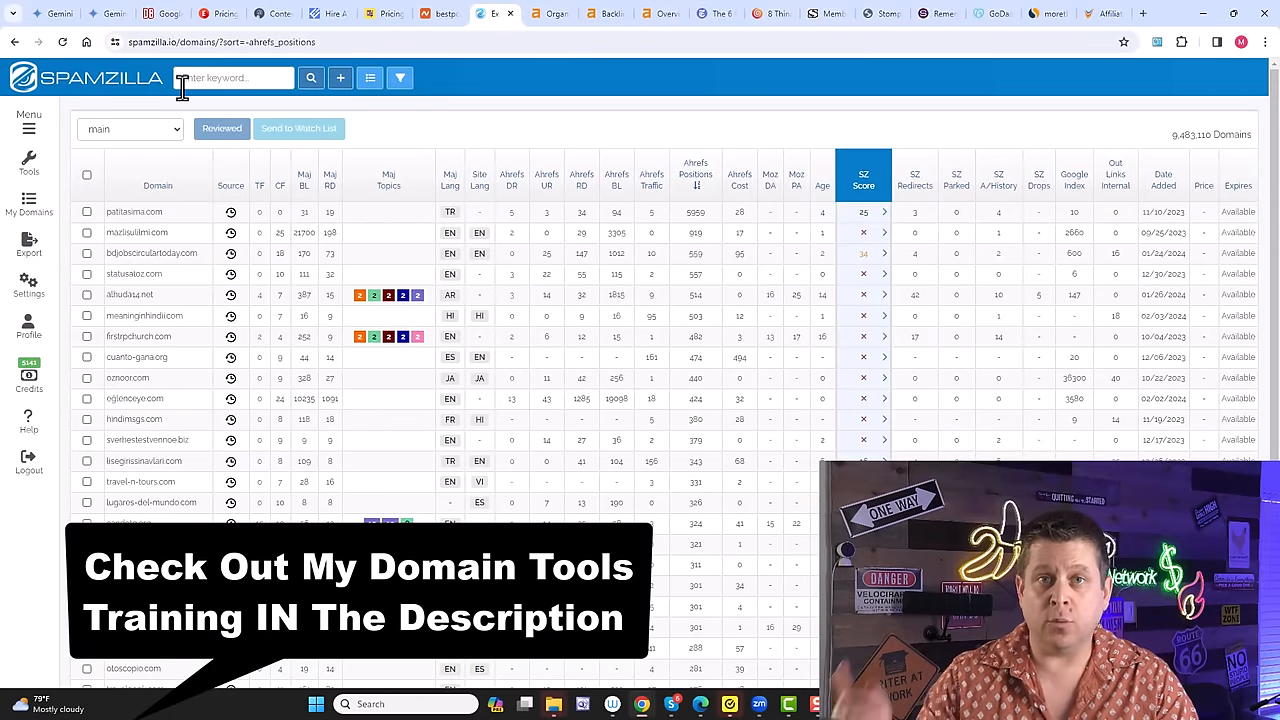
mouse_move(184, 68)
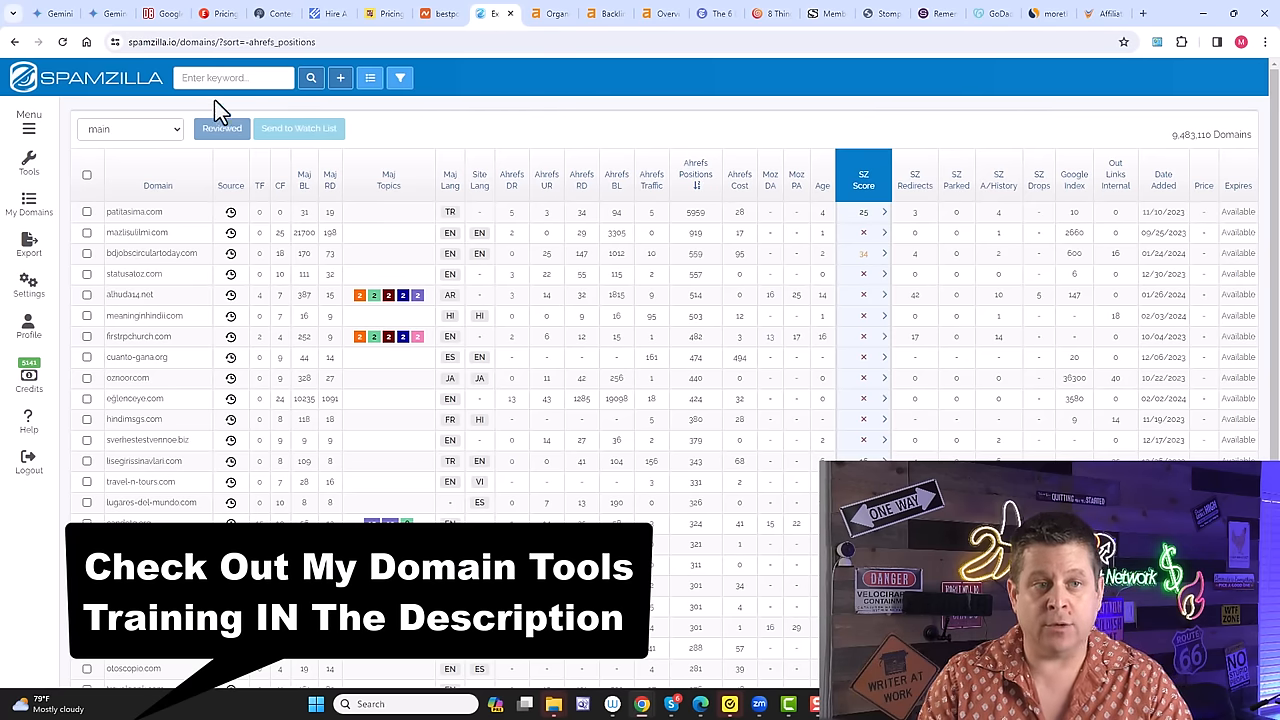
left_click(234, 78)
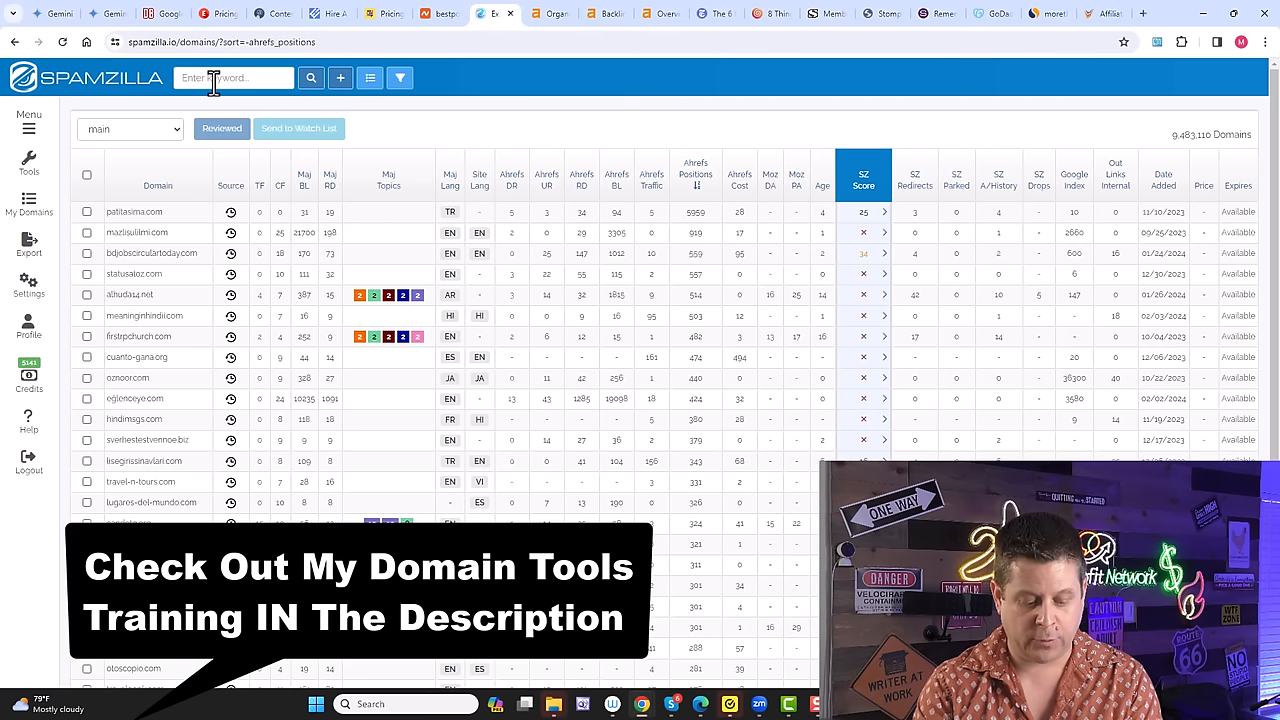
type("hvac")
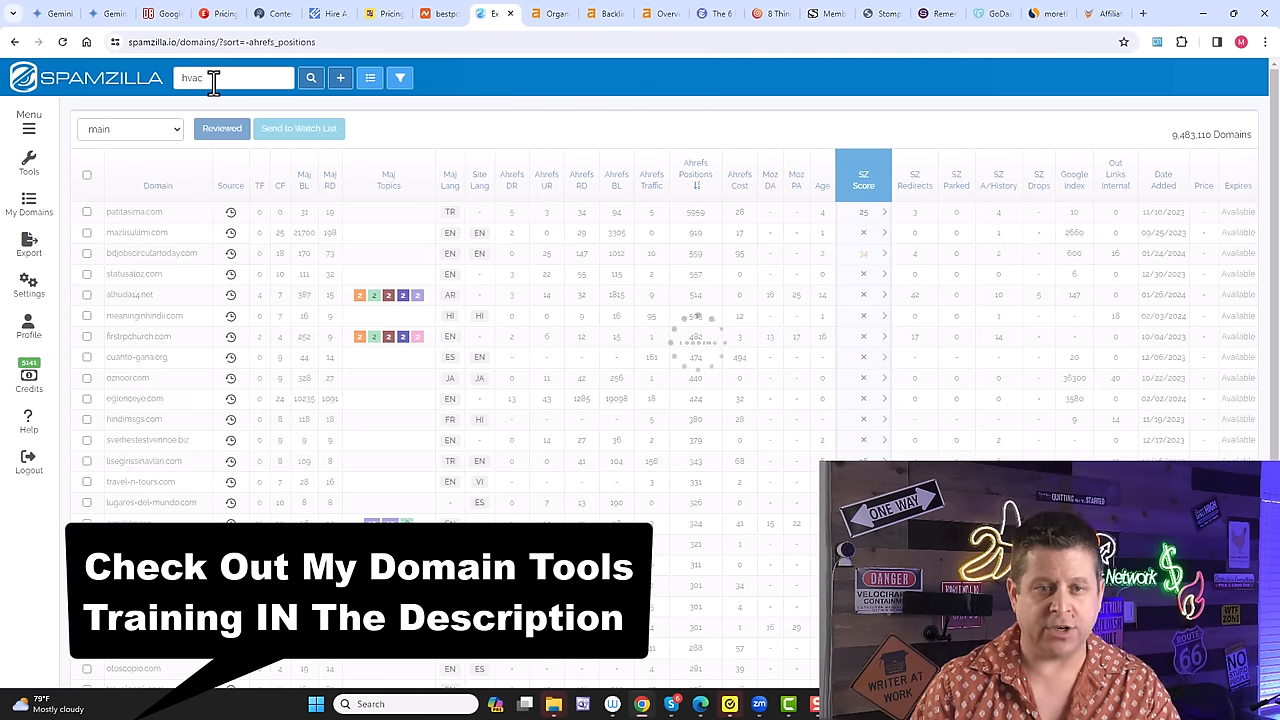
left_click(310, 76)
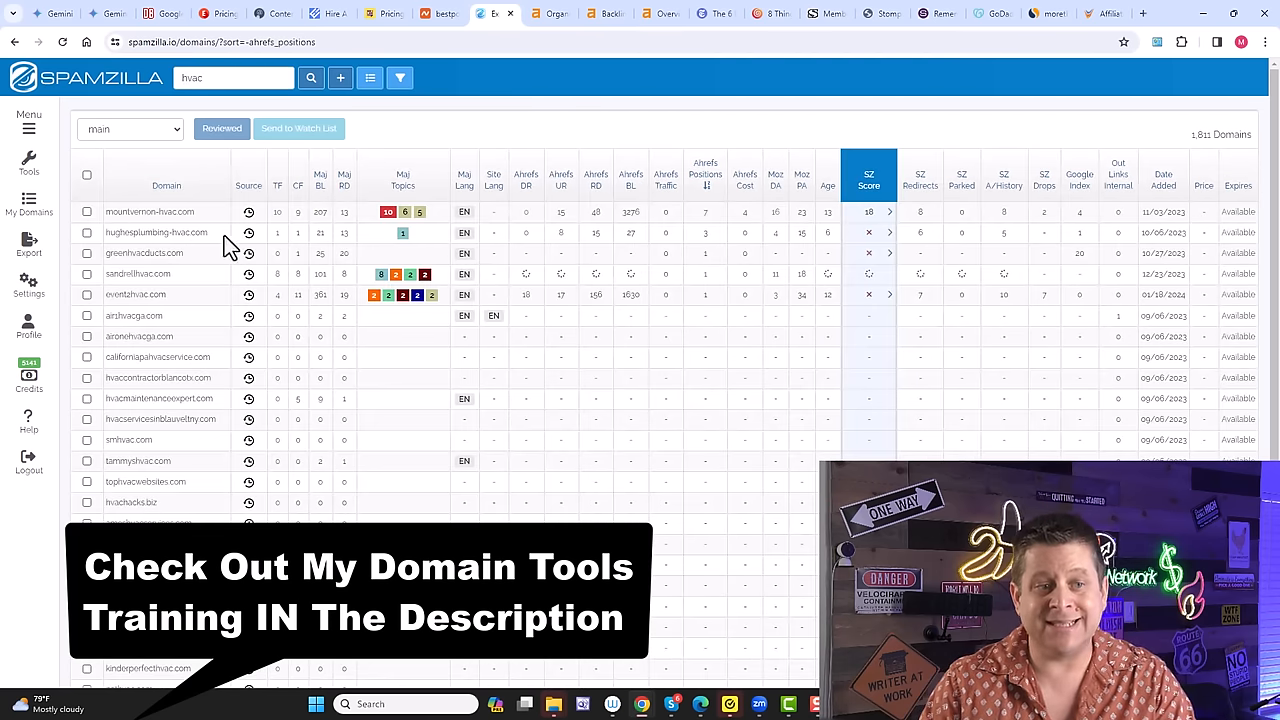
mouse_move(664, 184)
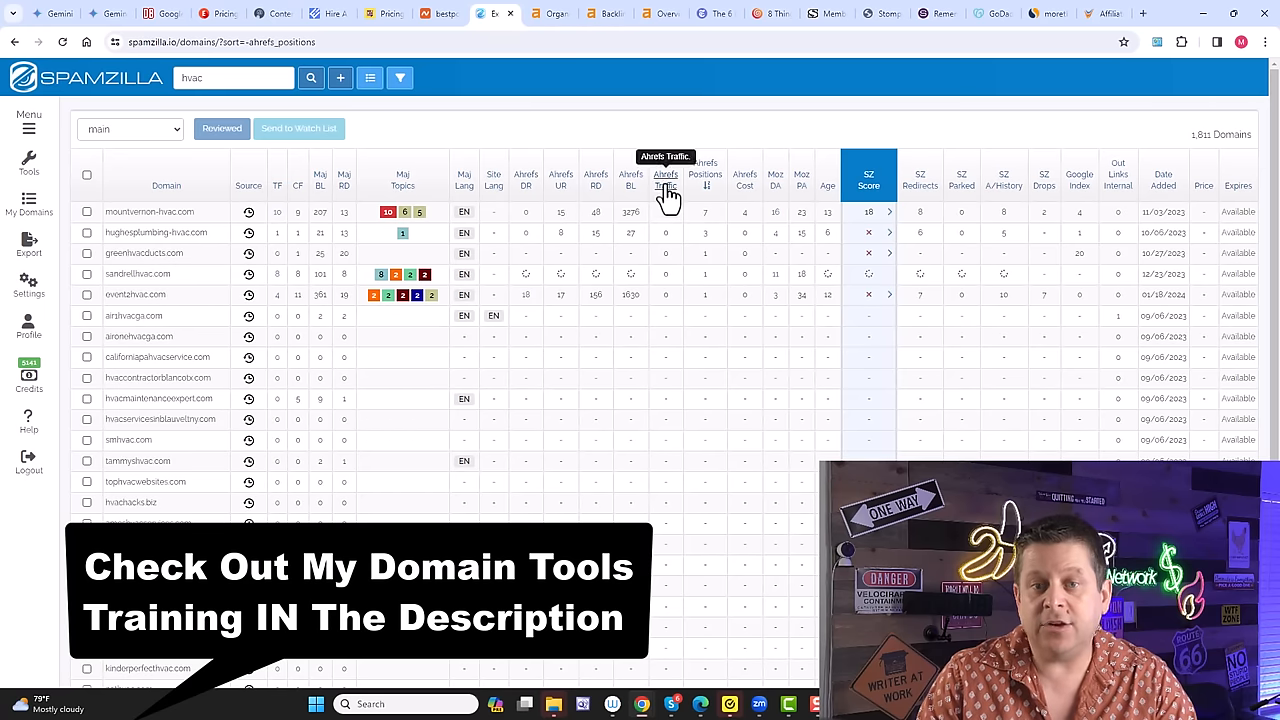
mouse_move(728, 244)
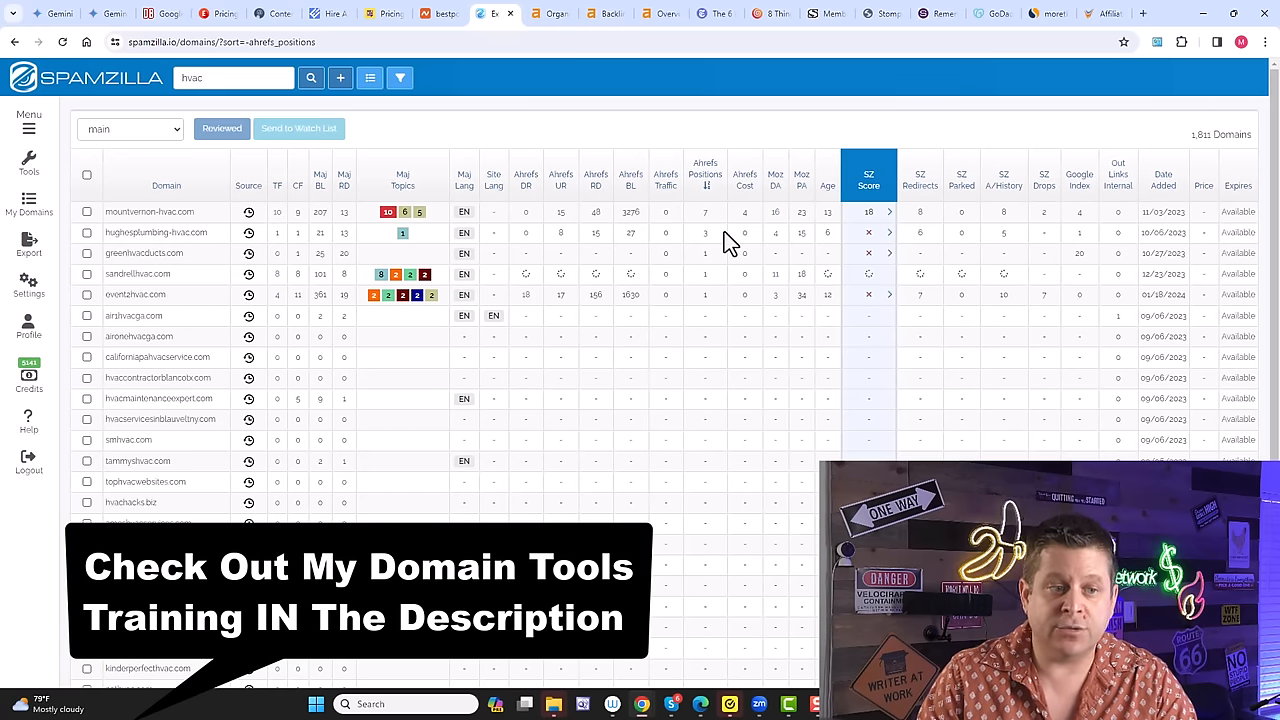
mouse_move(718, 244)
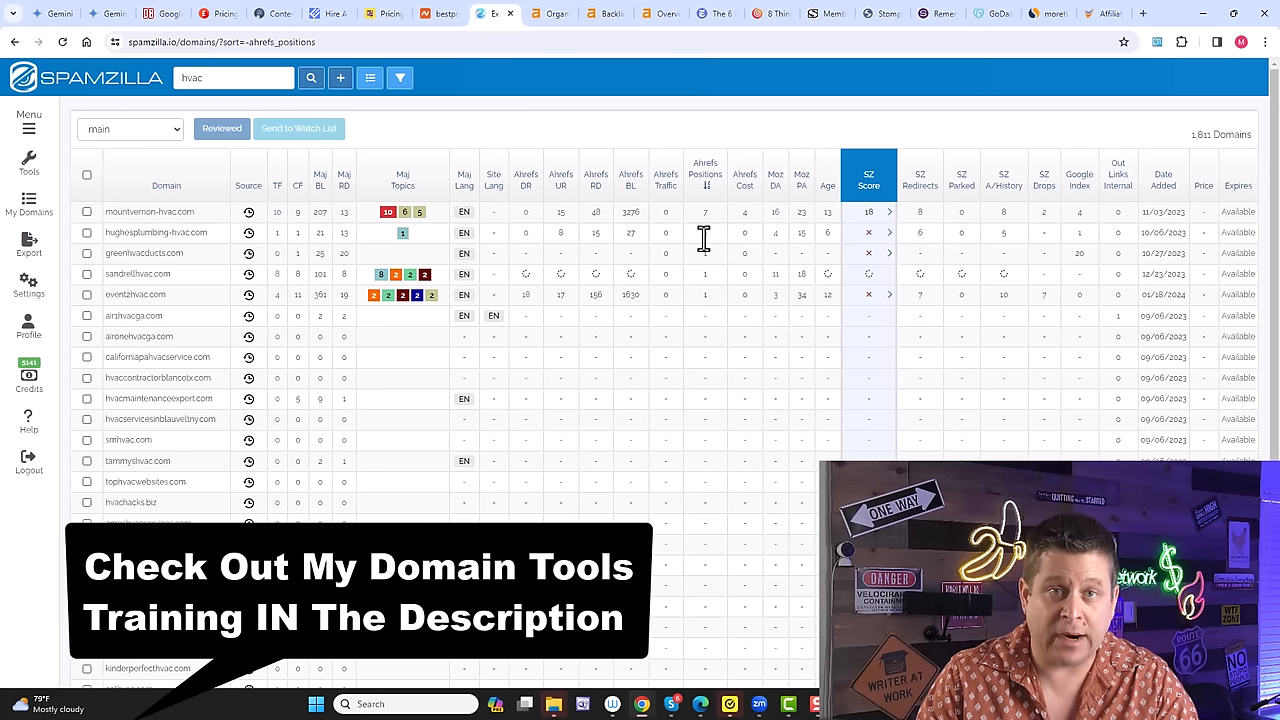
left_click(130, 128)
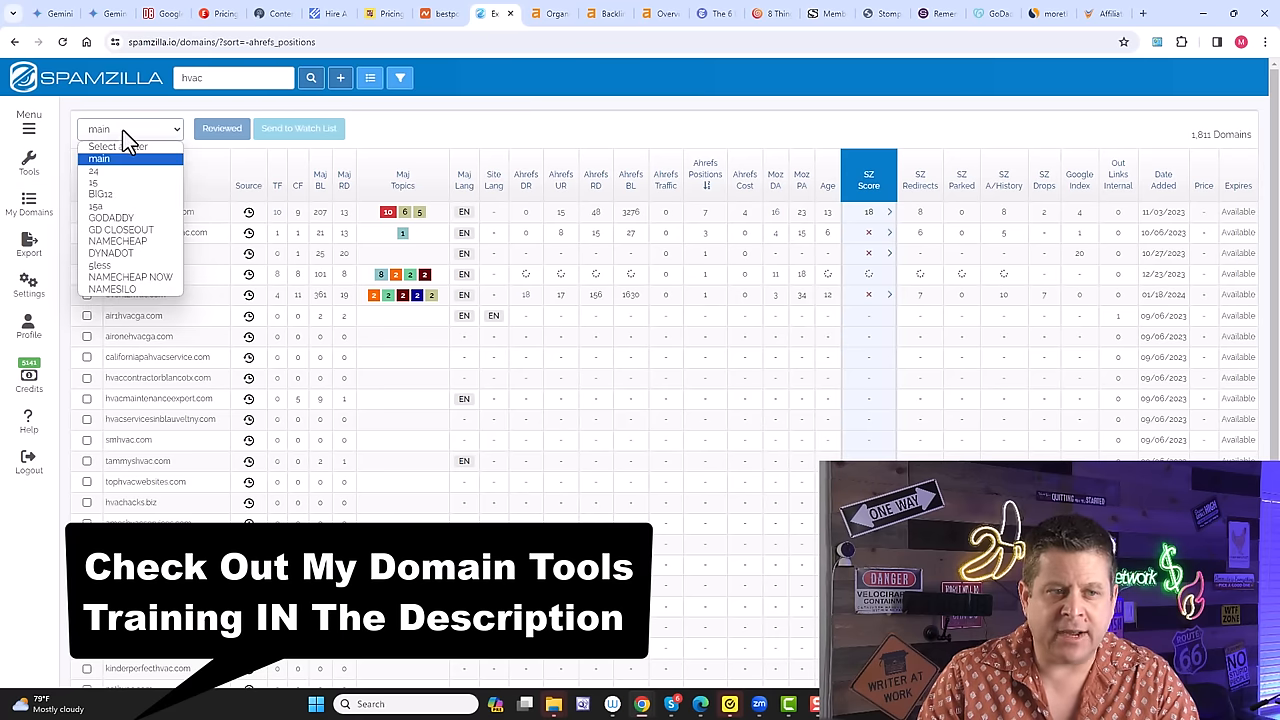
Switch the Spamzilla list to GD CLOSEOUT, then to NAMESILO (about 2,726 domains).
left_click(120, 216)
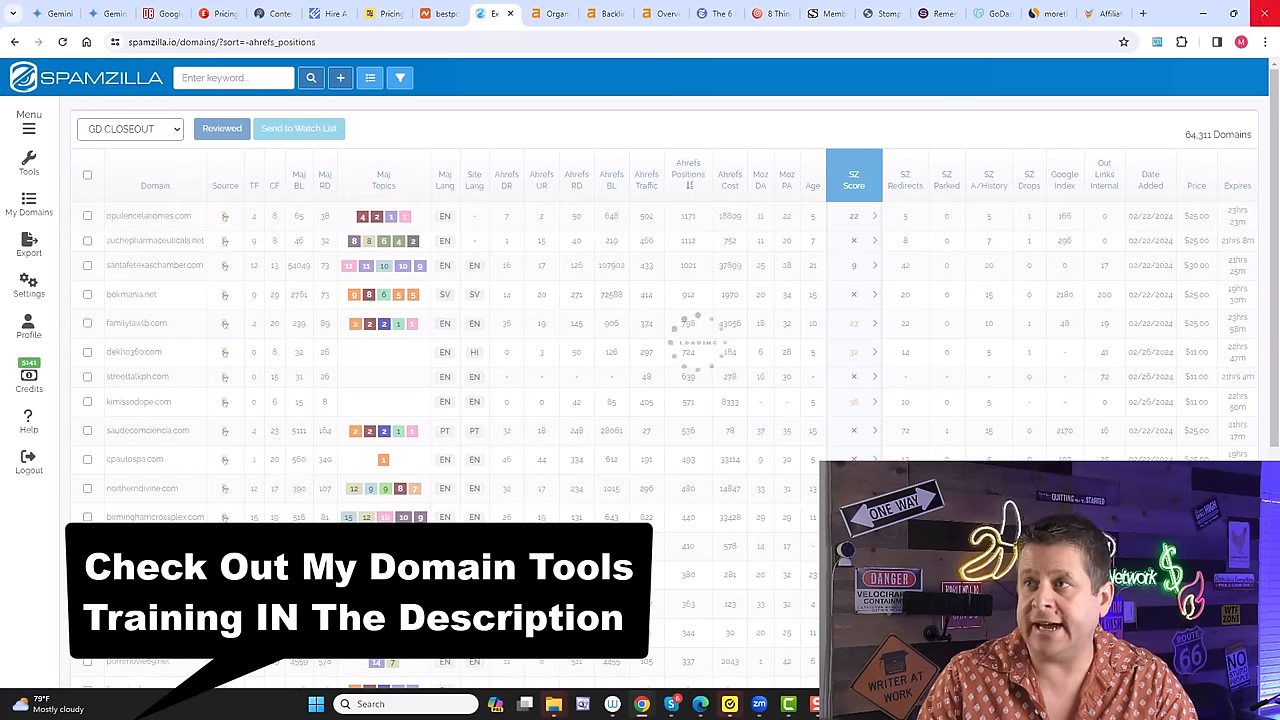
left_click(128, 128)
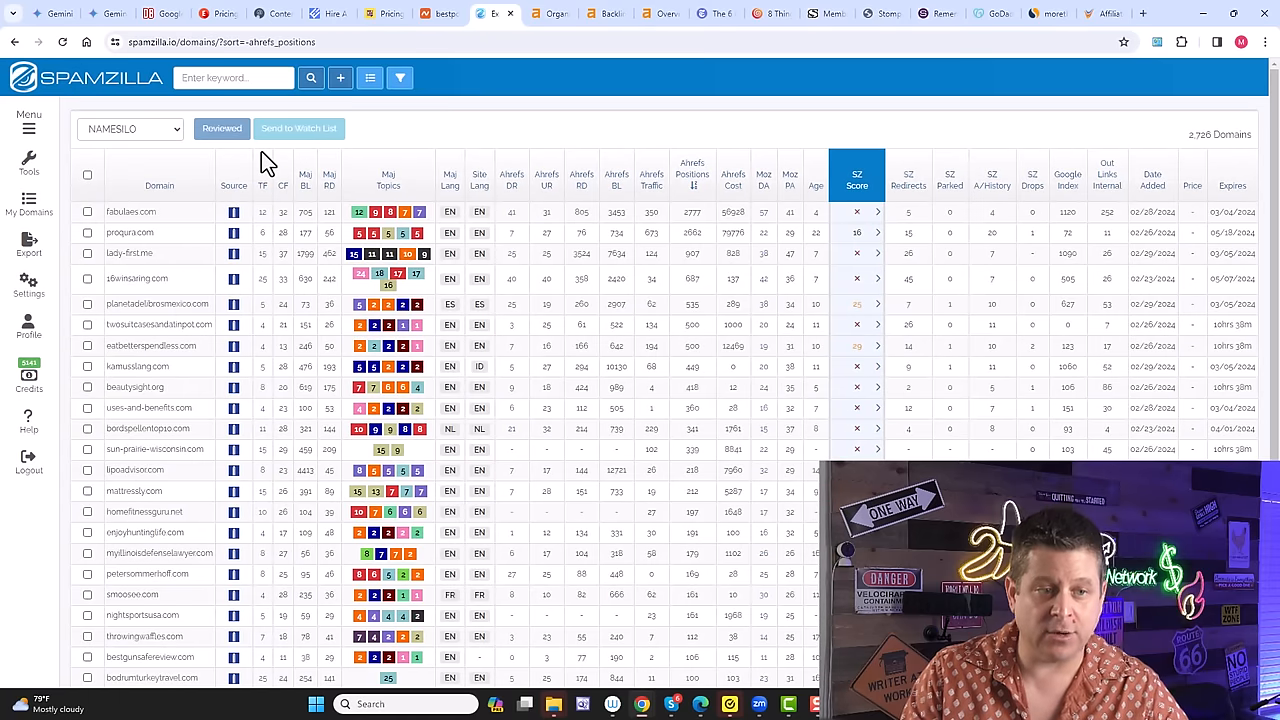
Filter the NAMESILO list by 'mattress' and select mattressly.com to copy its name.
type("mattress")
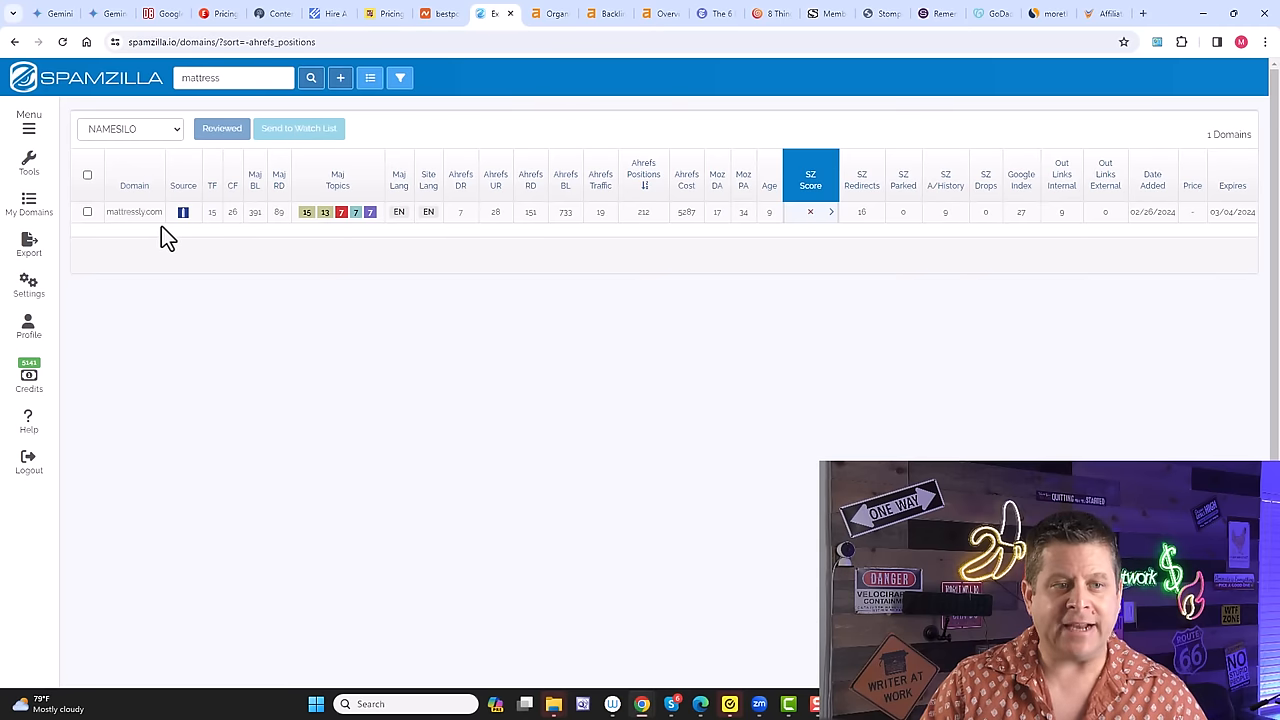
mouse_move(160, 216)
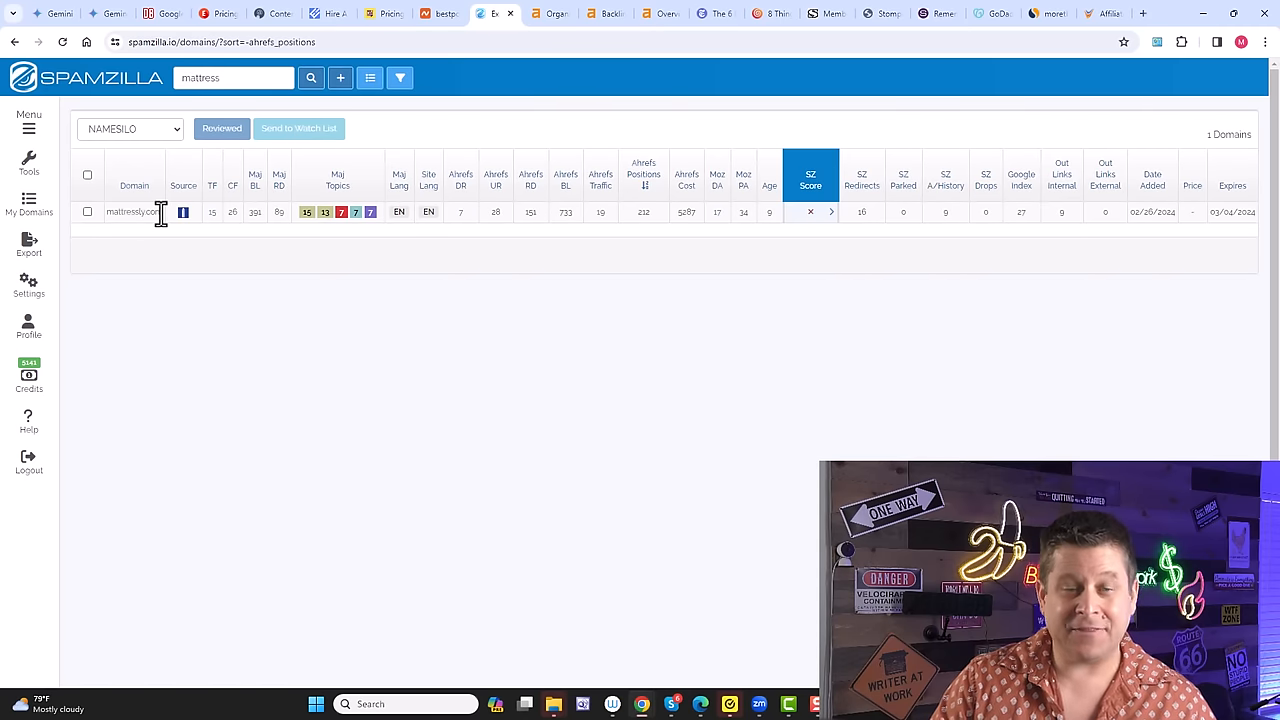
double_click(132, 212)
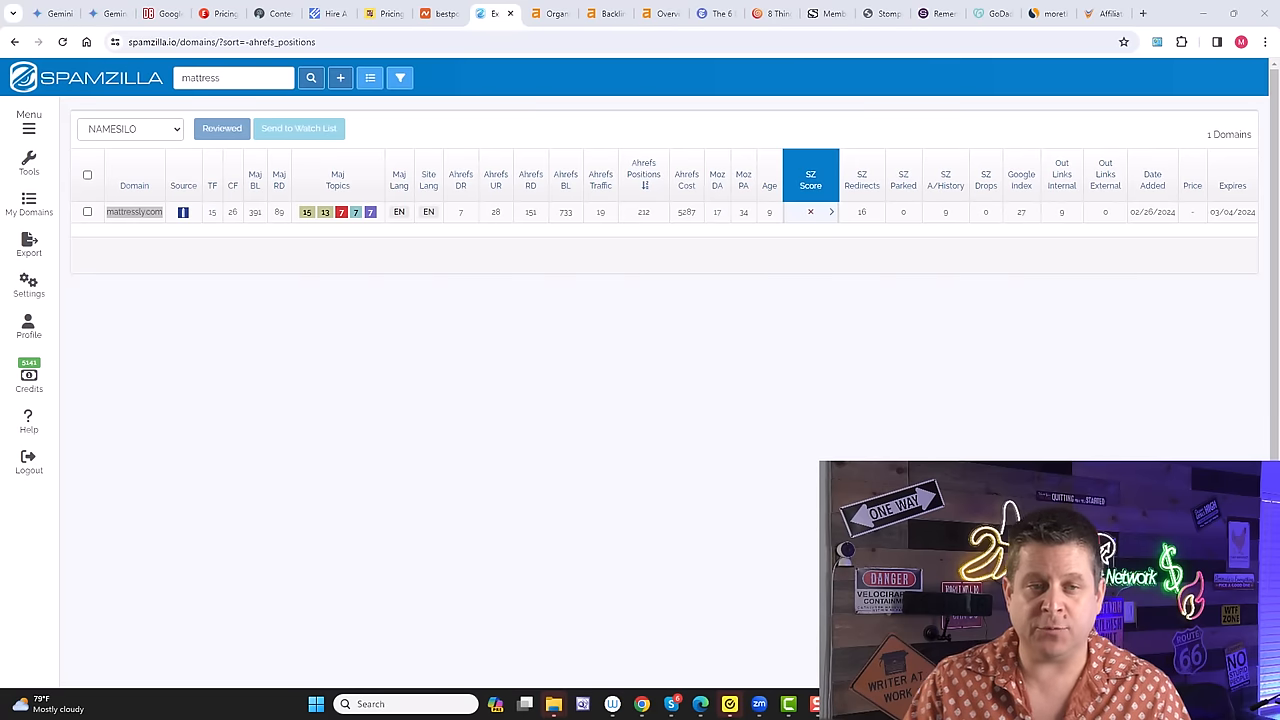
mouse_move(684, 512)
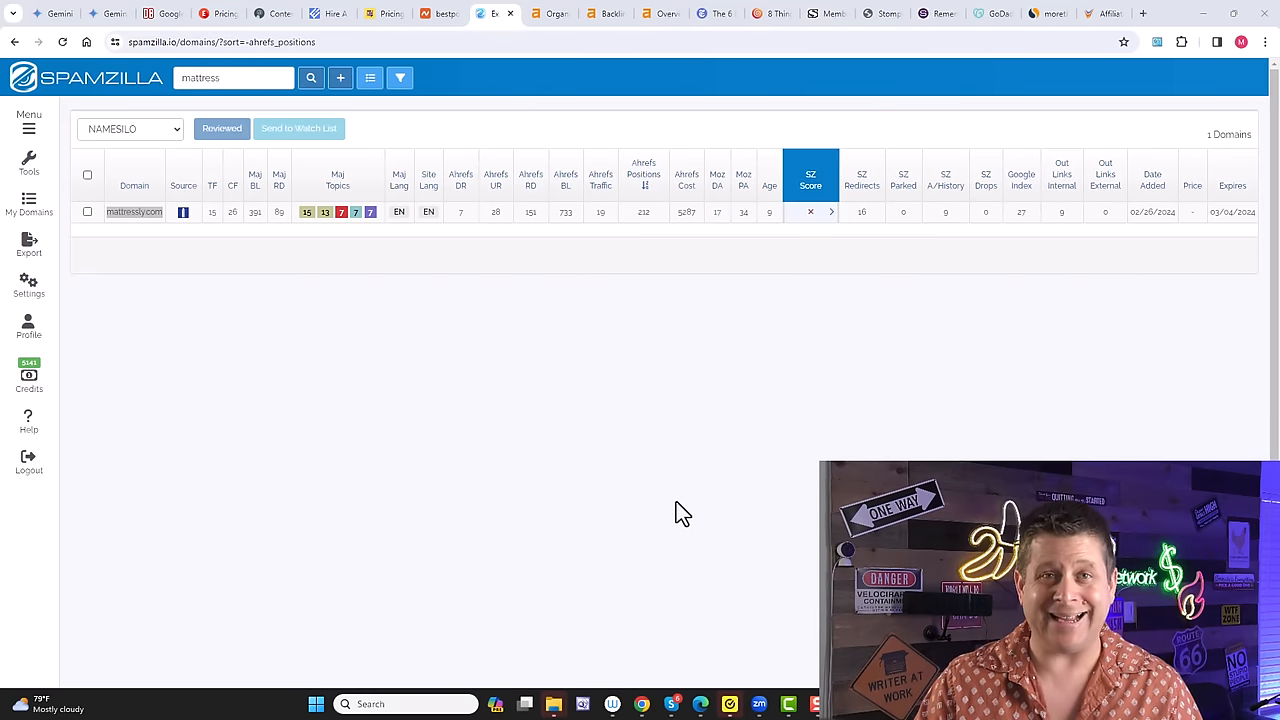
mouse_move(690, 528)
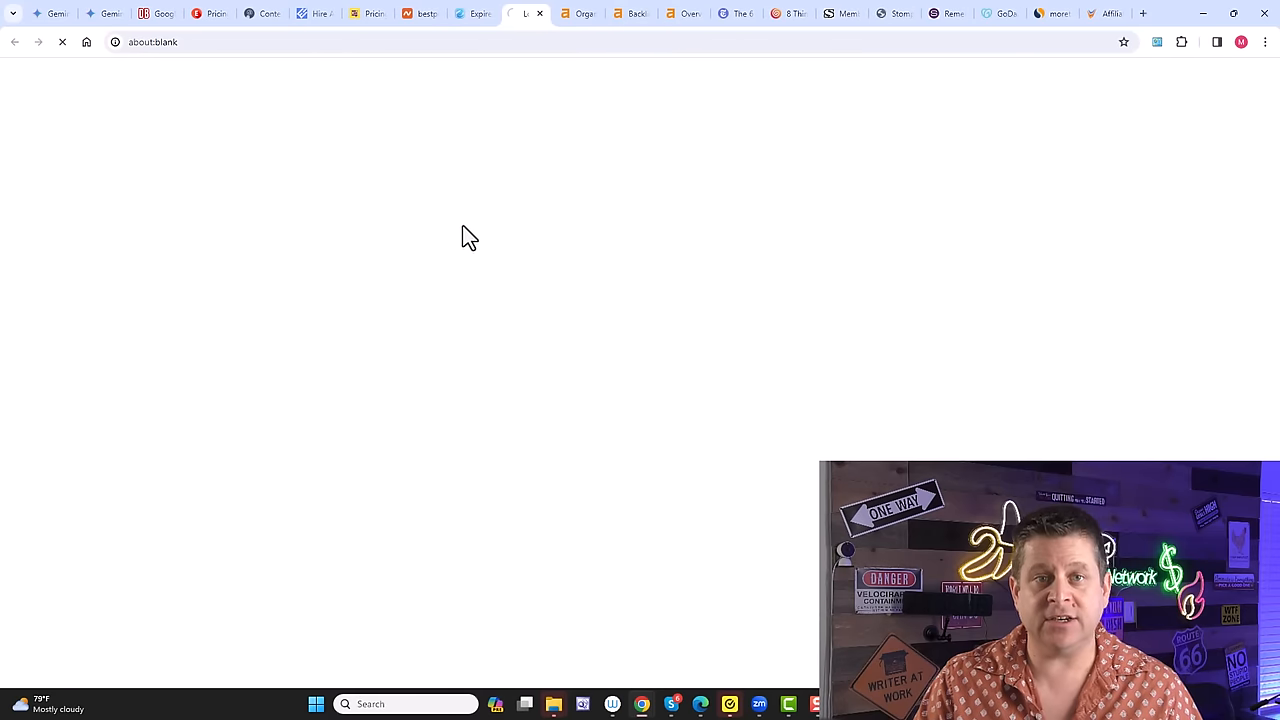
mouse_move(464, 218)
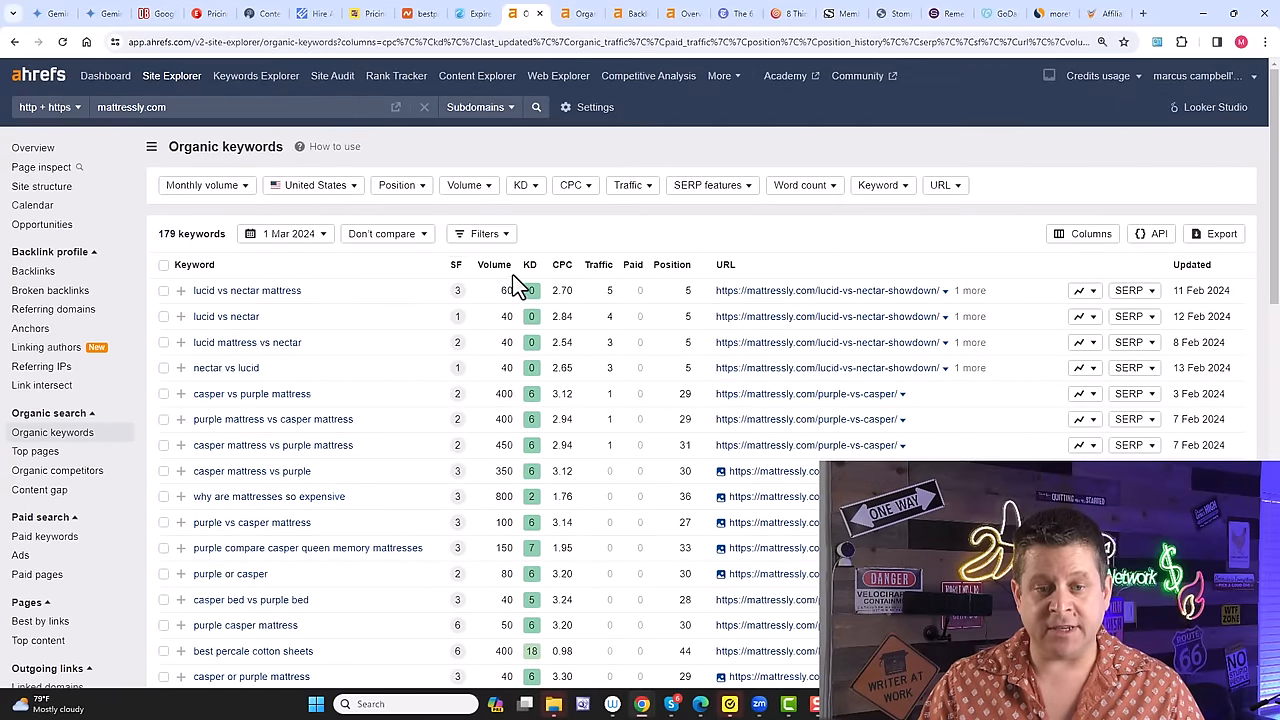
Review mattressly.com's 179 organic keywords in Ahrefs, then go to OfferVault's offer search.
scroll("down", 3)
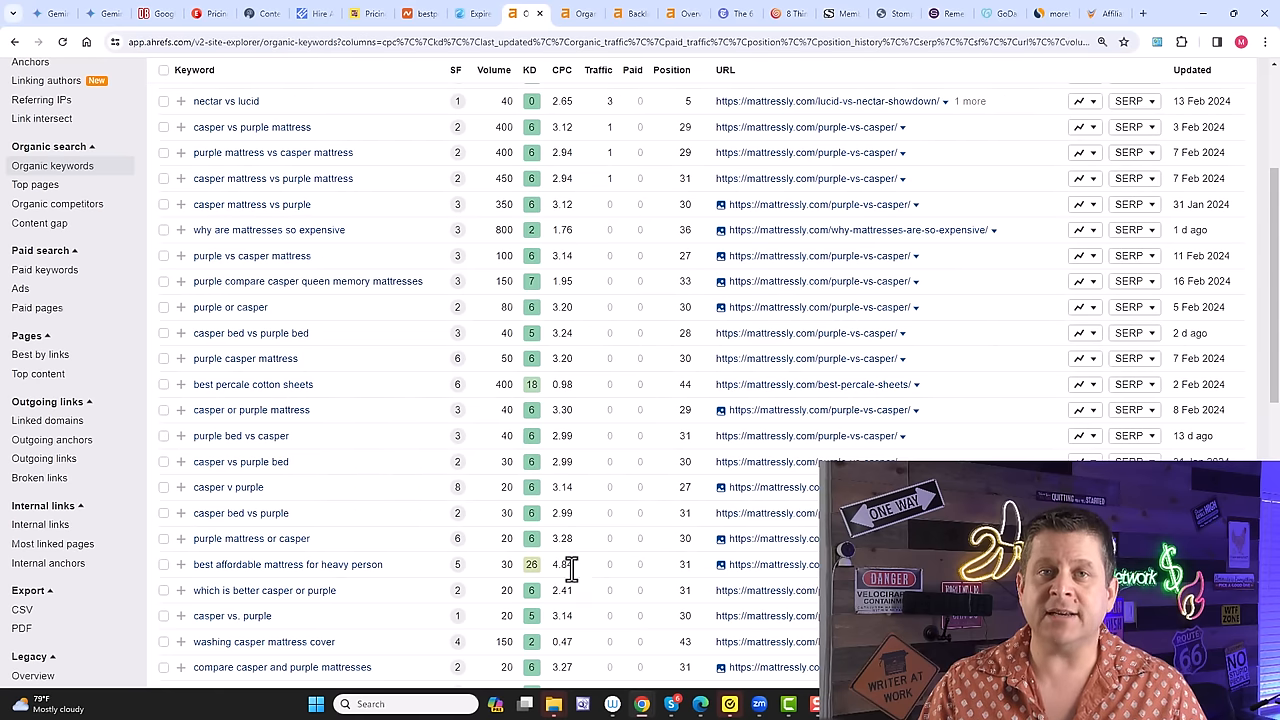
left_click(568, 12)
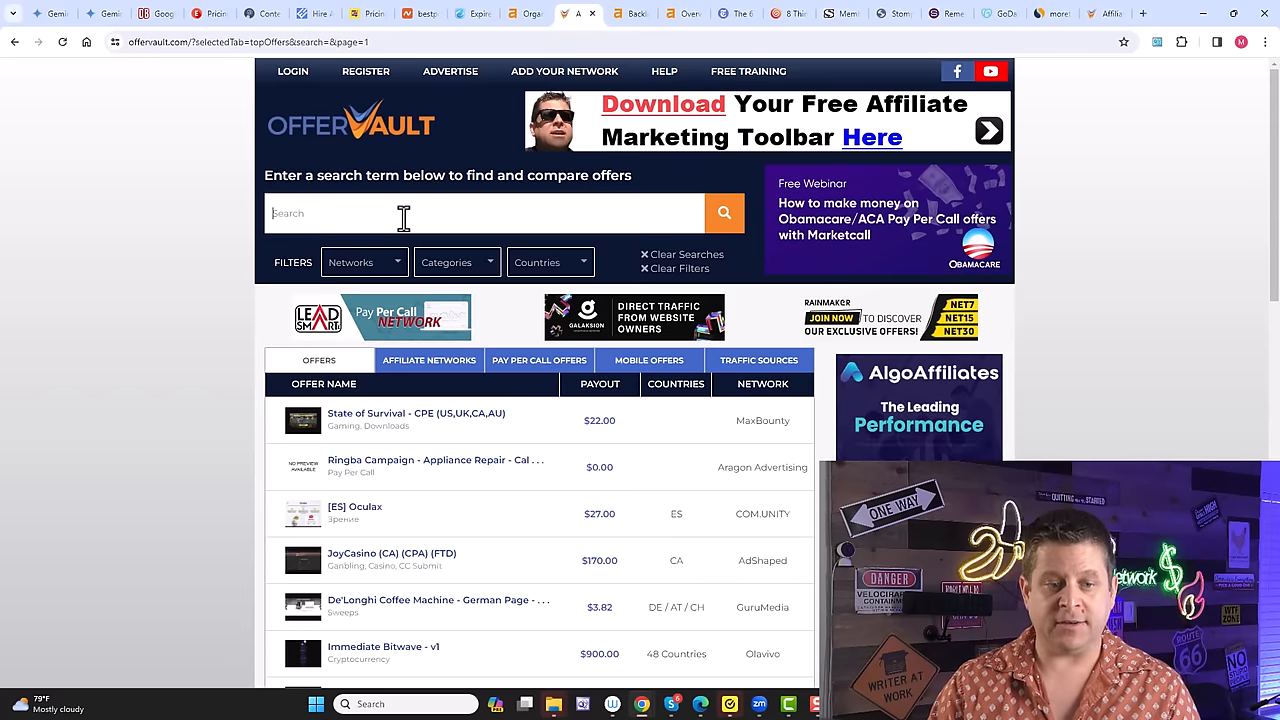
Search OfferVault for 'mattress' offers (Saatva $480), then return to the mattressly.com result.
type("mattress")
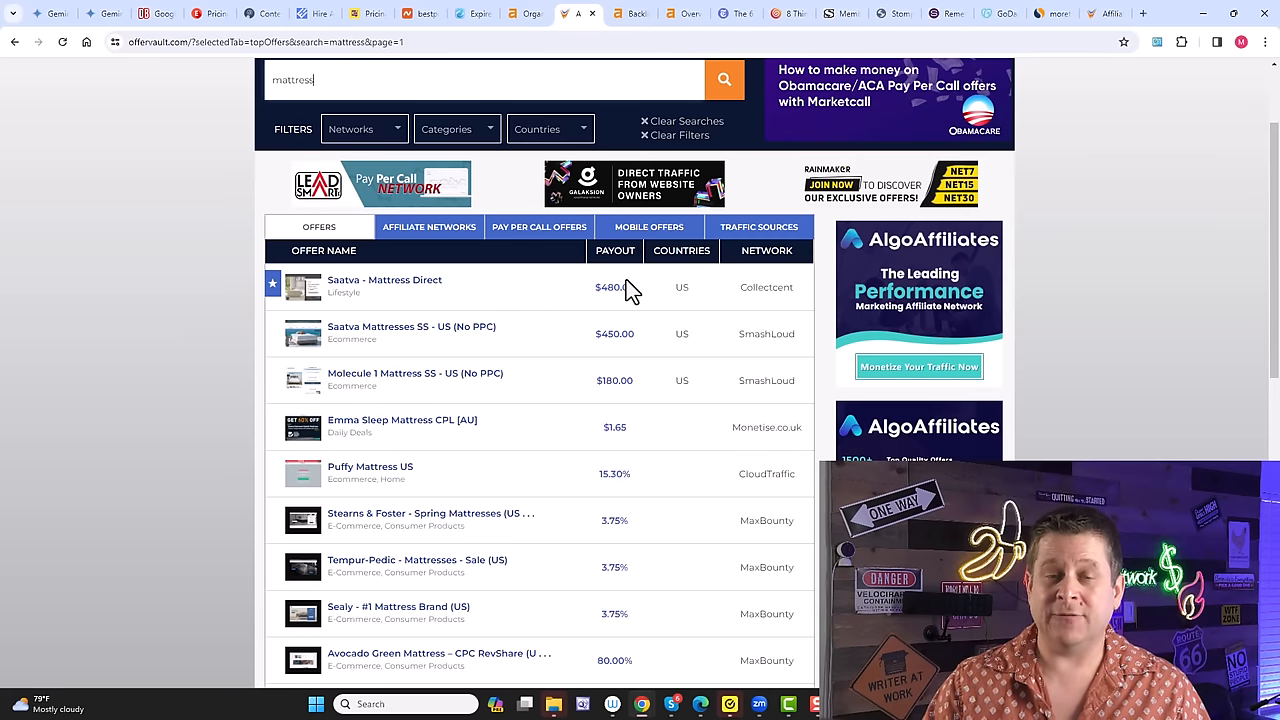
mouse_move(612, 308)
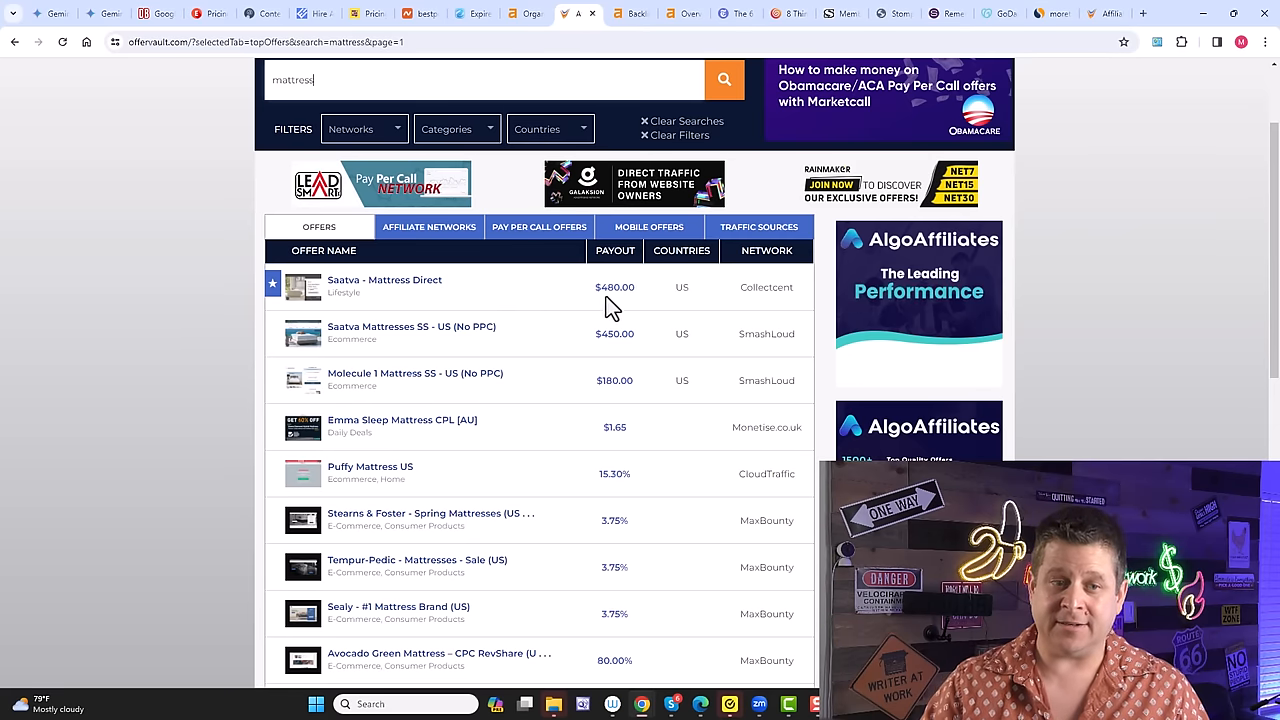
left_click(472, 12)
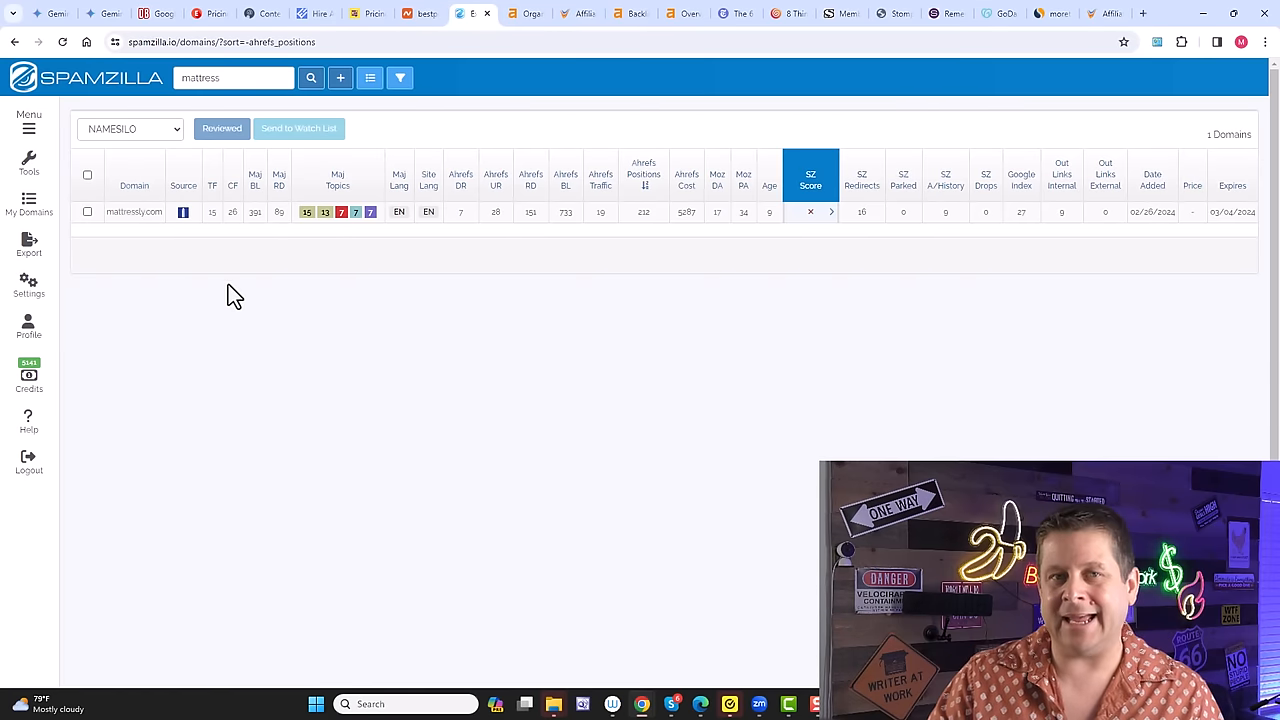
mouse_move(708, 224)
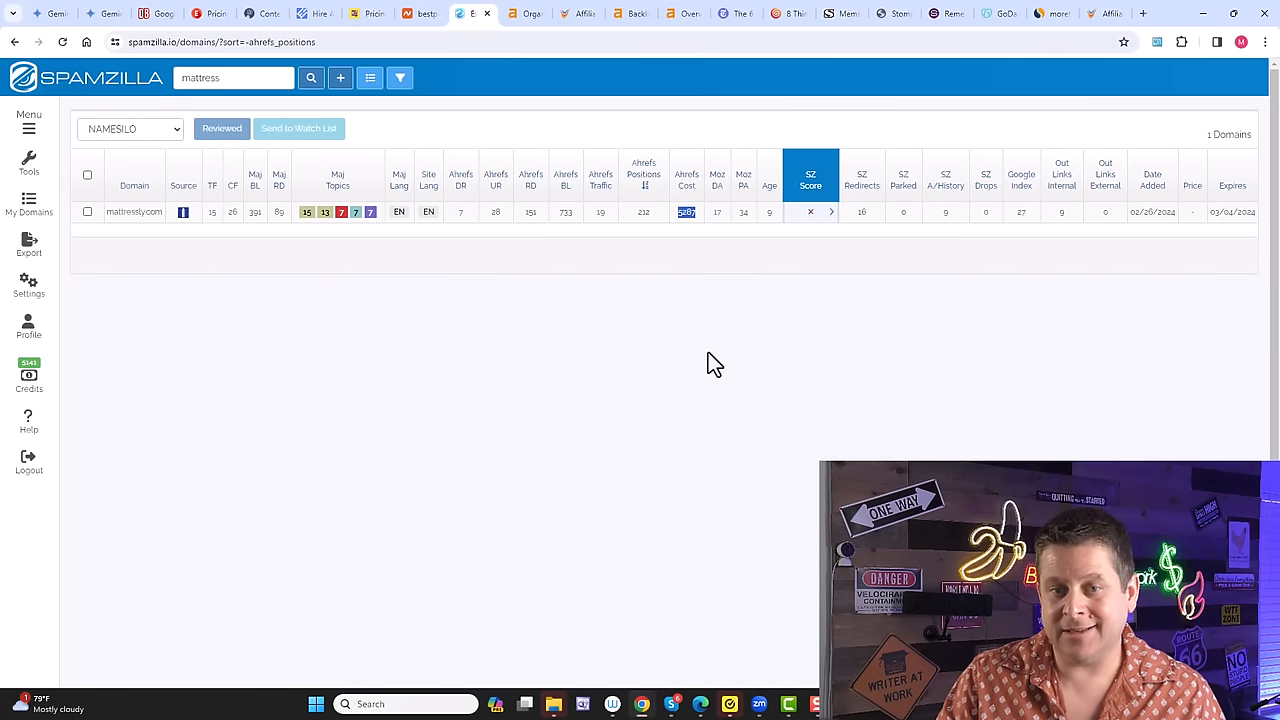
mouse_move(728, 360)
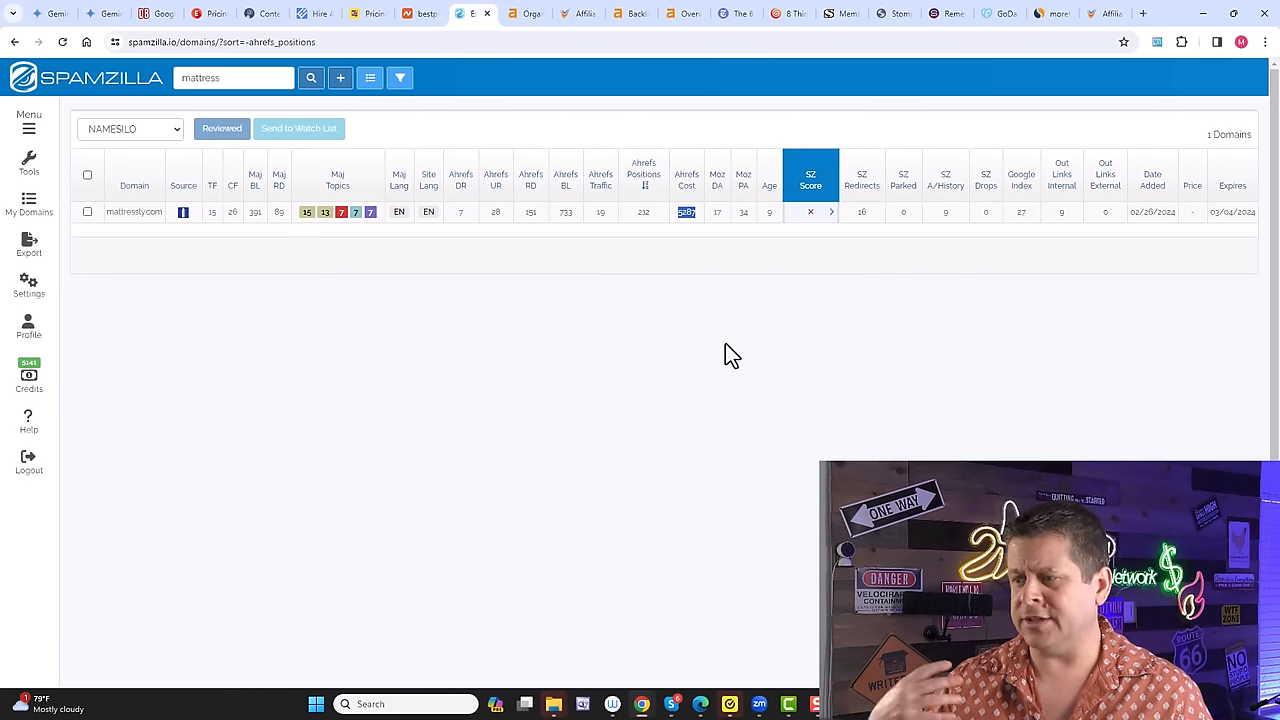
mouse_move(792, 252)
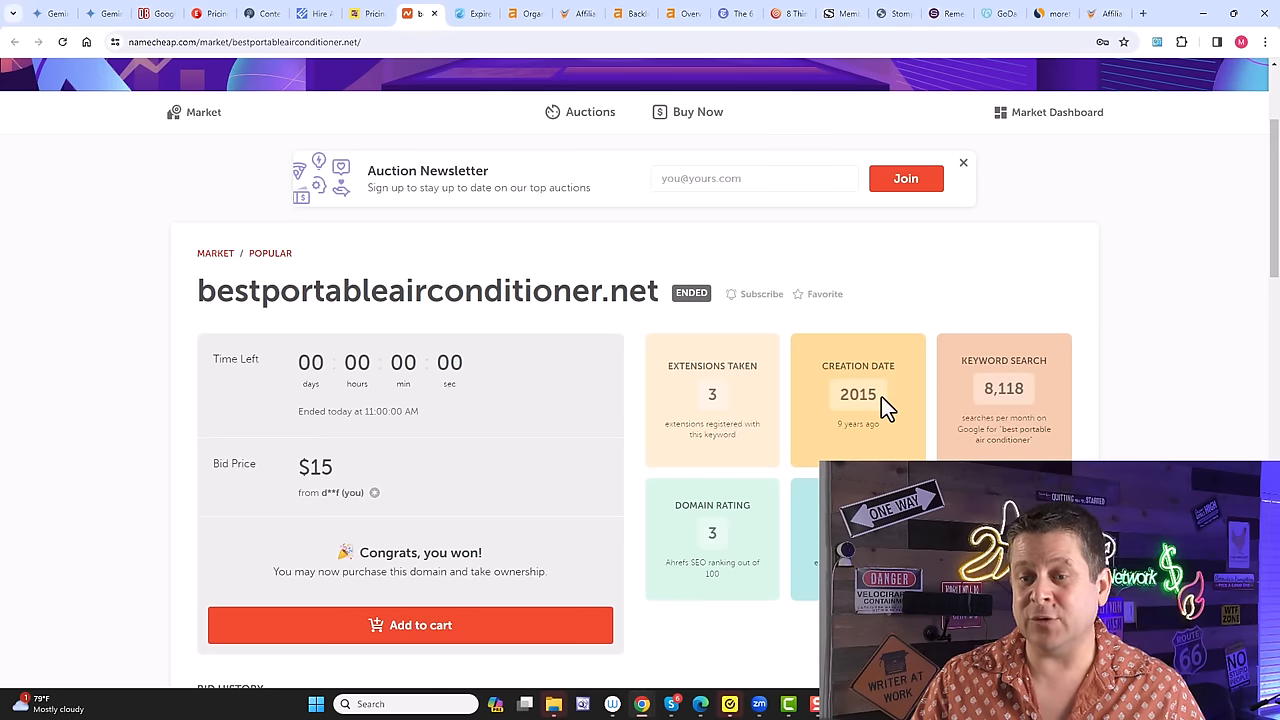
mouse_move(1044, 422)
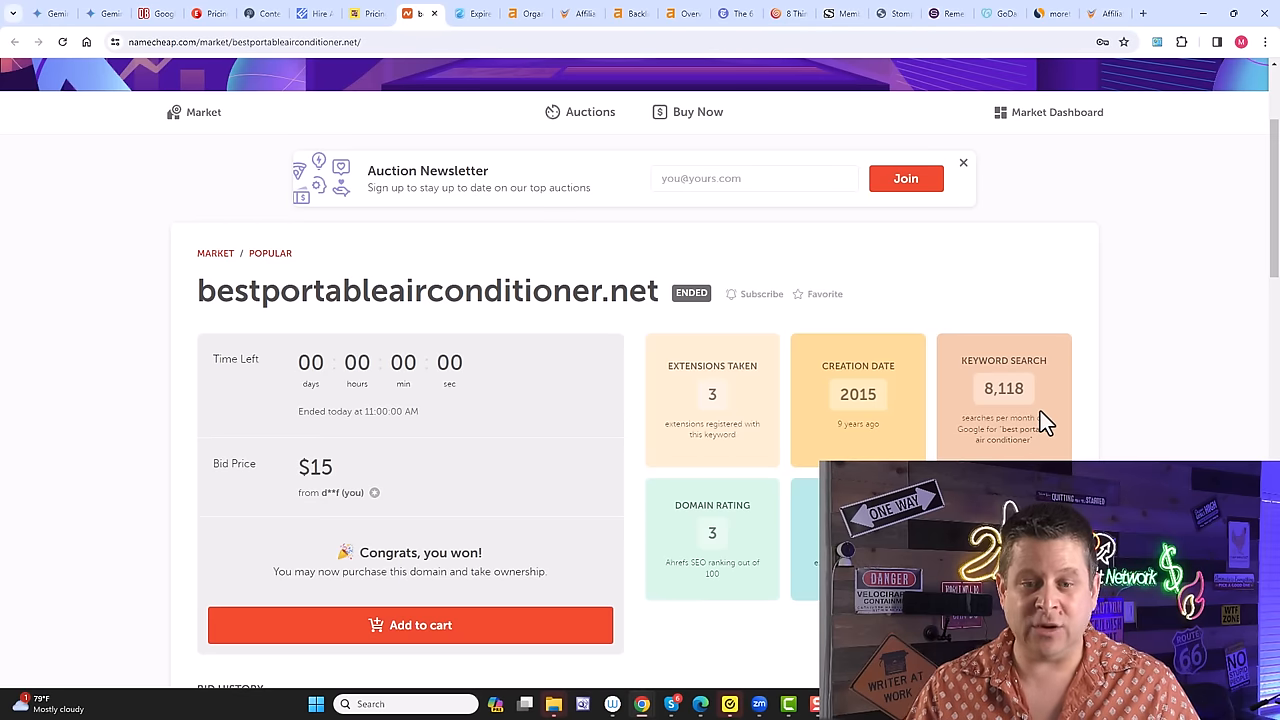